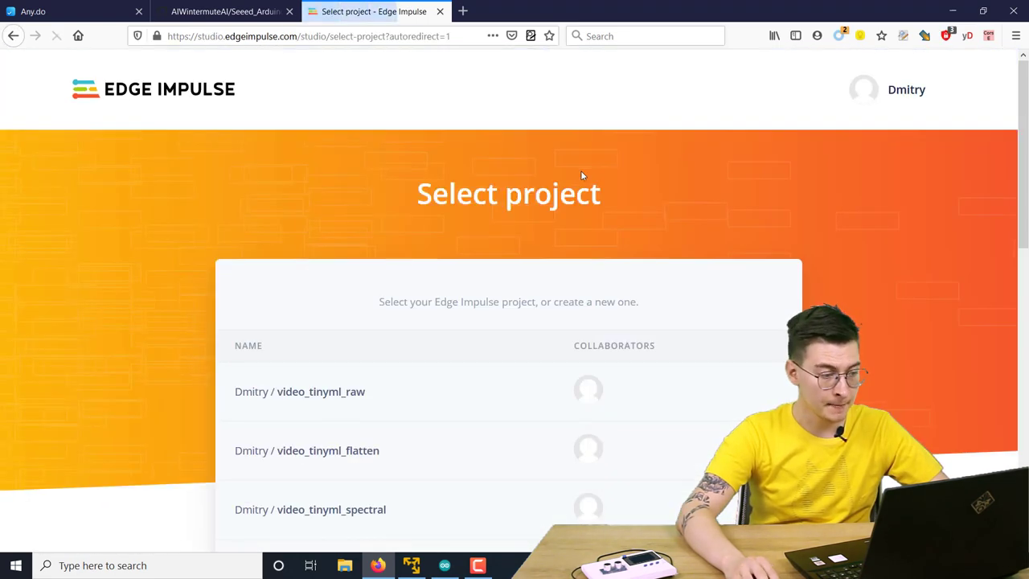
Step: Bring up the ei_us_data_forwarder sketch window to flash it to the Wio Terminal
scroll(down, 3)
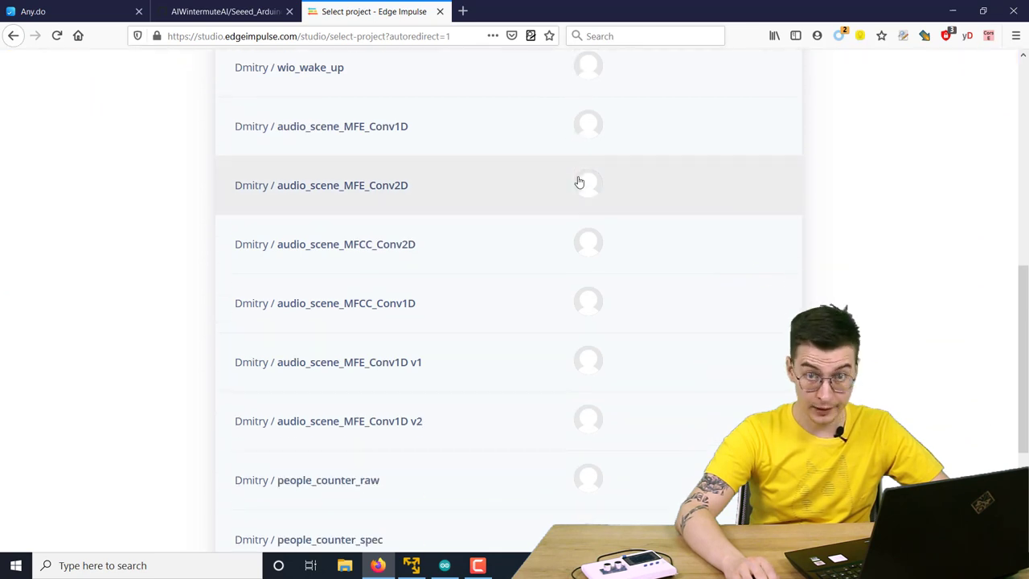
scroll(down, 3)
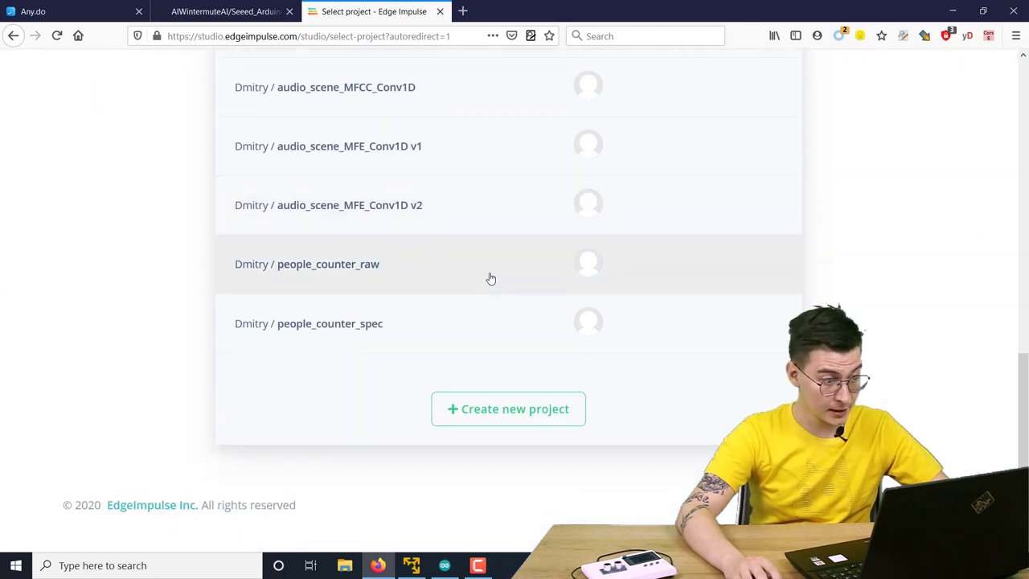
mouse_move(393, 266)
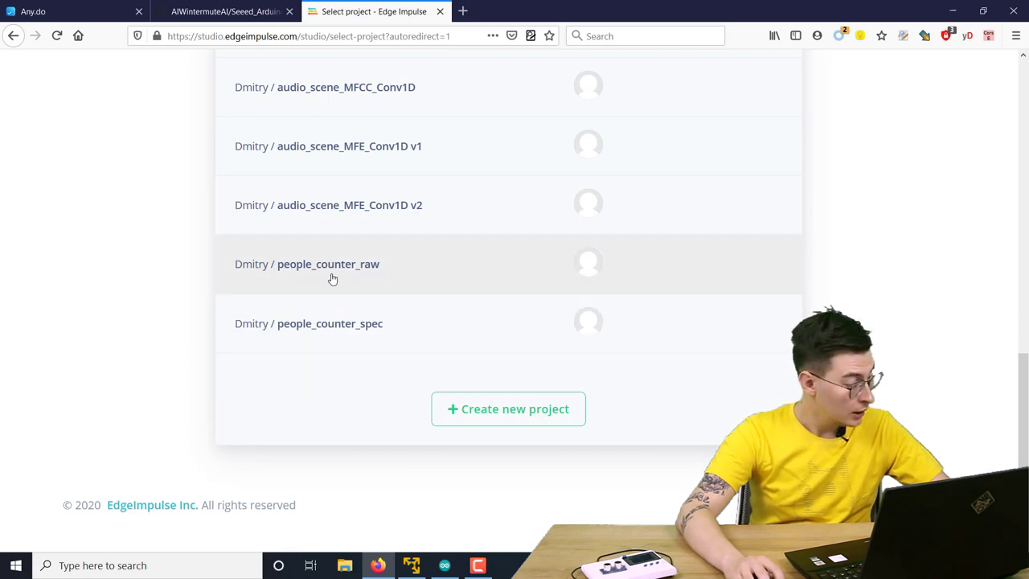
mouse_move(409, 271)
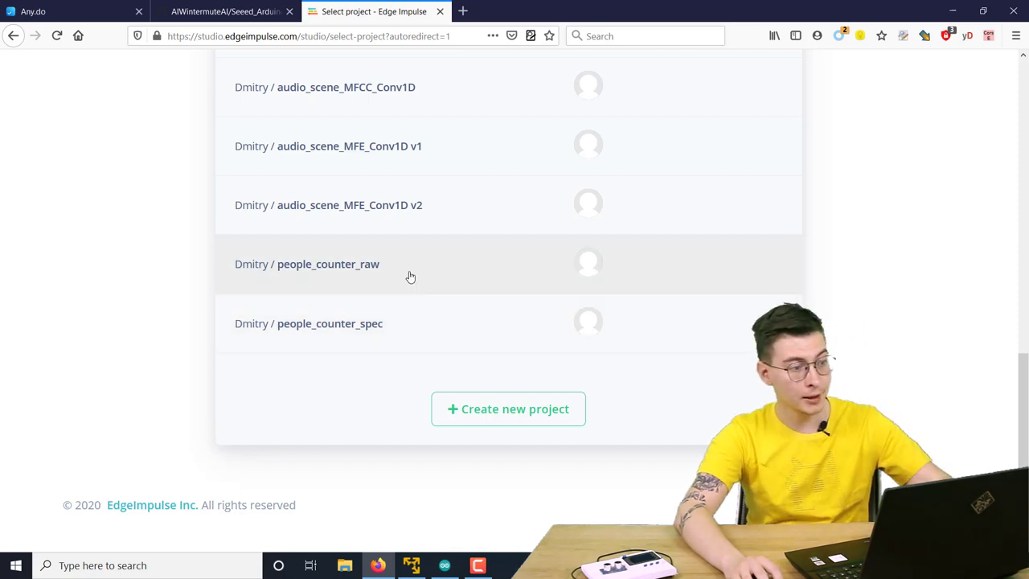
click(327, 264)
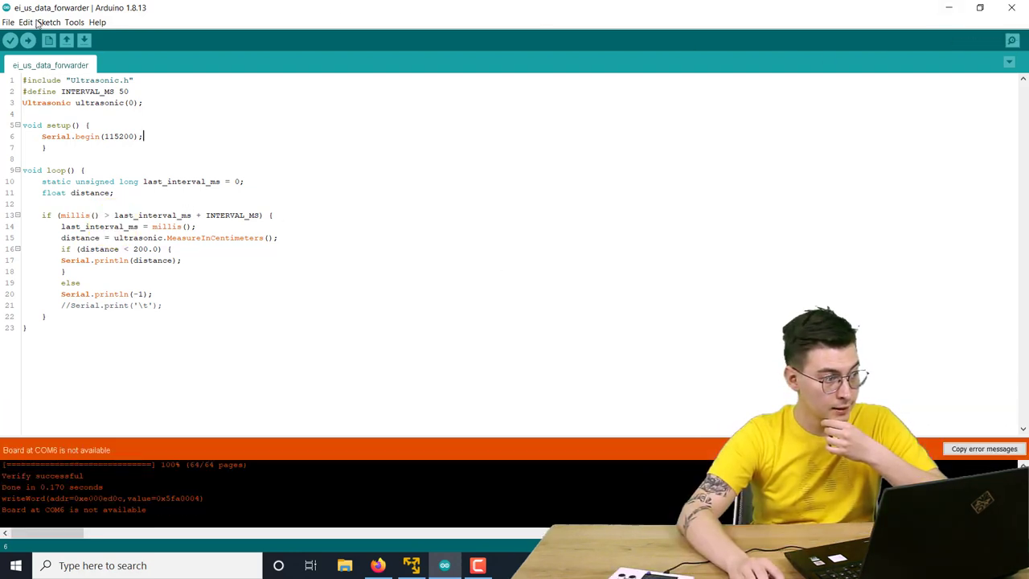
Step: Switch to the Ubuntu virtual machine and open the Player menu options
click(74, 22)
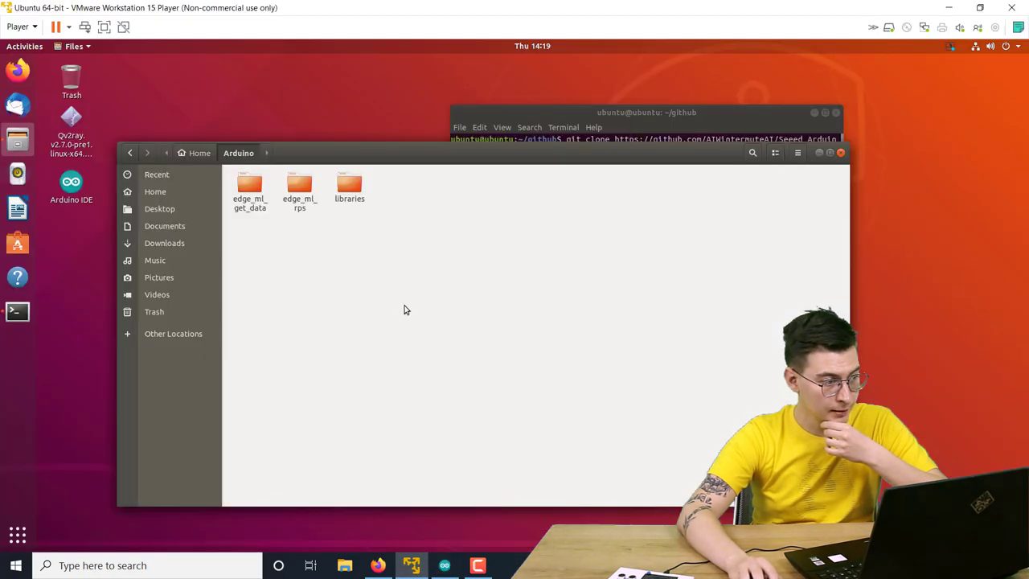
click(17, 26)
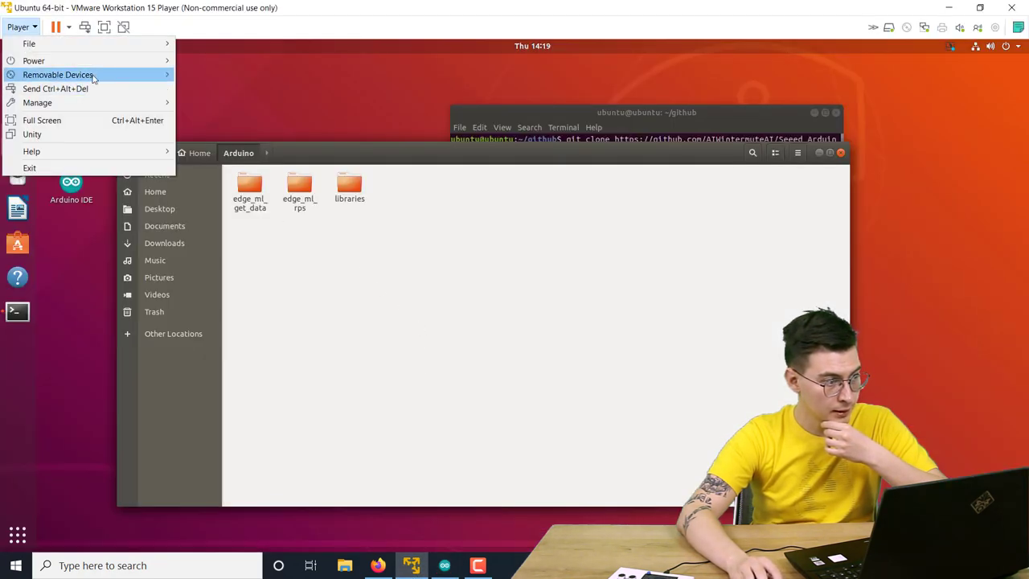
mouse_move(228, 129)
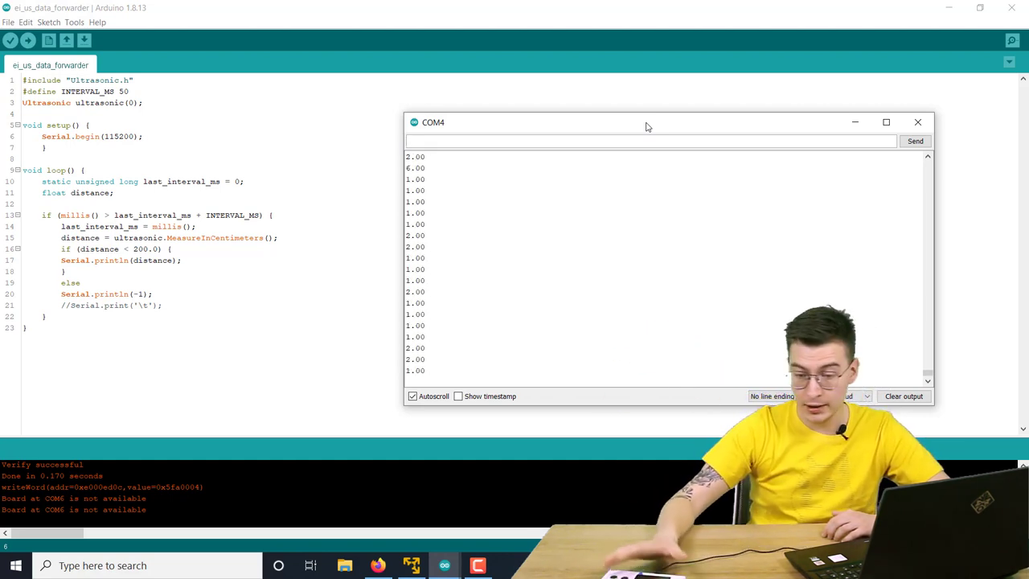
Step: Close the COM4 serial monitor after checking the streamed distance readings
click(917, 122)
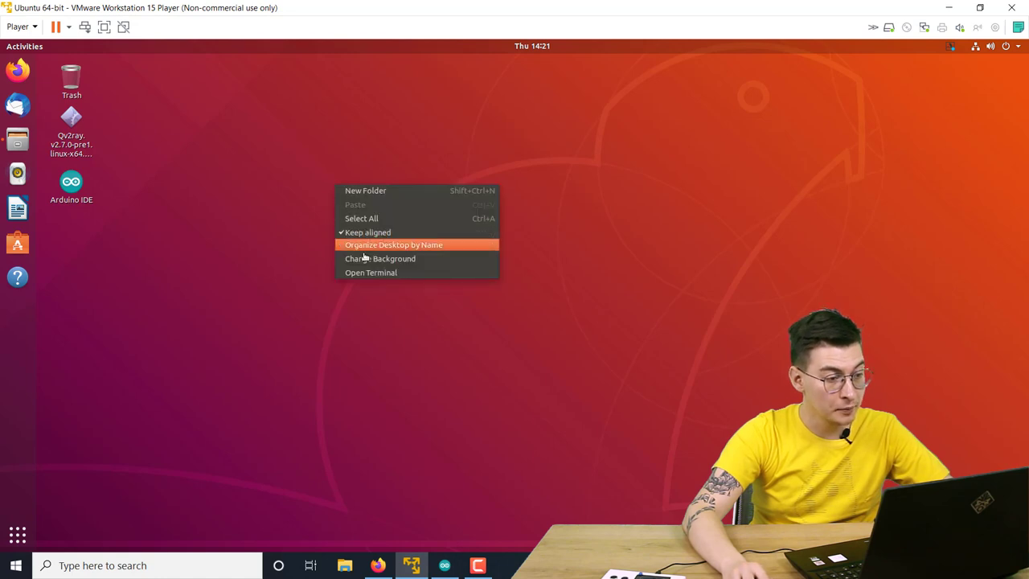
Step: Open a new terminal from the Ubuntu desktop
click(370, 271)
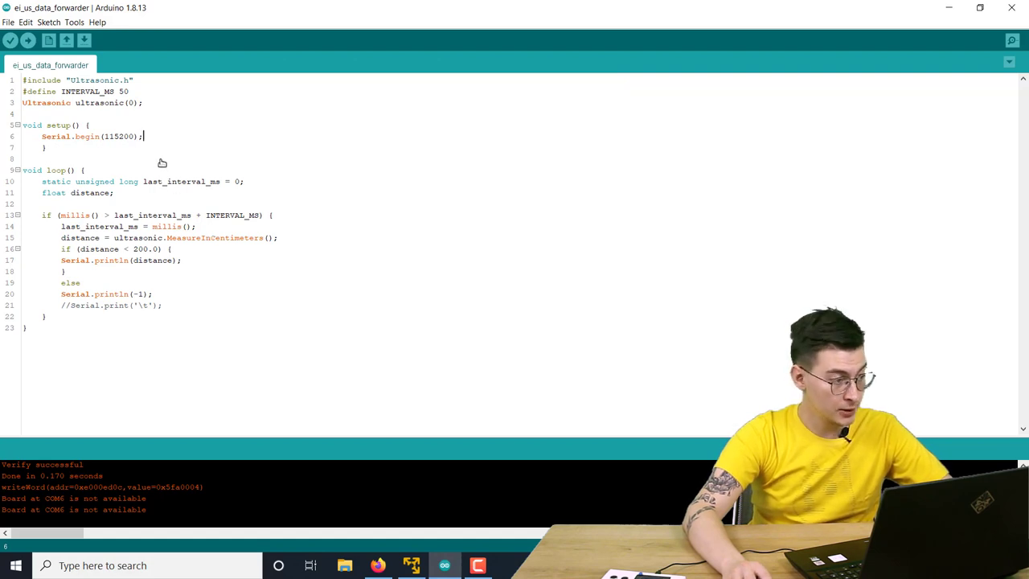
mouse_move(155, 154)
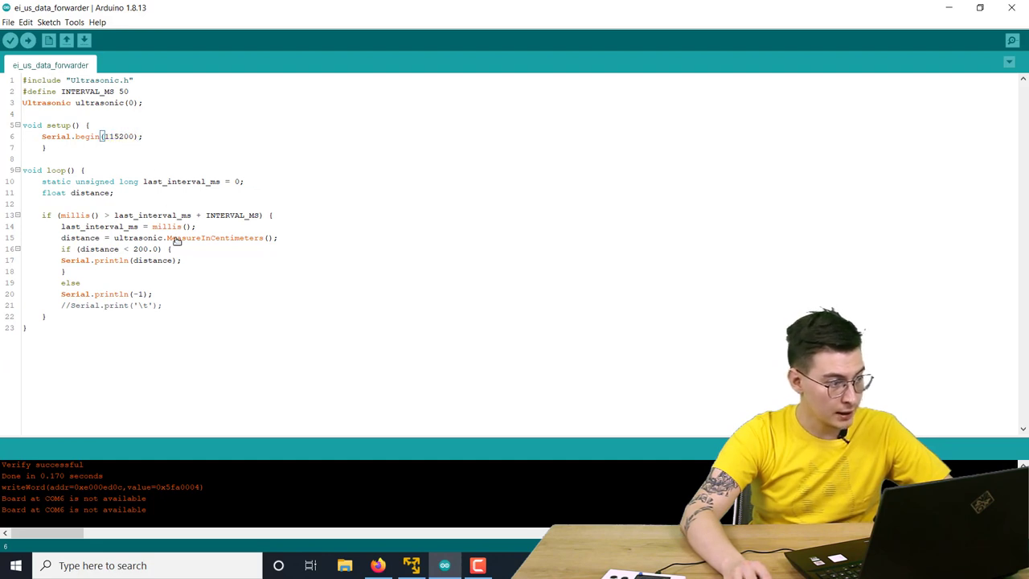
mouse_move(156, 271)
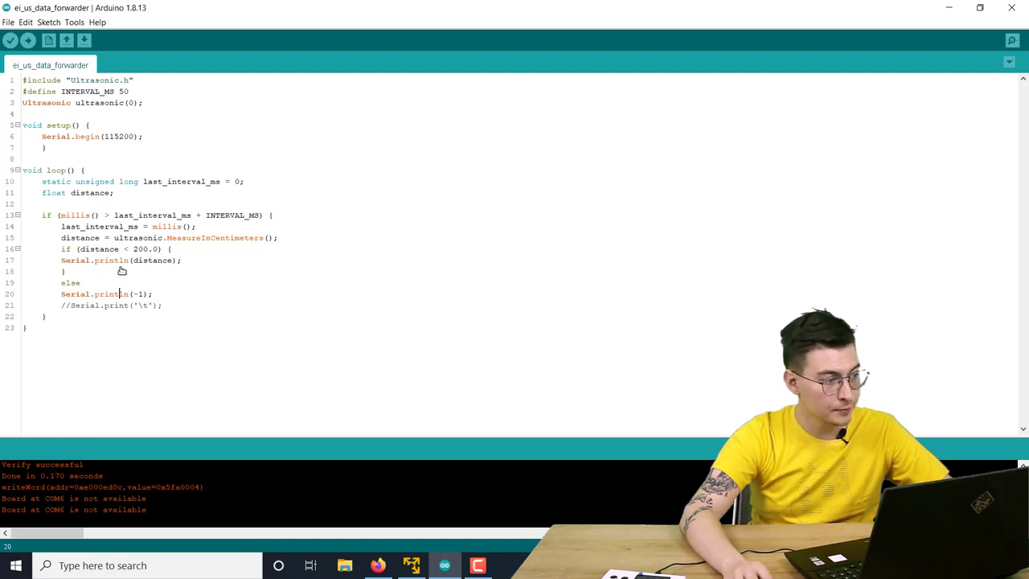
mouse_move(131, 282)
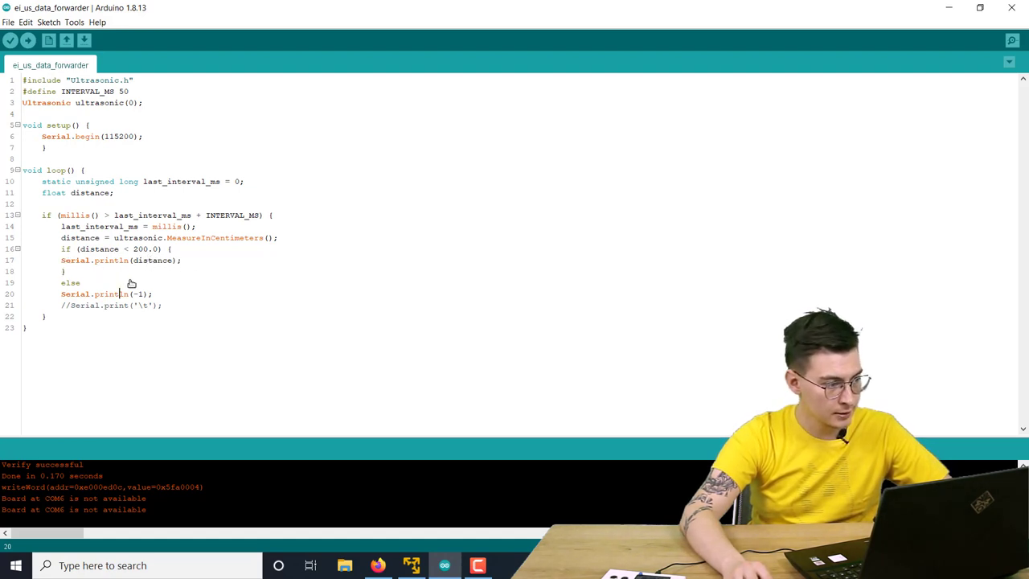
mouse_move(147, 298)
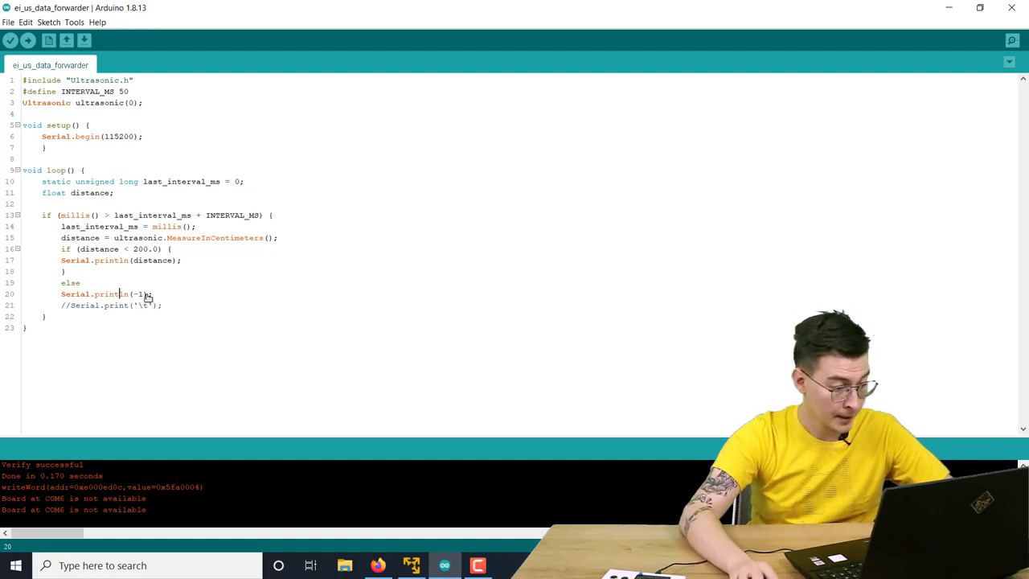
Step: Run edge-impulse-data-forwarder --clean, log in as 'dmitr…', and name the axis 'us'
click(410, 565)
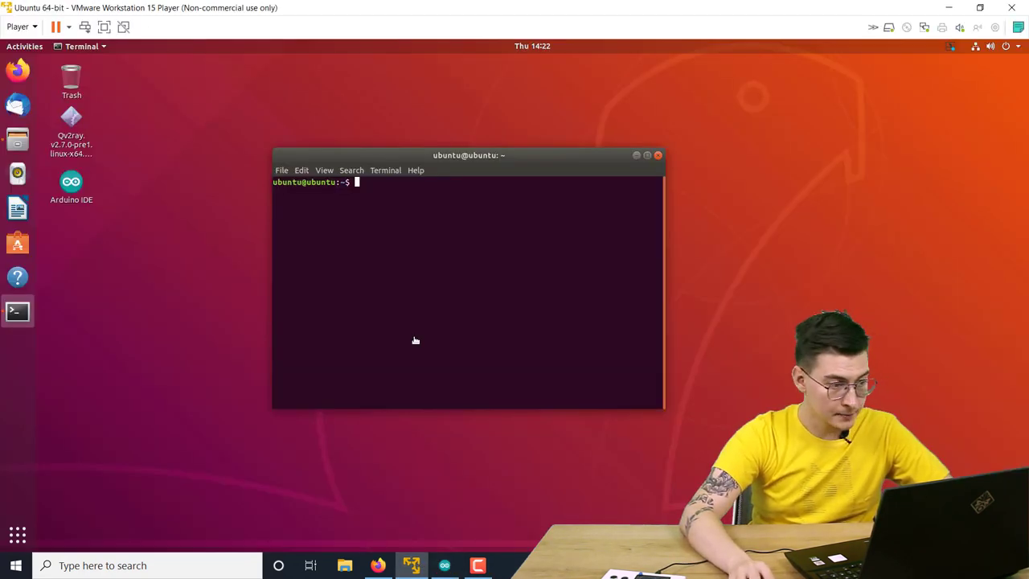
text(data)
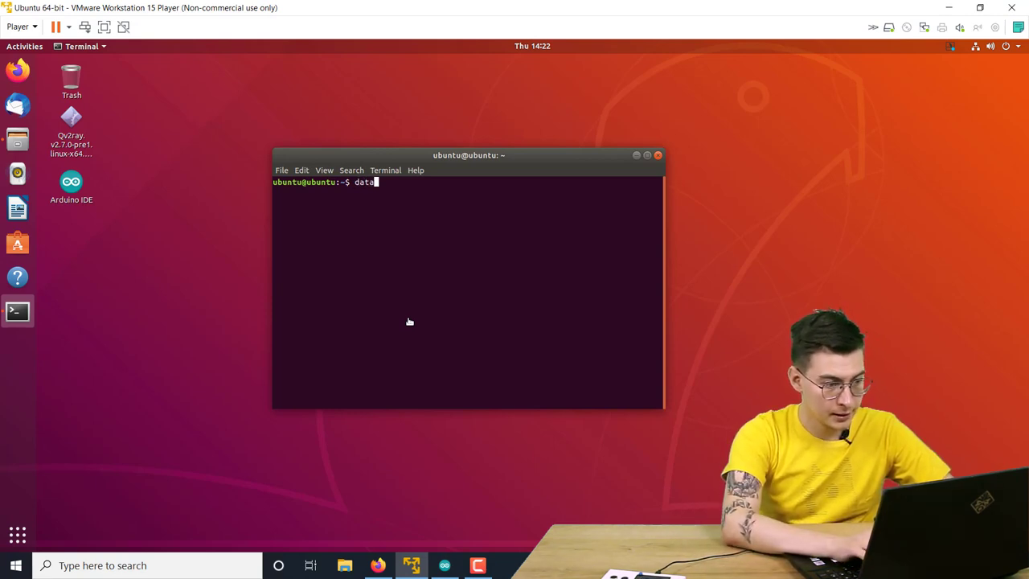
key(Backspace)
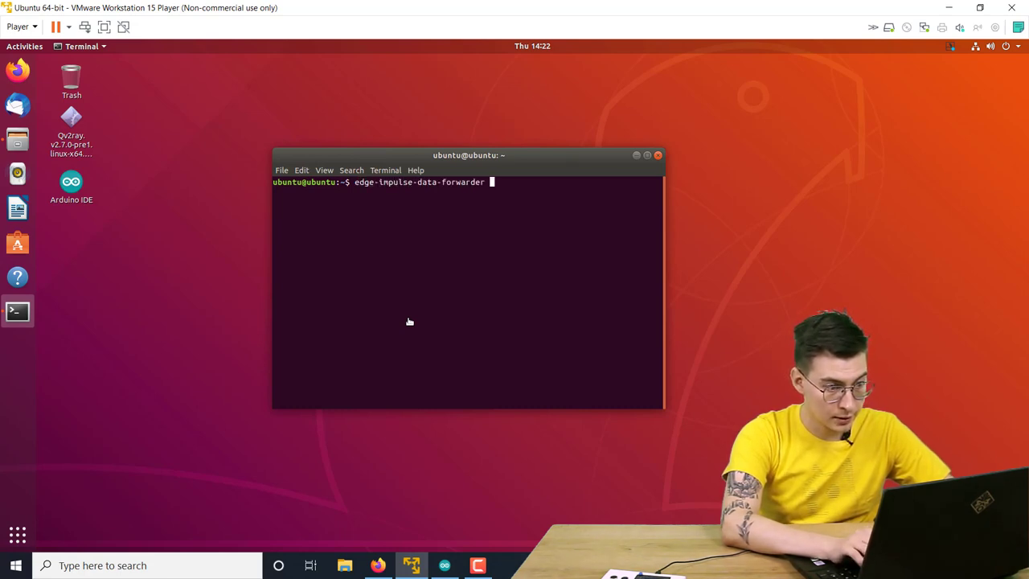
text(--c)
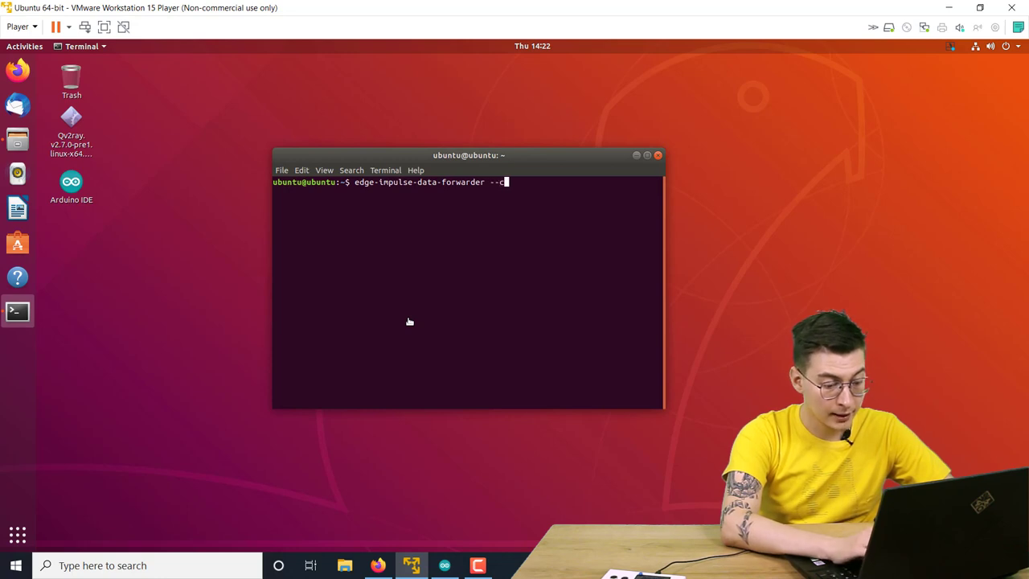
text(lean)
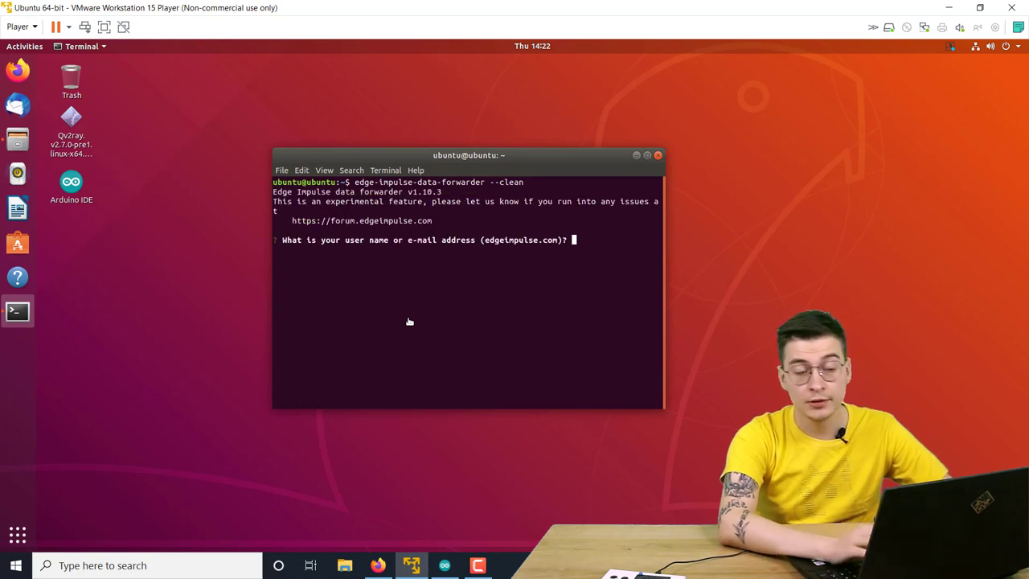
text(dmitr)
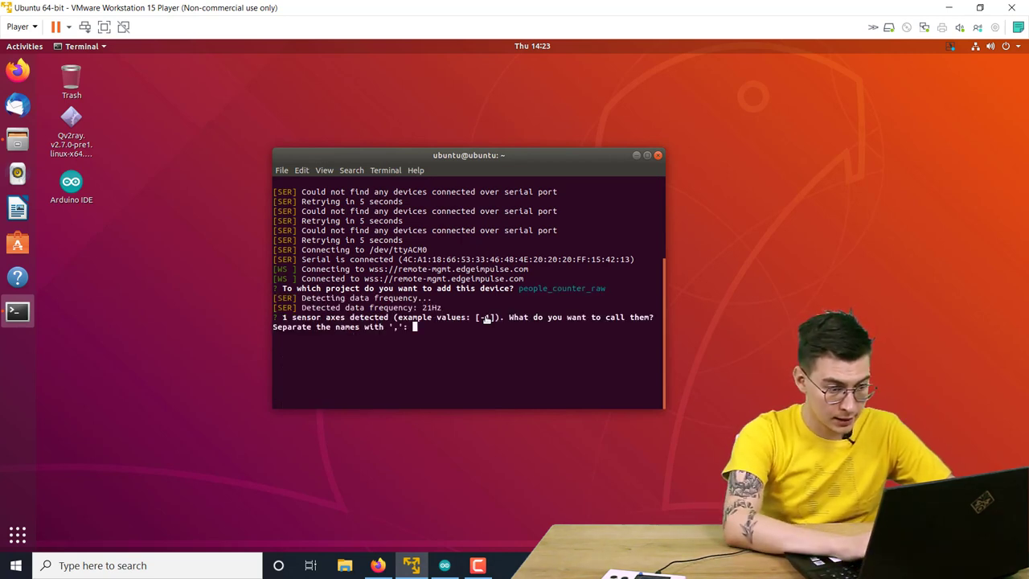
text(u)
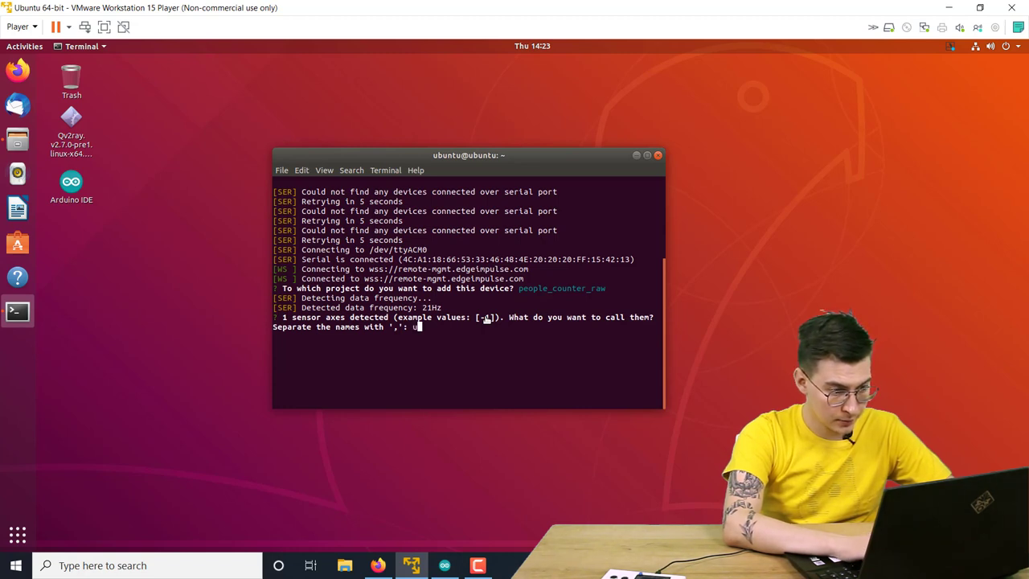
text(s)
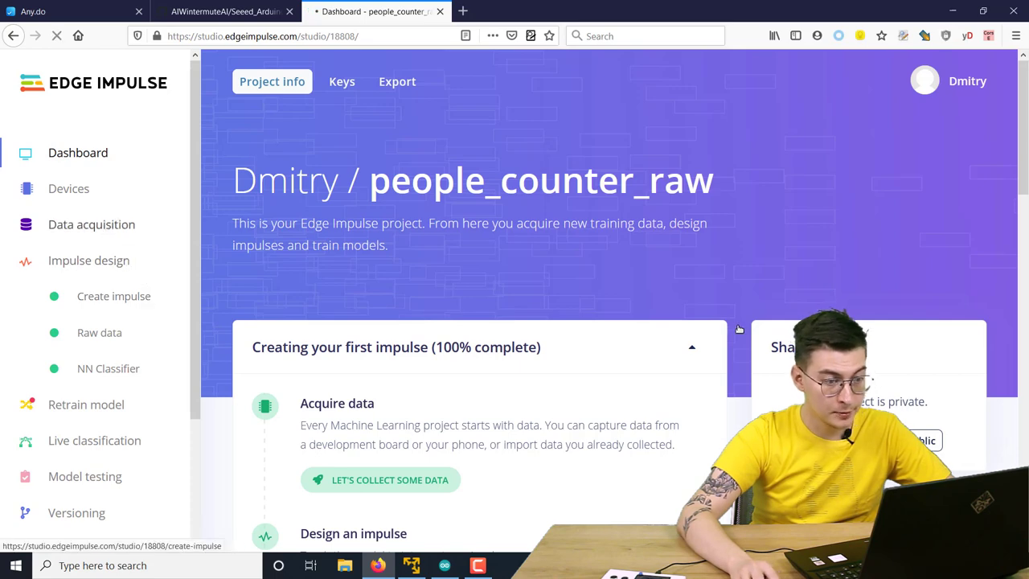
Step: Open Data acquisition and set the recording frequency to 21Hz
click(91, 224)
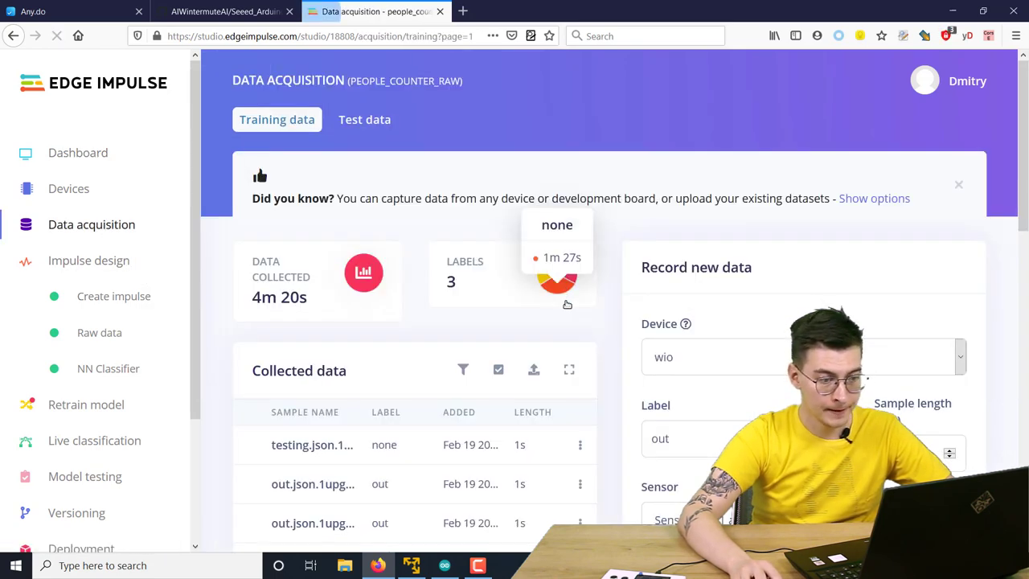
scroll(down, 3)
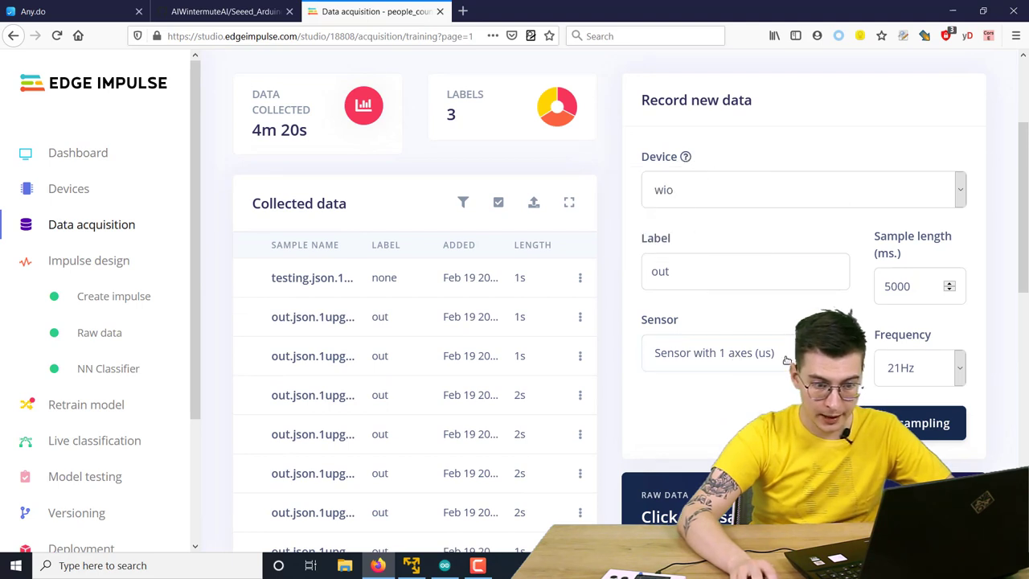
click(919, 367)
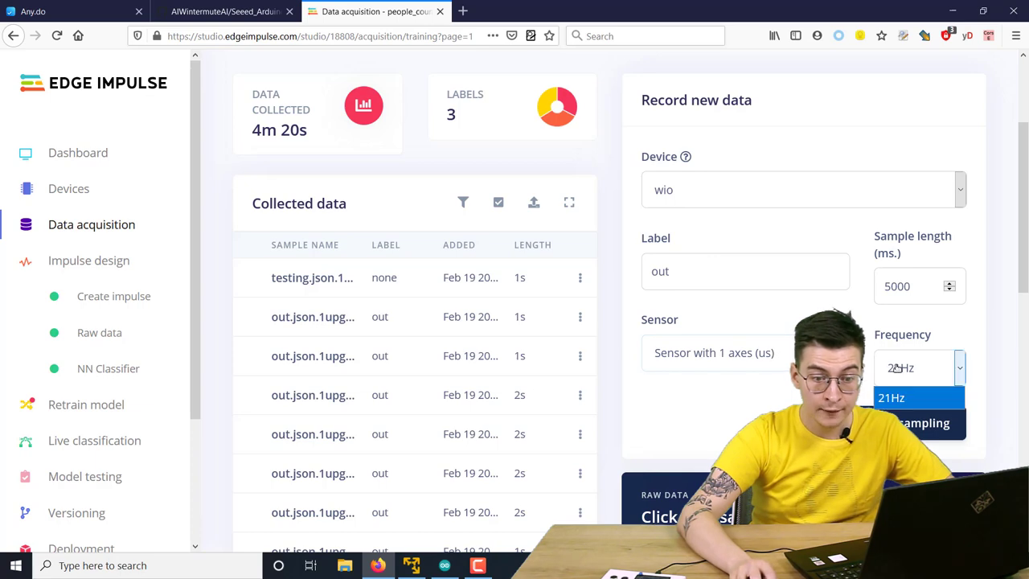
click(890, 397)
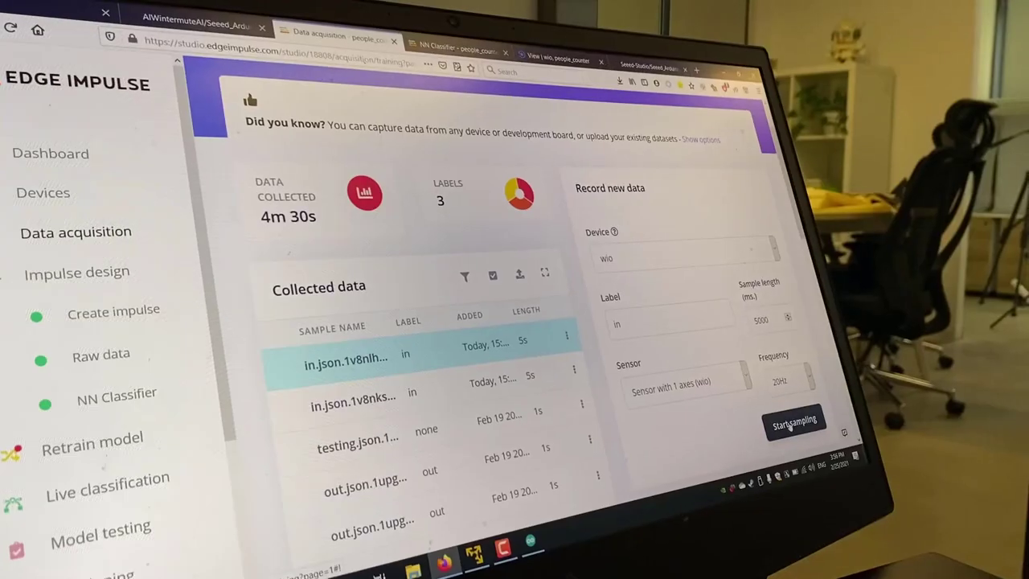
Step: Record two new 5000 ms samples from the wio device
click(793, 424)
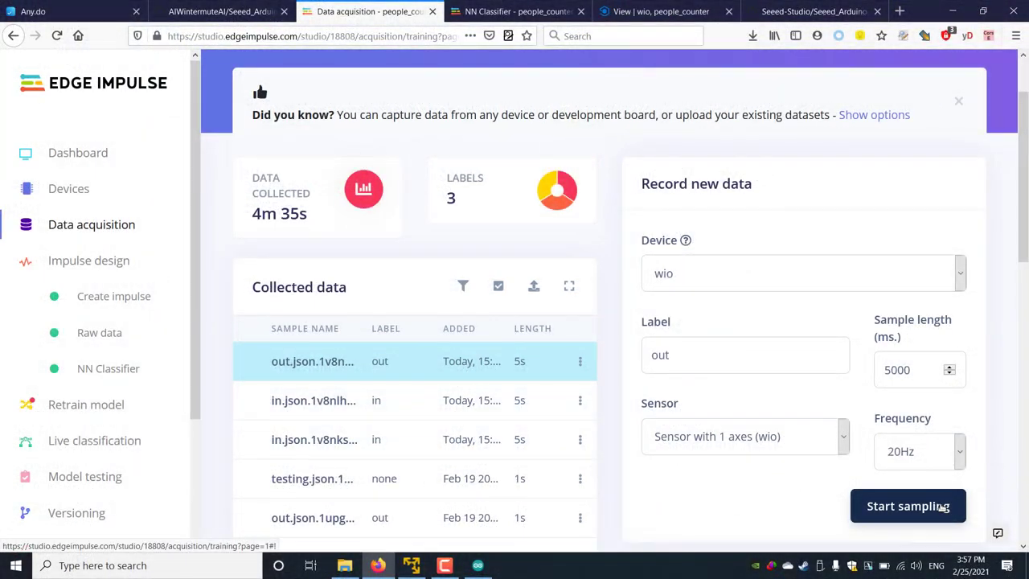
click(909, 505)
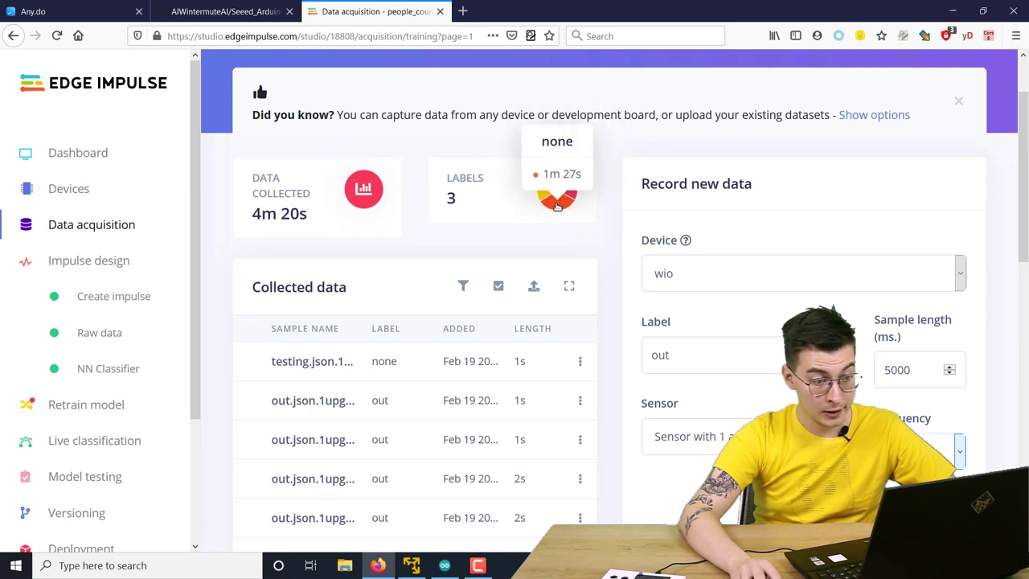
Step: Scroll the collected data list and load an 'out' sample's raw waveform
click(958, 100)
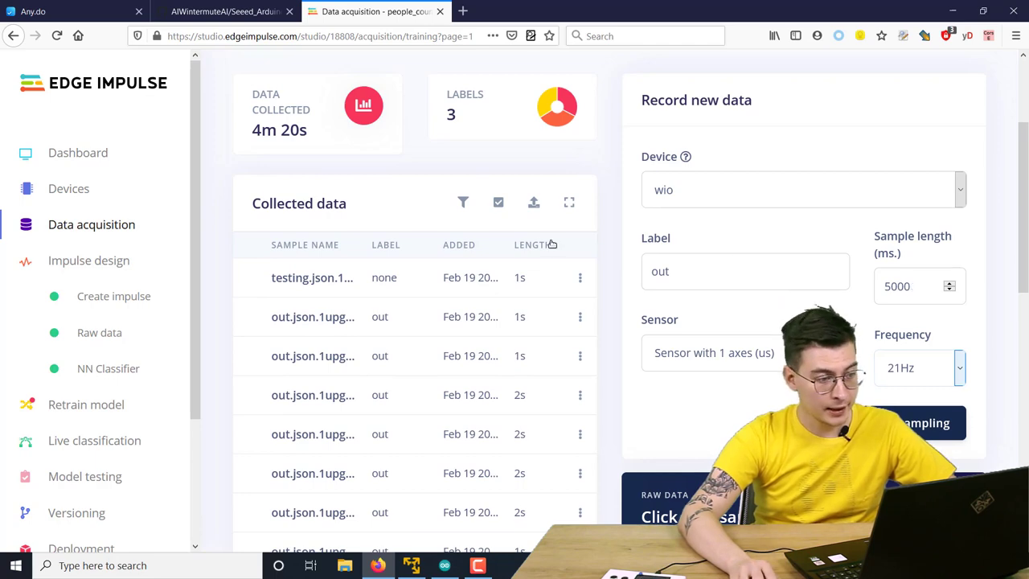
scroll(down, 3)
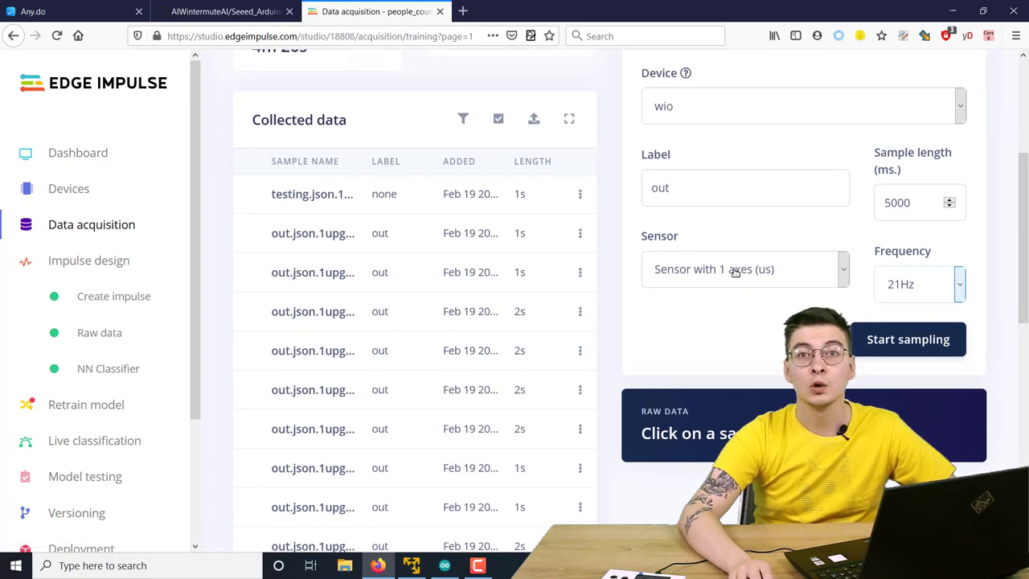
scroll(down, 3)
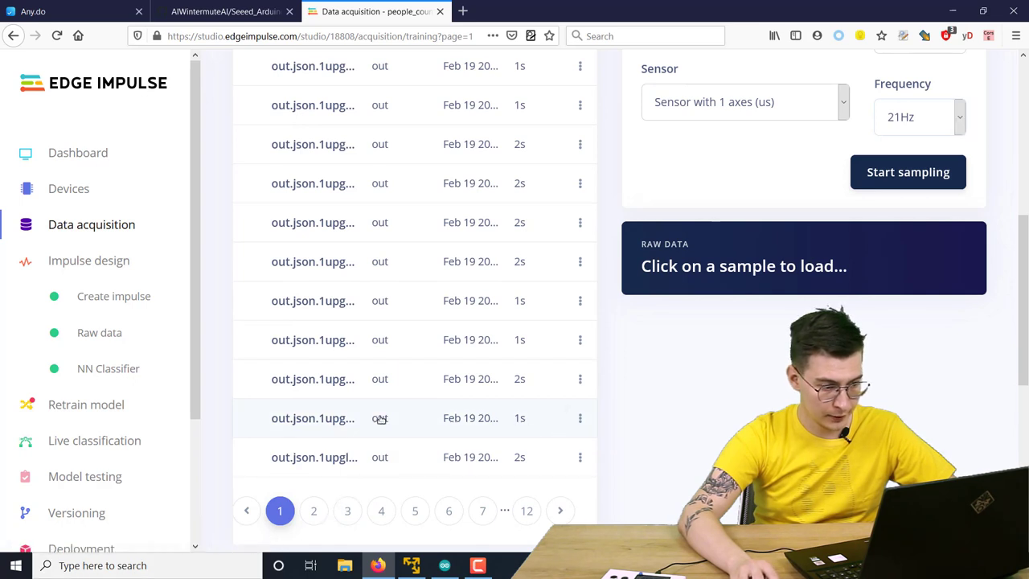
click(312, 418)
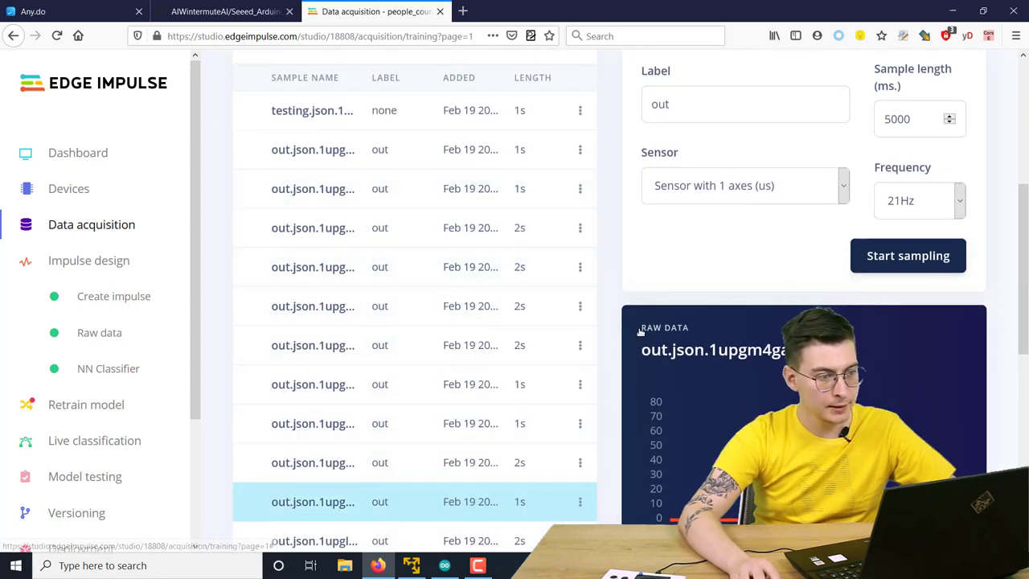
Step: Preview splitting 'out.json.1upgpem8.s1' into 1500 ms segments
click(580, 501)
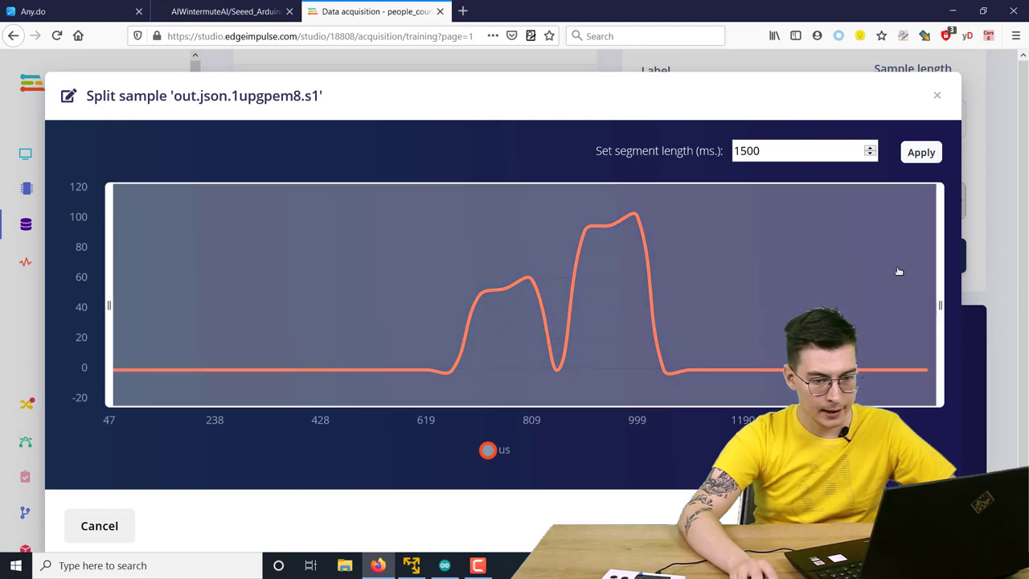
mouse_move(499, 273)
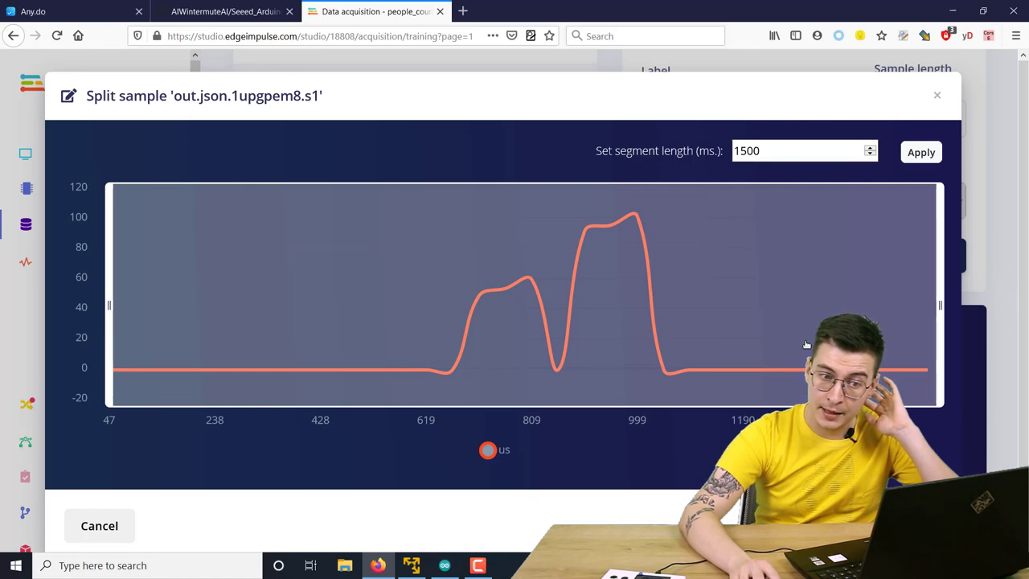
mouse_move(605, 277)
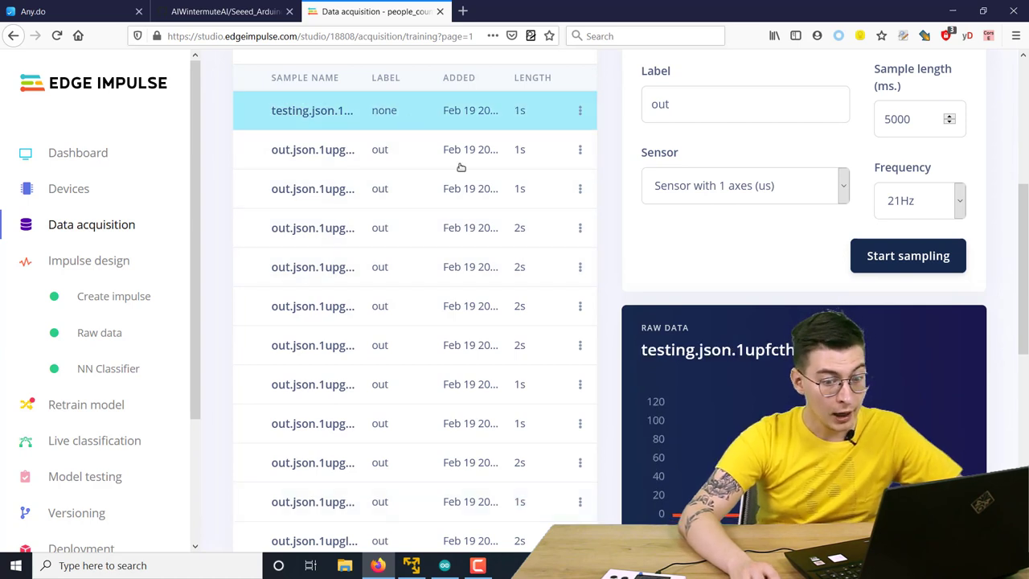
Step: Go to the second sample page and load the 'none.json.1up709fh' raw waveform
scroll(down, 3)
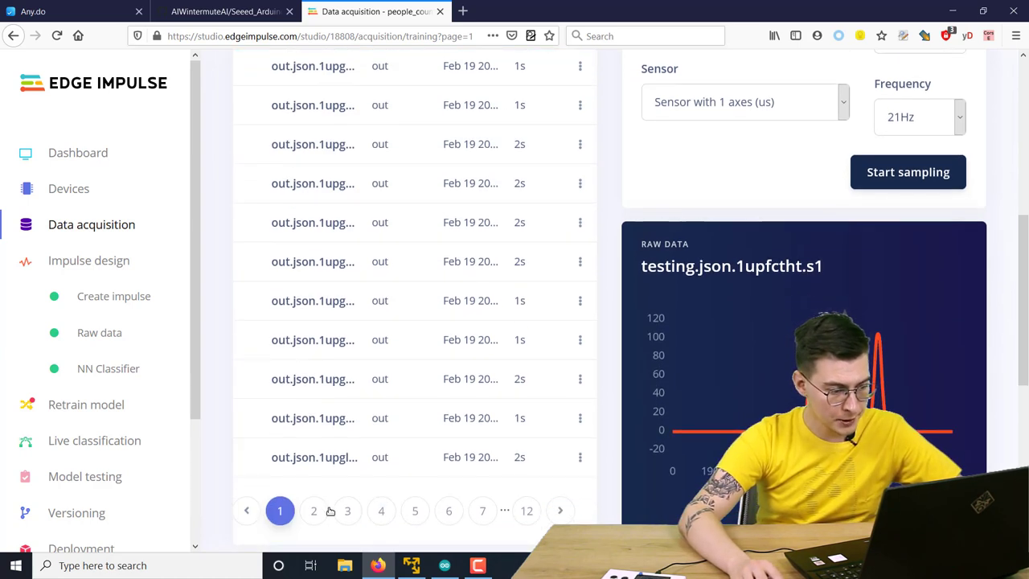
click(313, 511)
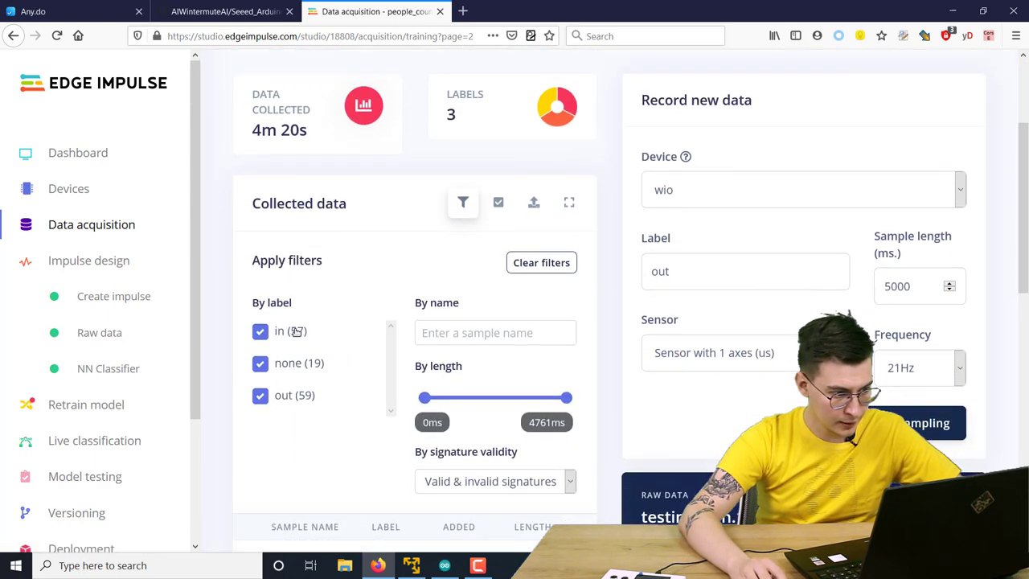
scroll(down, 3)
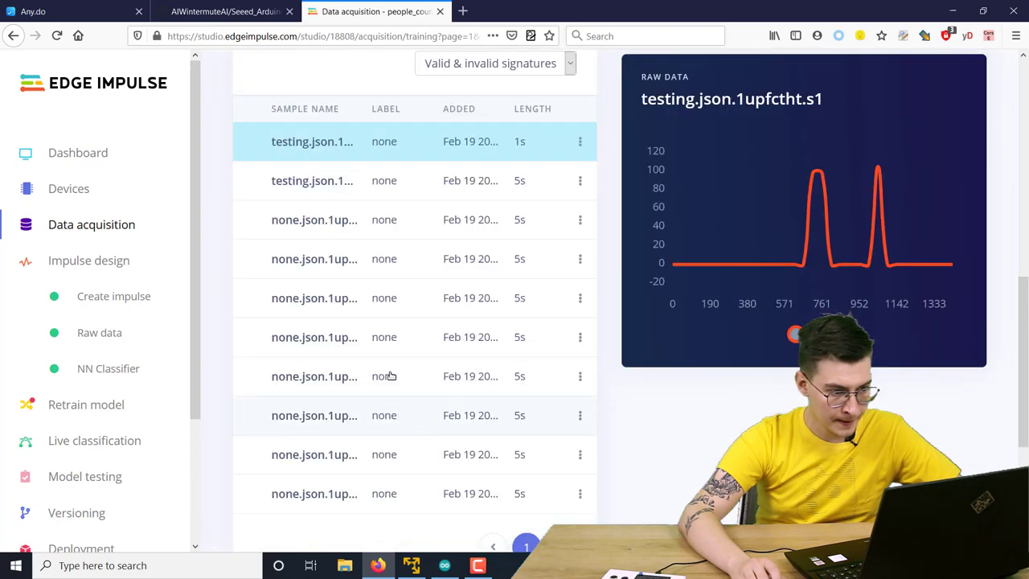
click(313, 300)
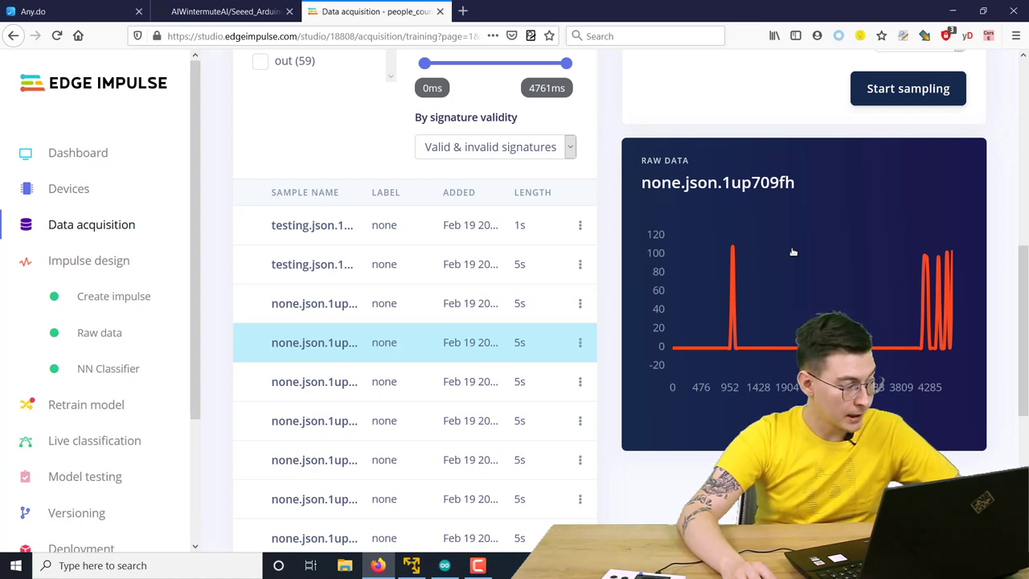
mouse_move(472, 303)
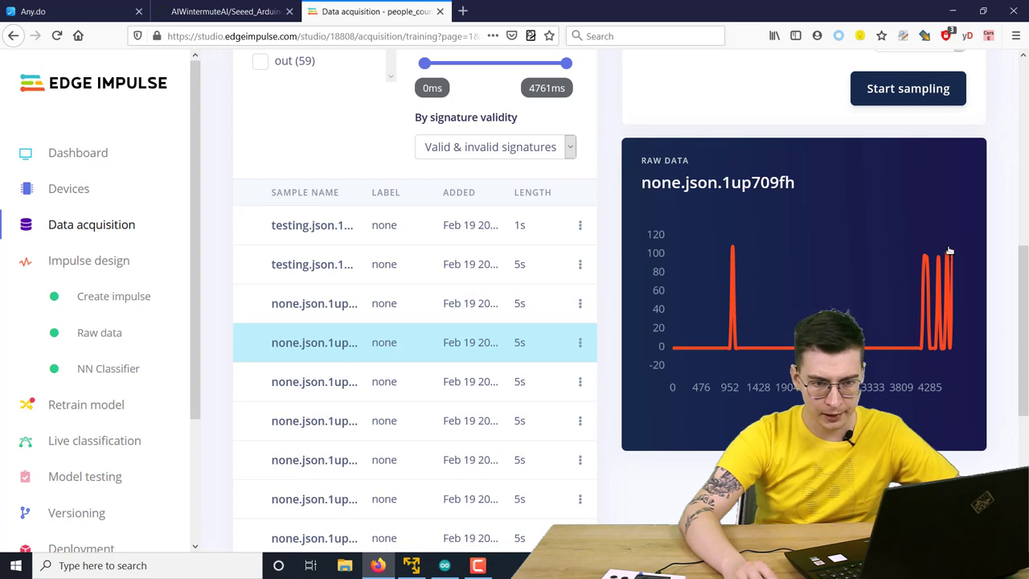
mouse_move(973, 259)
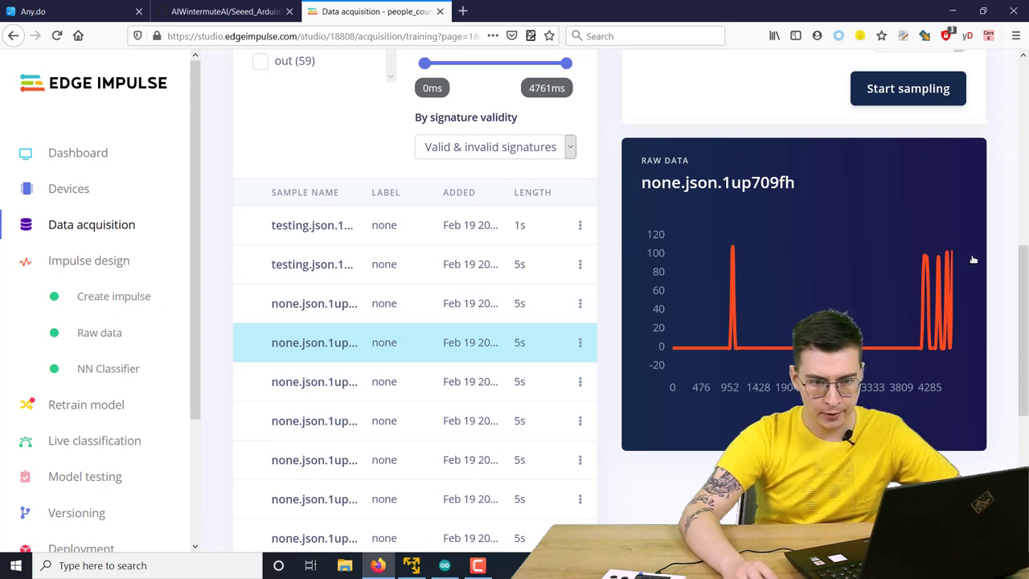
mouse_move(759, 250)
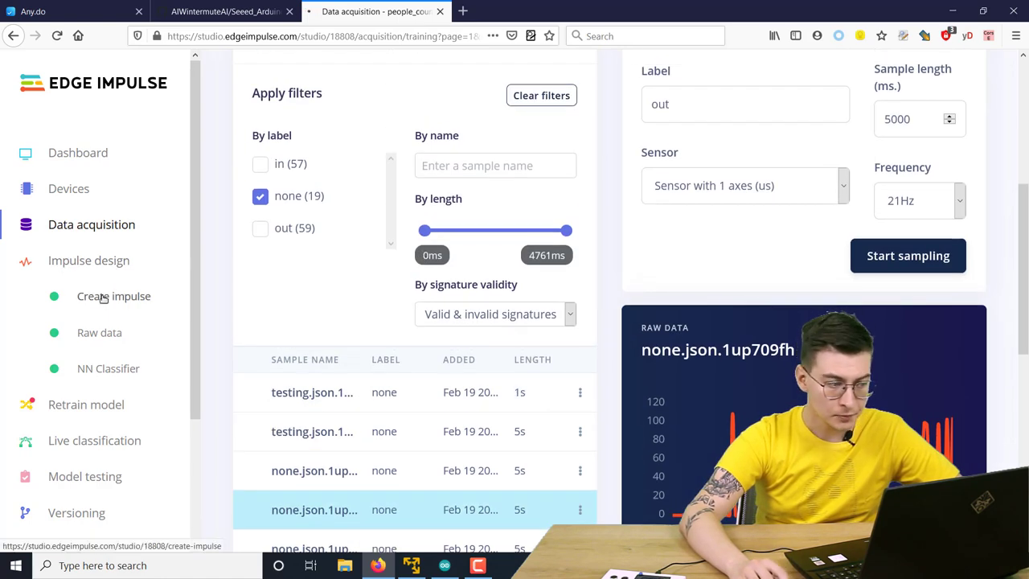
Step: Open the Create impulse page and scroll down to the processing block options
click(114, 296)
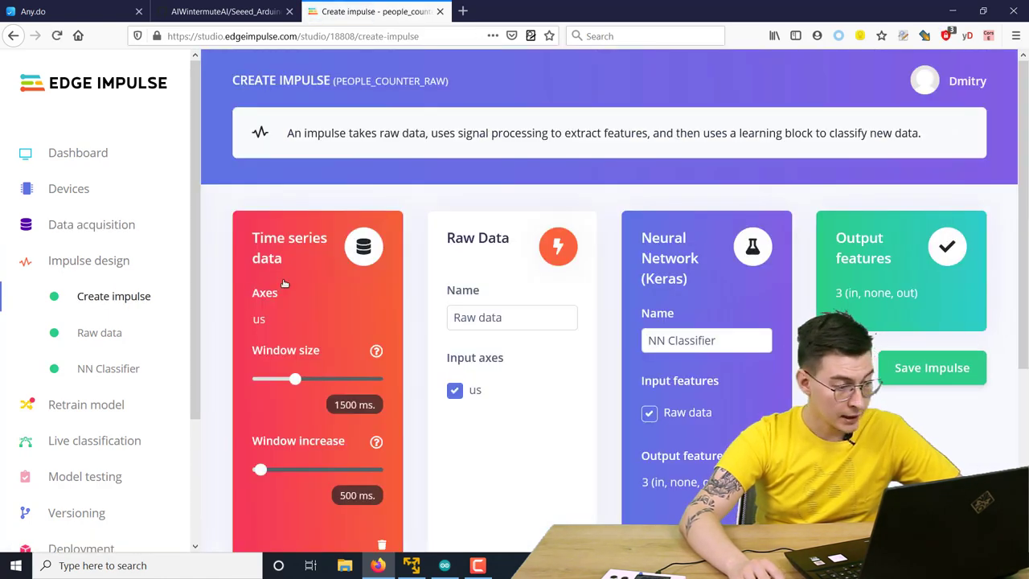
scroll(down, 3)
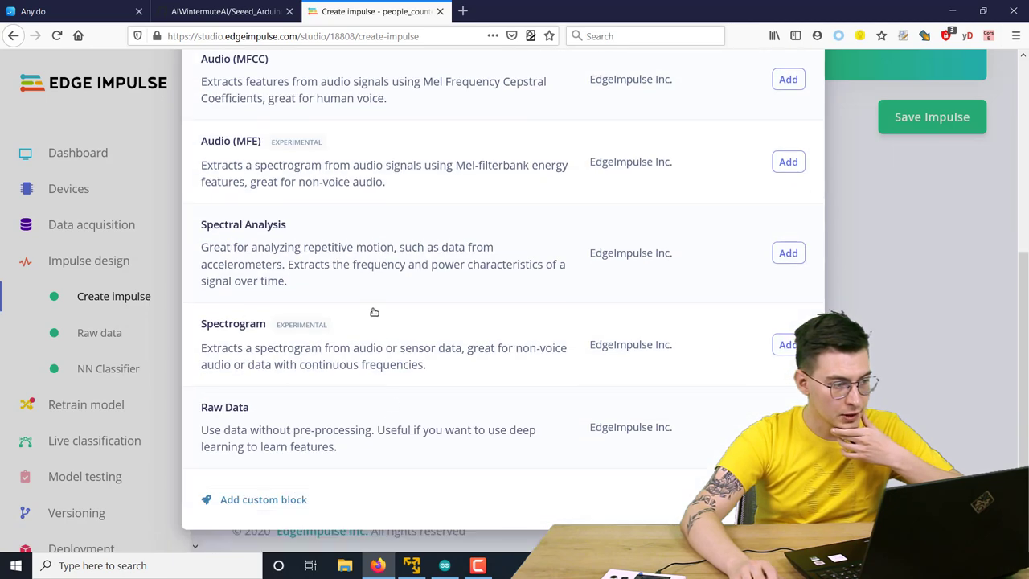
mouse_move(309, 284)
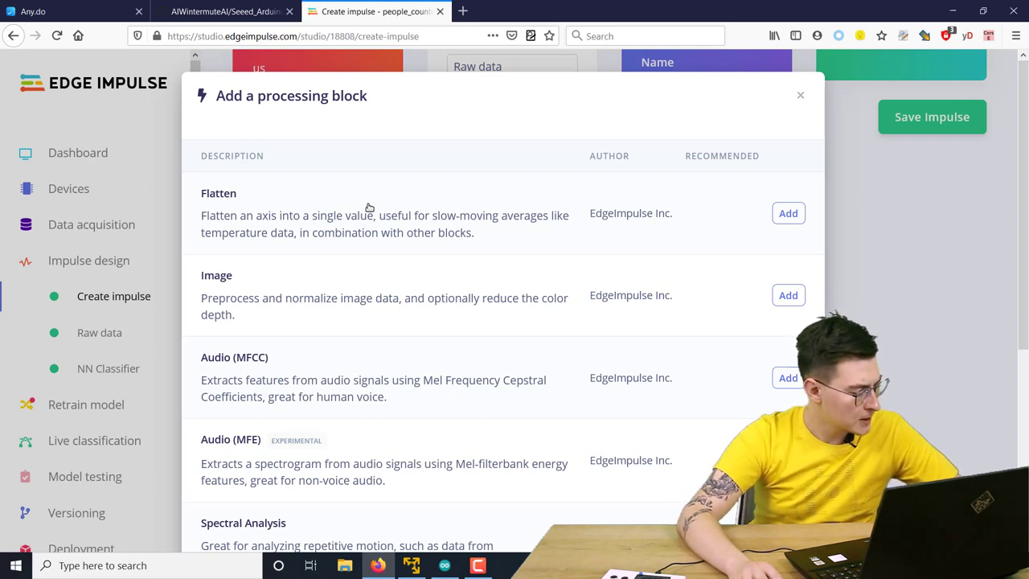
Step: Scroll through the people_counter_spec project dashboard, whose impulse uses a Spectrogram block
scroll(down, 3)
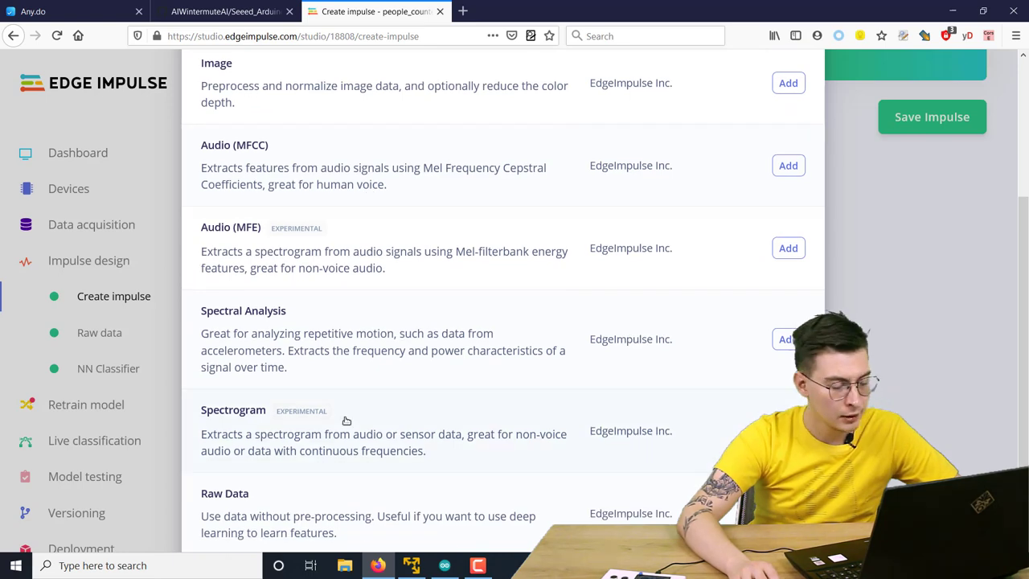
scroll(down, 3)
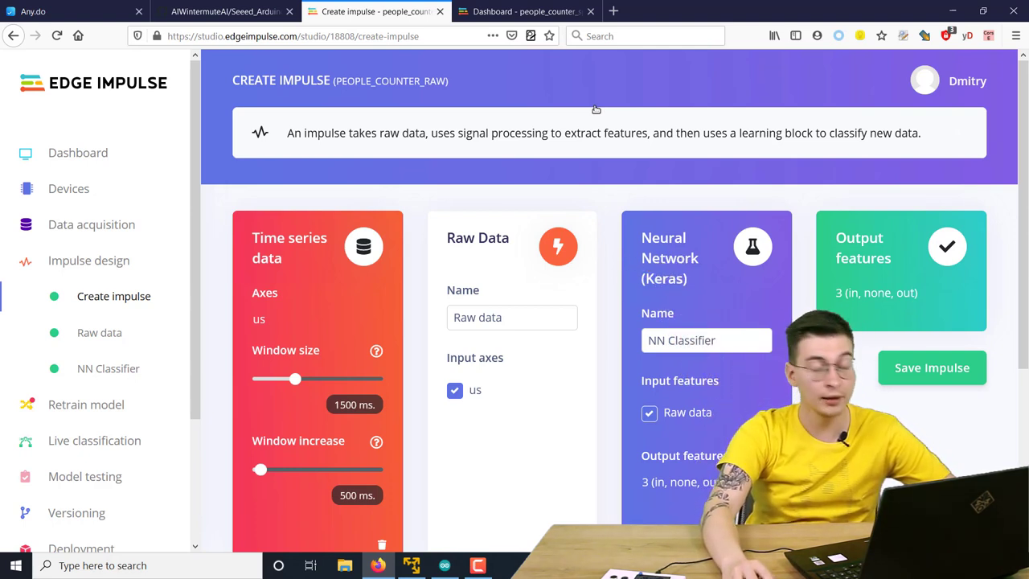
mouse_move(492, 201)
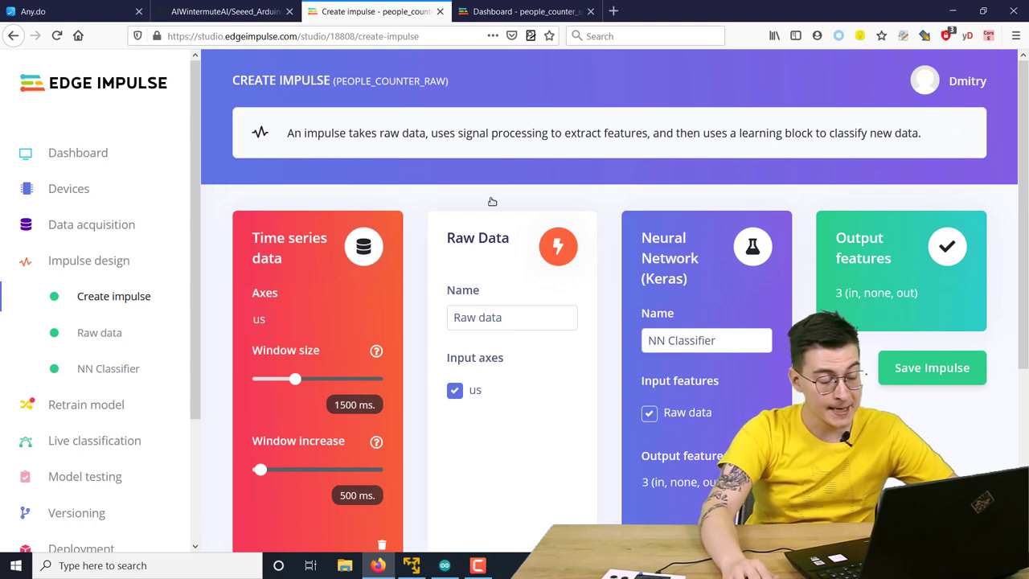
scroll(down, 3)
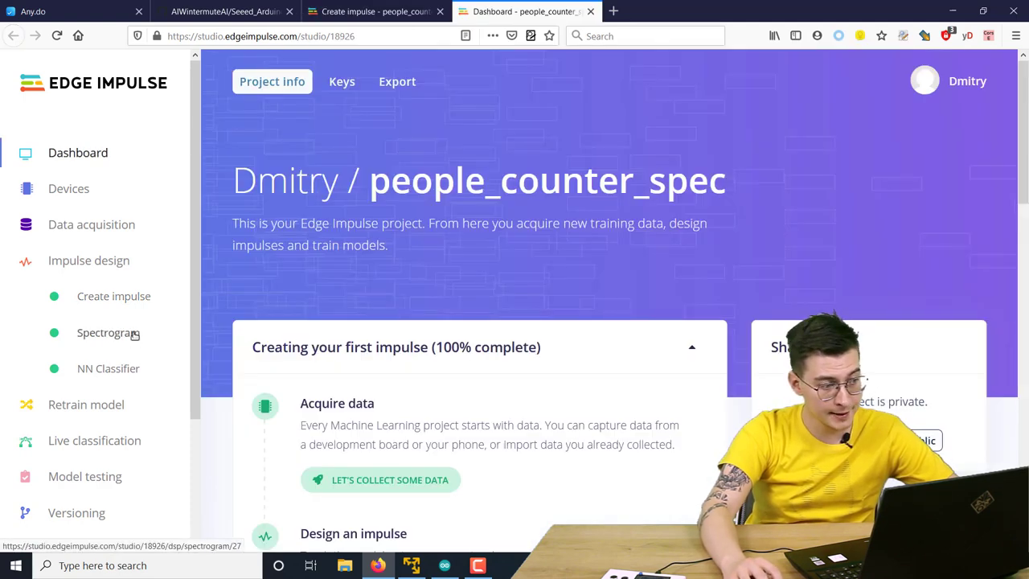
Step: Review Spectrogram parameters and DSP result, then view the NN Classifier at 79.6% accuracy
click(108, 332)
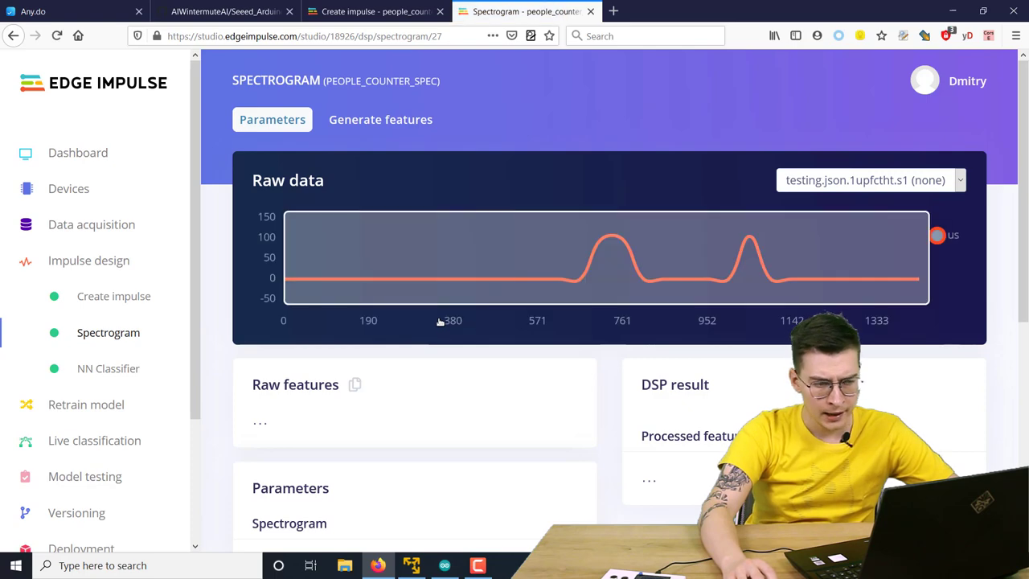
scroll(down, 3)
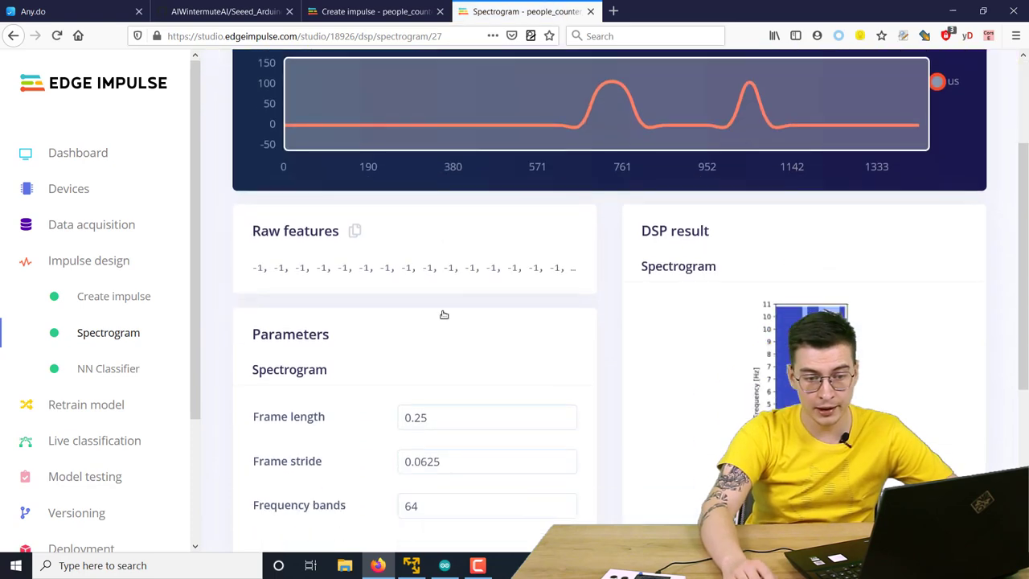
scroll(down, 3)
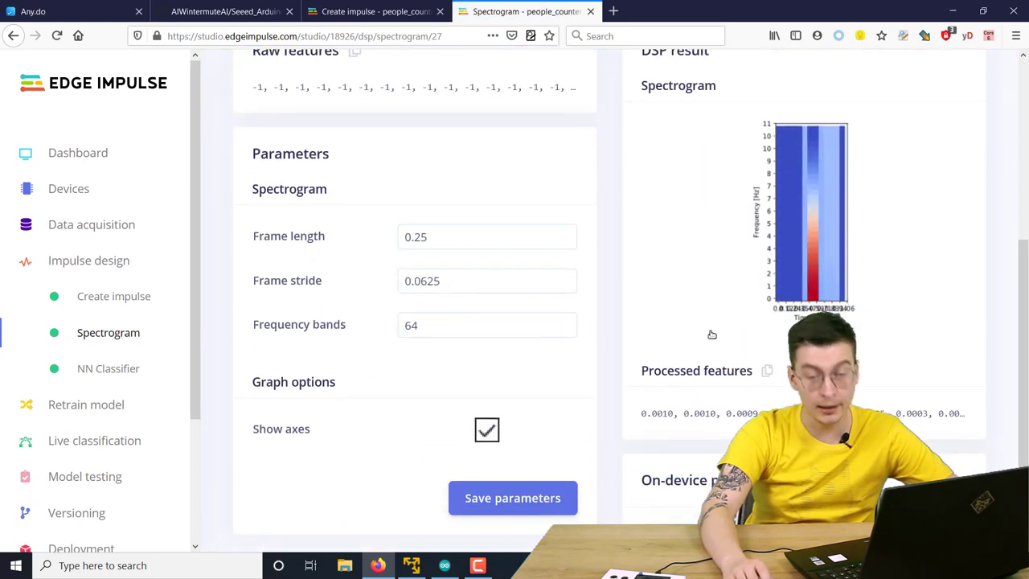
scroll(down, 3)
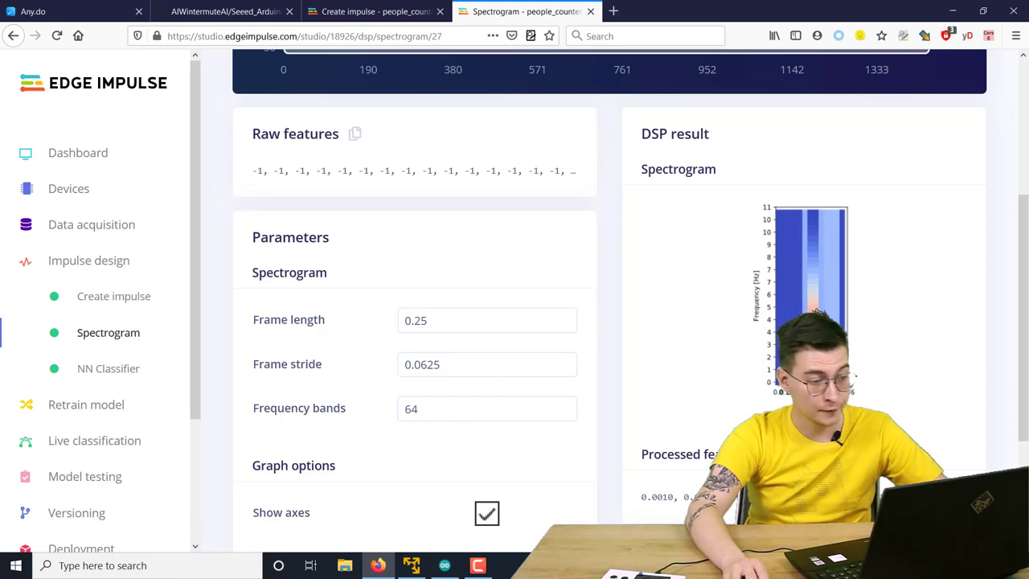
scroll(down, 3)
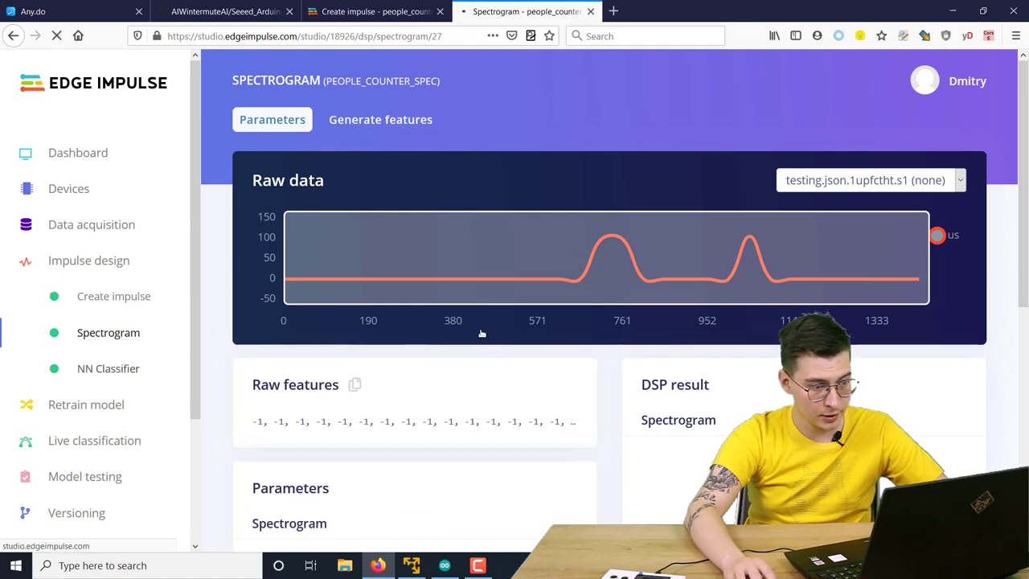
click(108, 368)
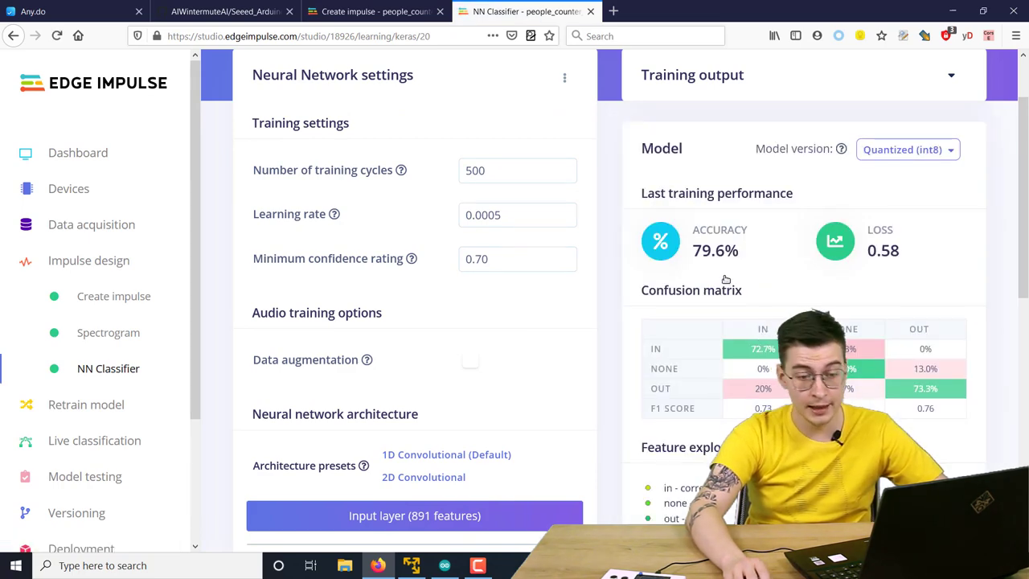
Step: Scroll to the confusion matrix: 72.7% in, 87.0% none, 73.3% out correct
scroll(down, 3)
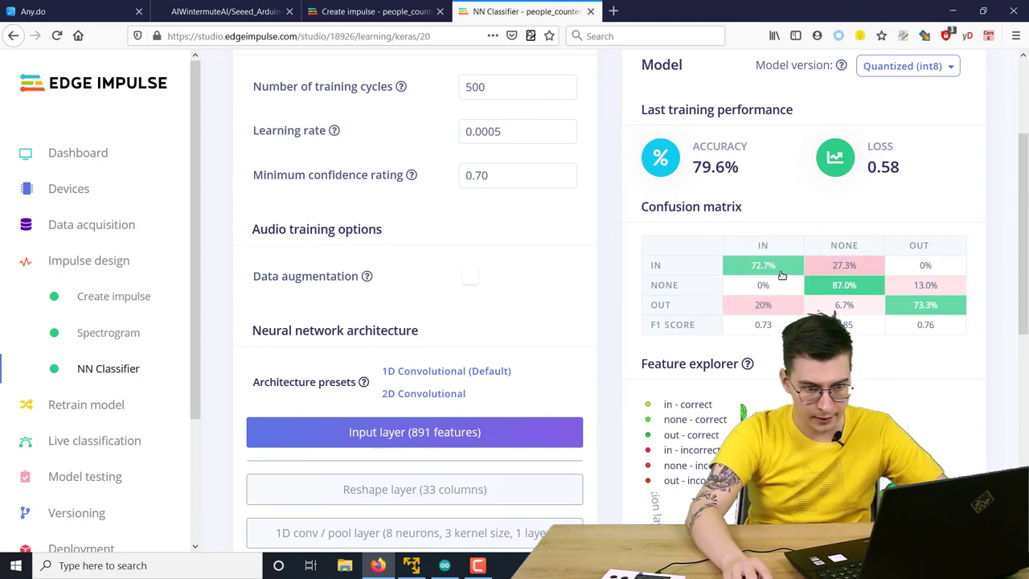
mouse_move(763, 285)
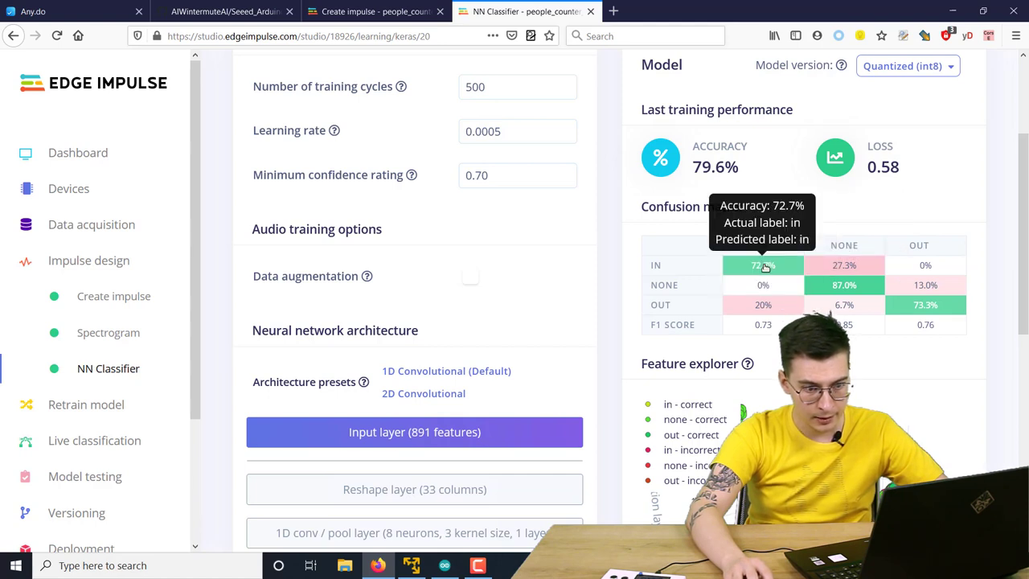
mouse_move(763, 304)
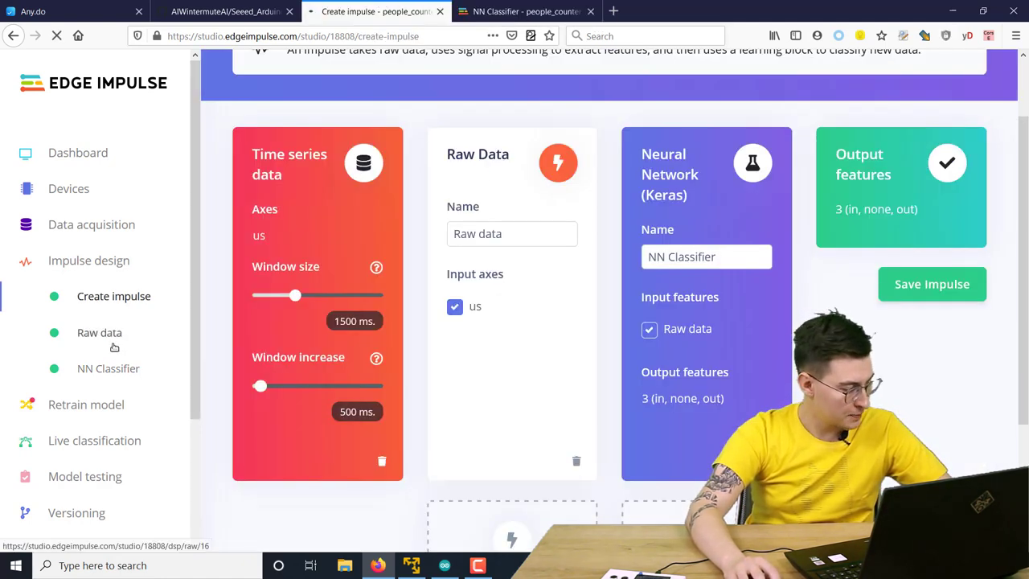
Step: View people_counter_raw Raw data generated features: 177 training windows in the feature explorer
click(98, 332)
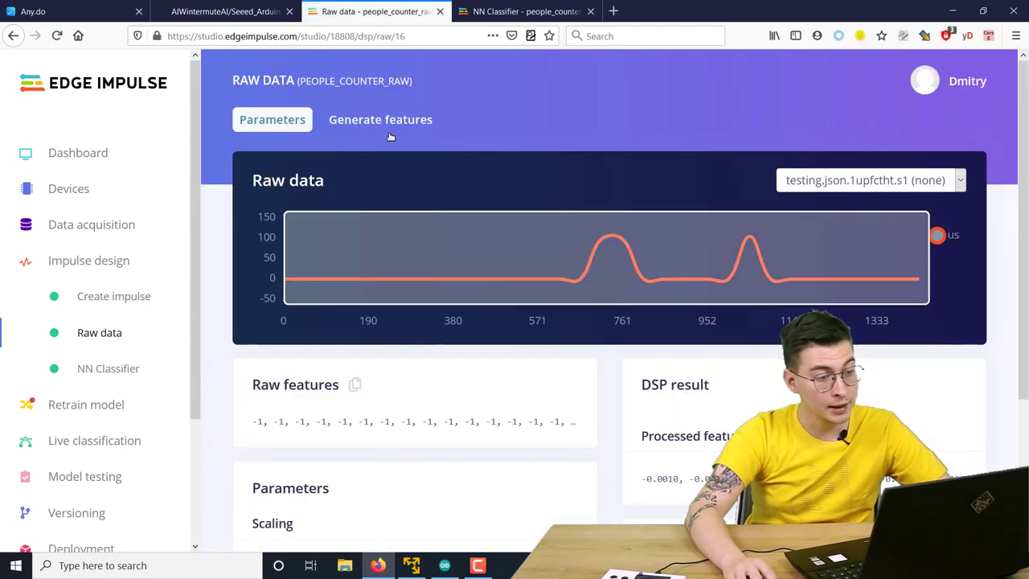
scroll(down, 3)
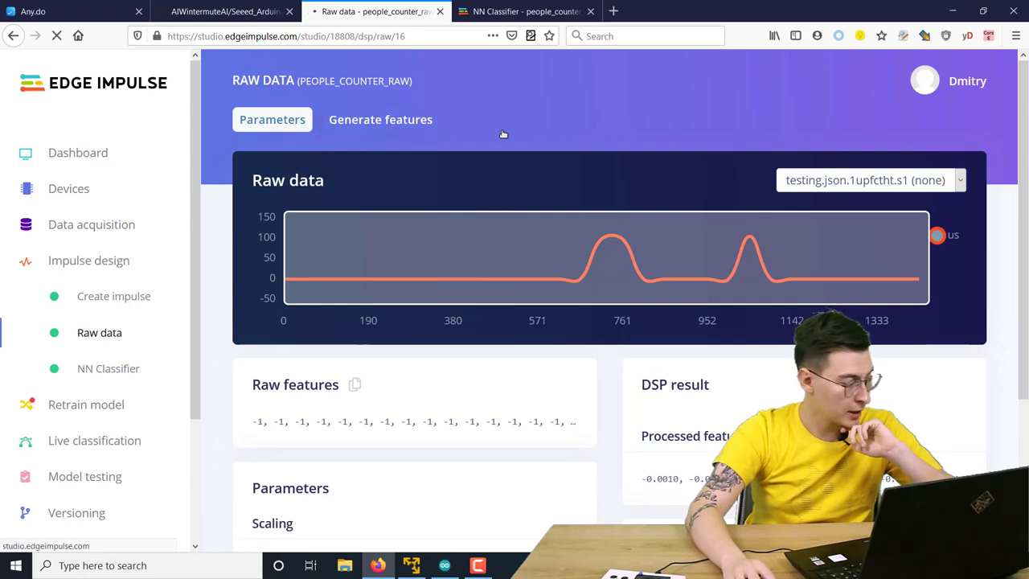
click(380, 119)
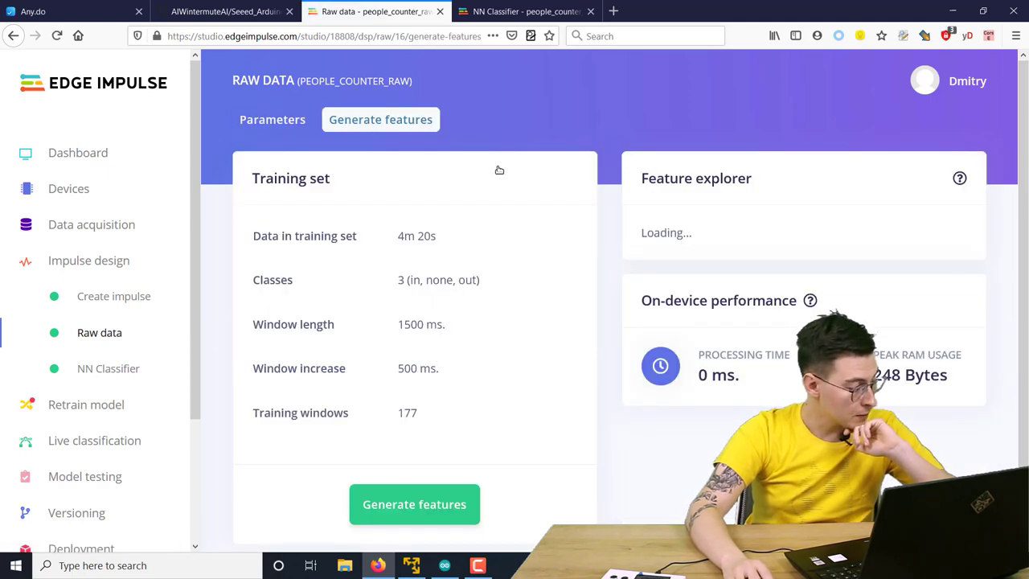
scroll(down, 3)
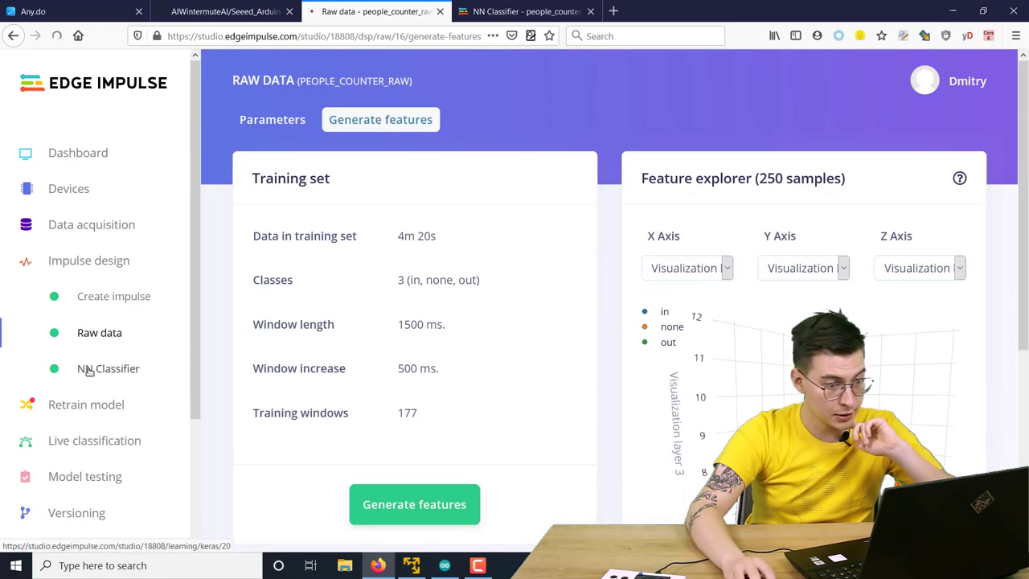
Step: Review the people_counter_raw NN Classifier: 92.0% accuracy, 0.25 loss, and confusion matrix
click(108, 368)
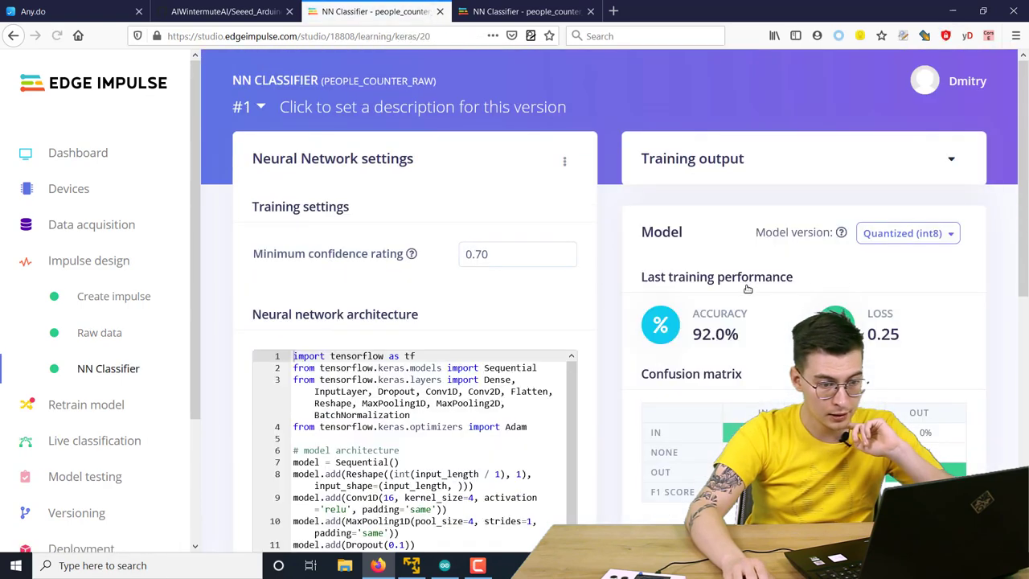
scroll(down, 3)
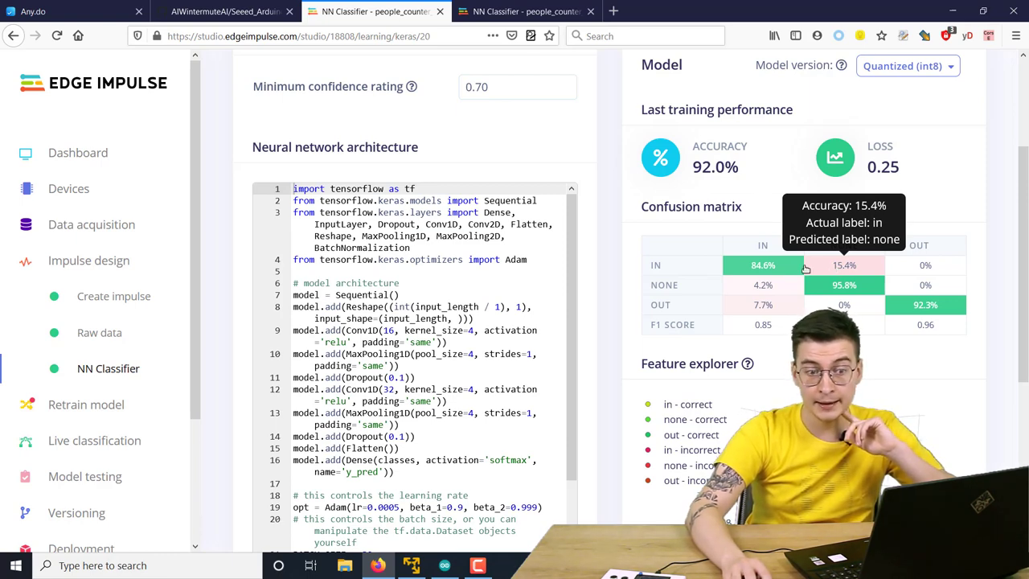
mouse_move(762, 284)
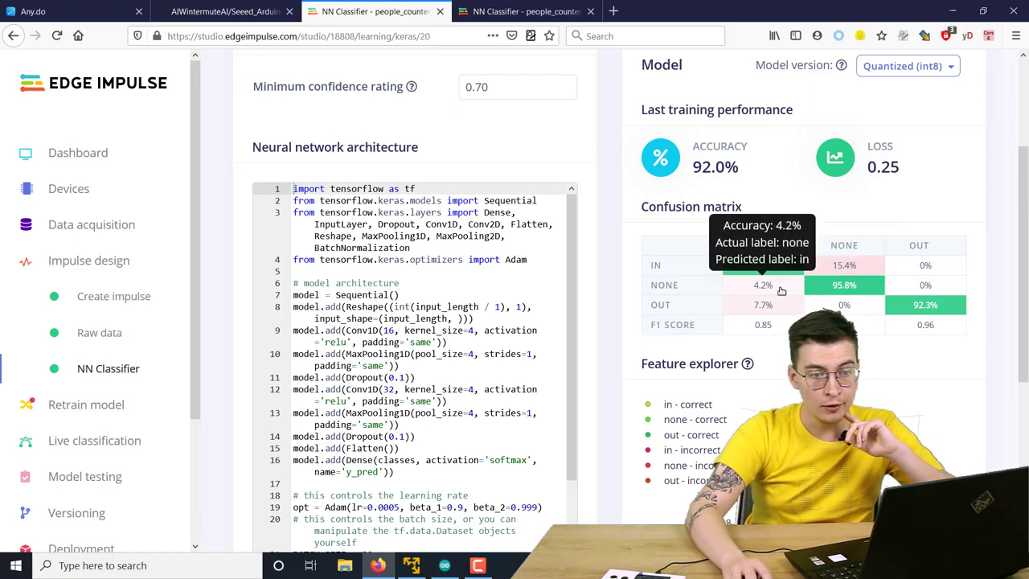
mouse_move(844, 266)
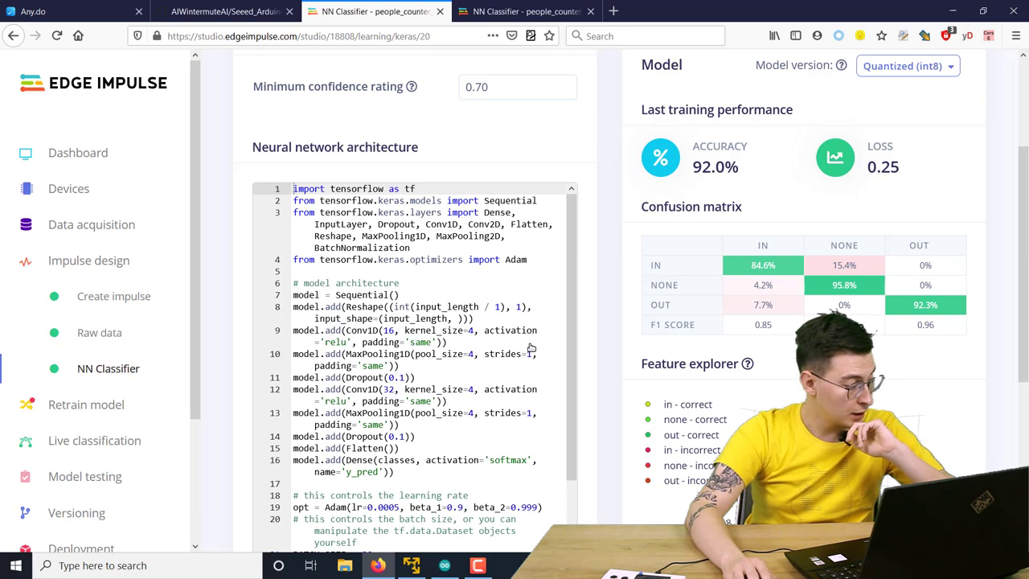
scroll(down, 3)
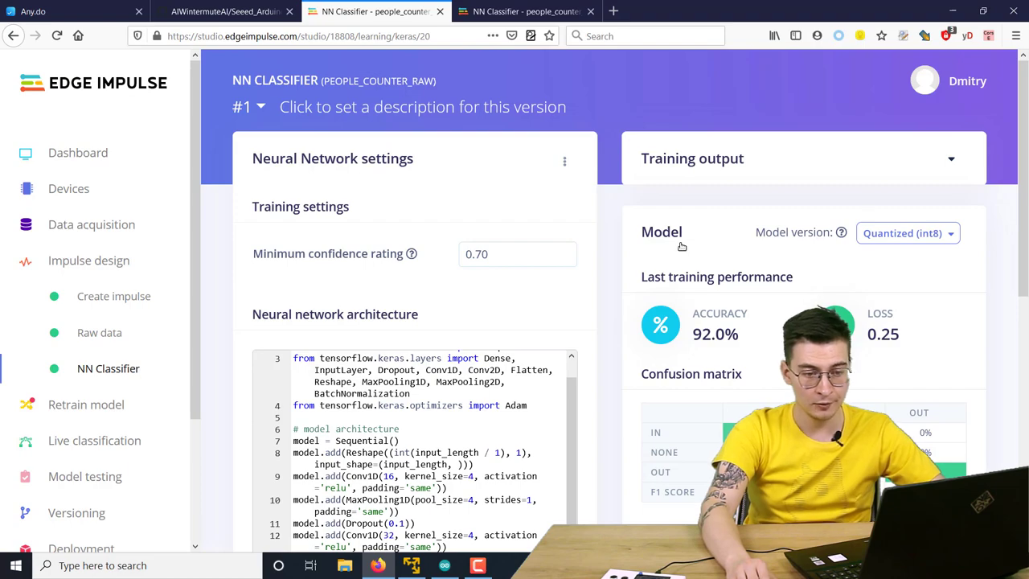
scroll(down, 3)
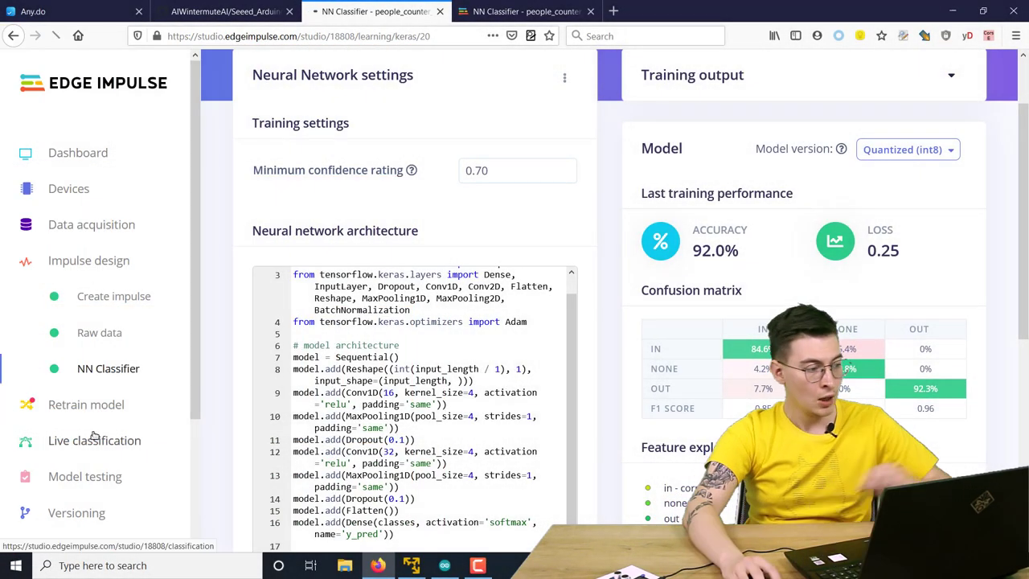
Step: Check Live classification, which shows no devices connected, then go to Deployment
click(94, 439)
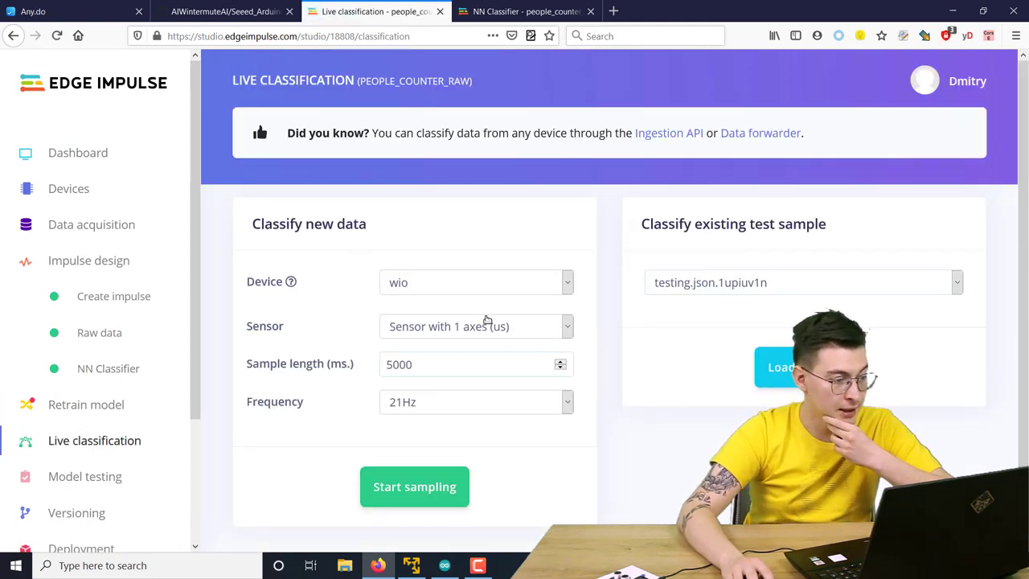
scroll(down, 3)
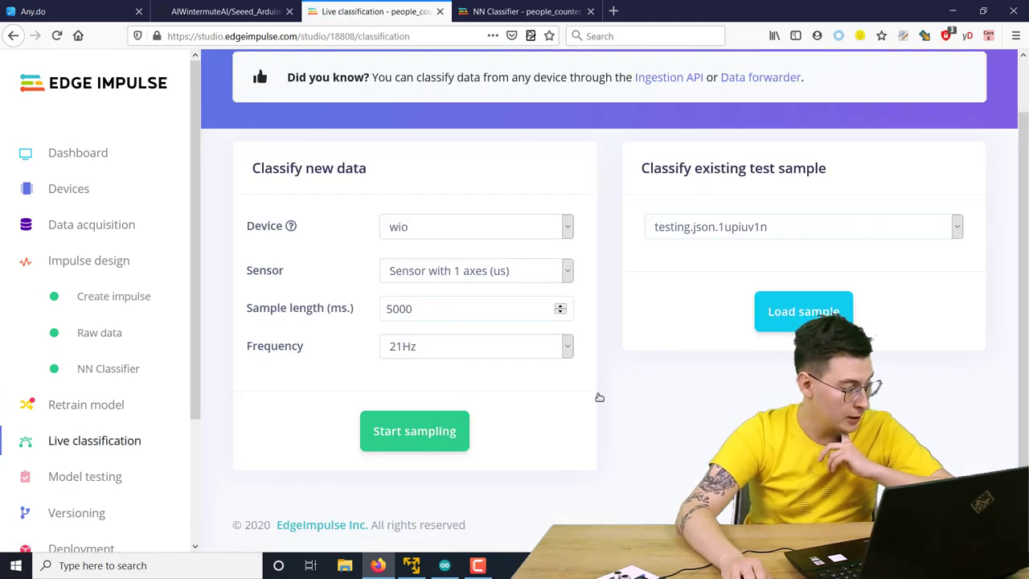
scroll(down, 3)
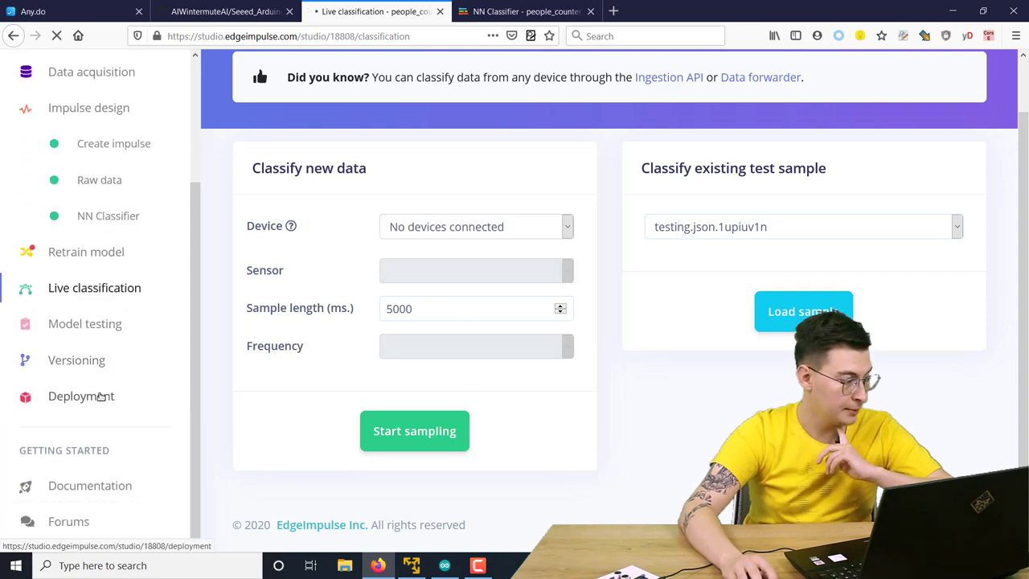
click(82, 396)
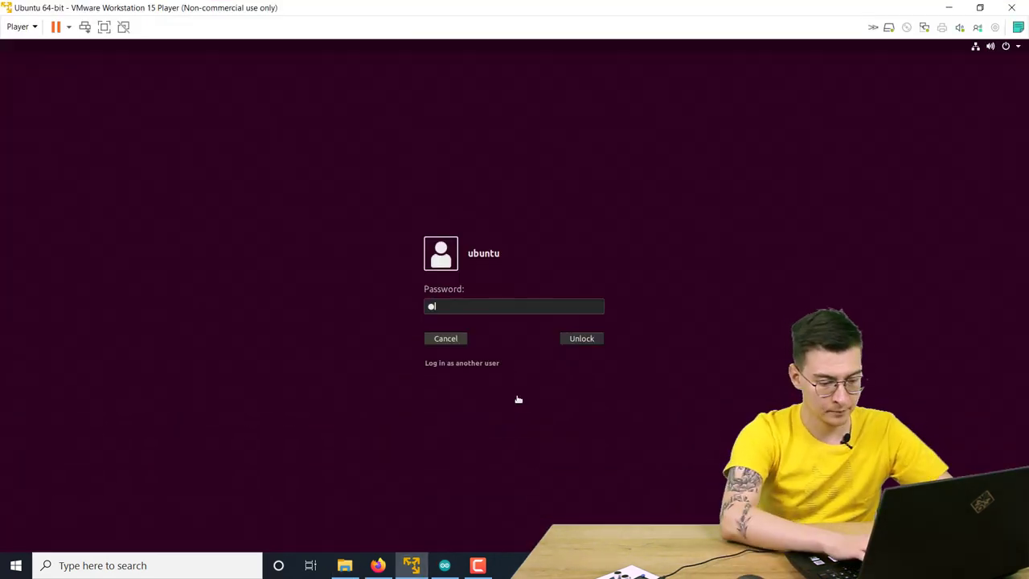
Step: Unlock Ubuntu and extract the ei-people_counter_raw-arduino zip inside Arduino/libraries
text(password)
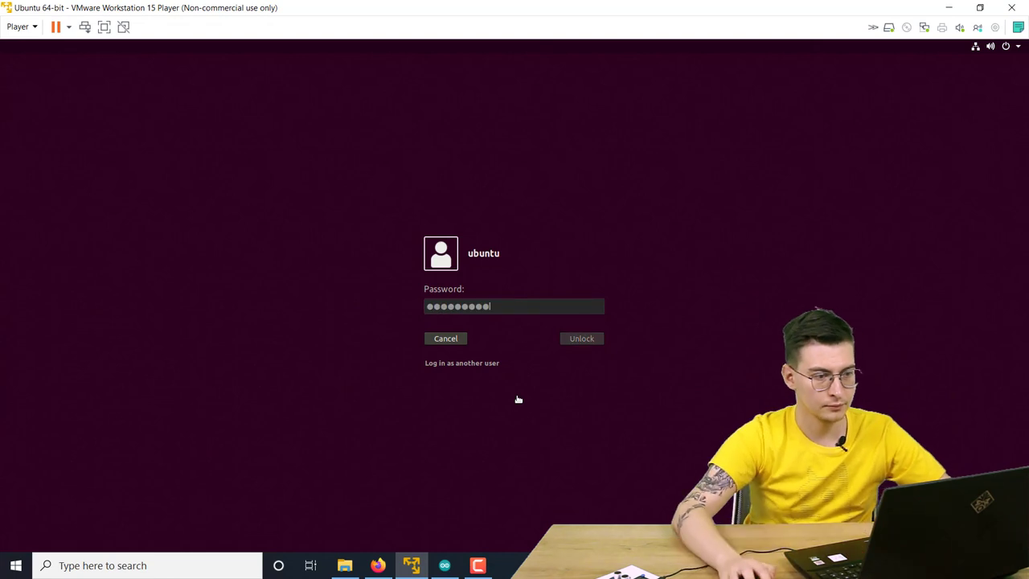
click(582, 337)
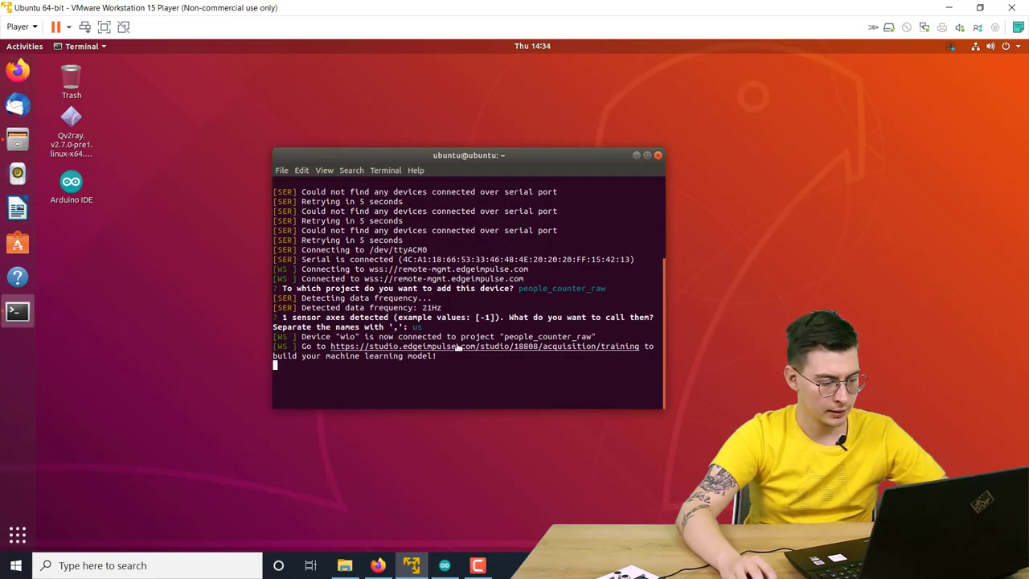
key(ctrl+c)
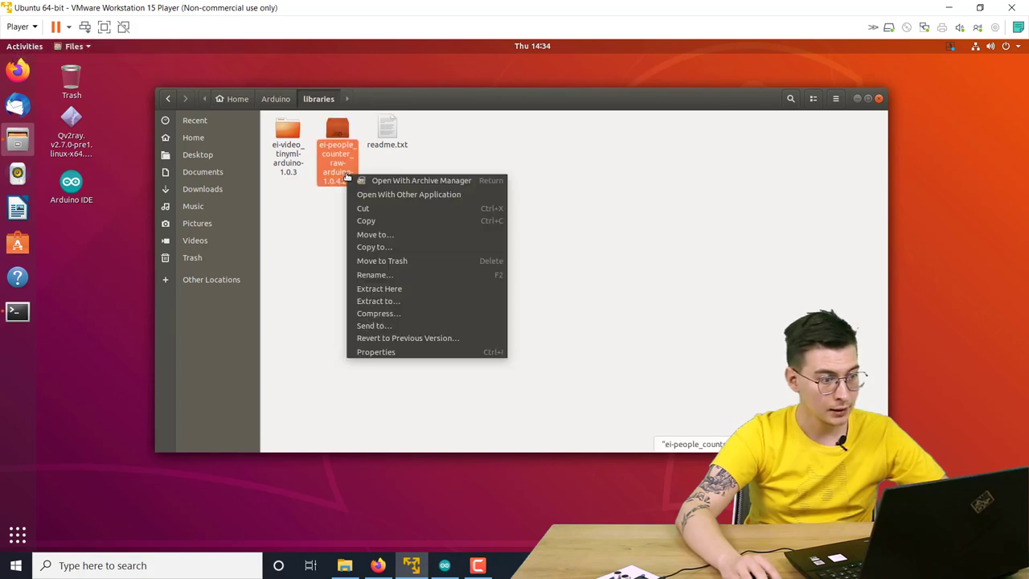
click(379, 288)
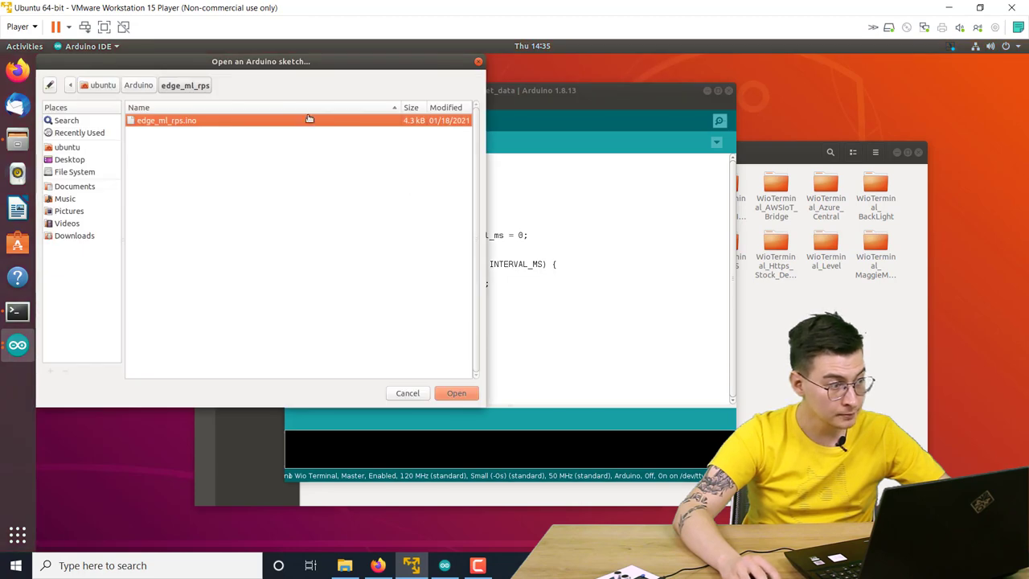
Step: Open WioTerminal_EI_People_Counting_Continious.ino, review includes, and compile, failing on missing Ultrasonic.h
click(455, 393)
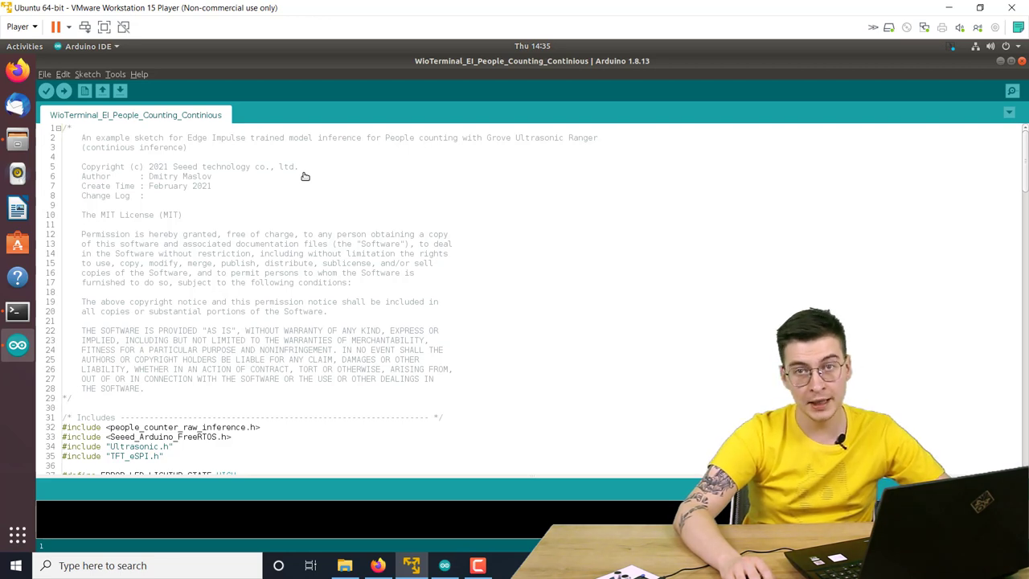
scroll(down, 3)
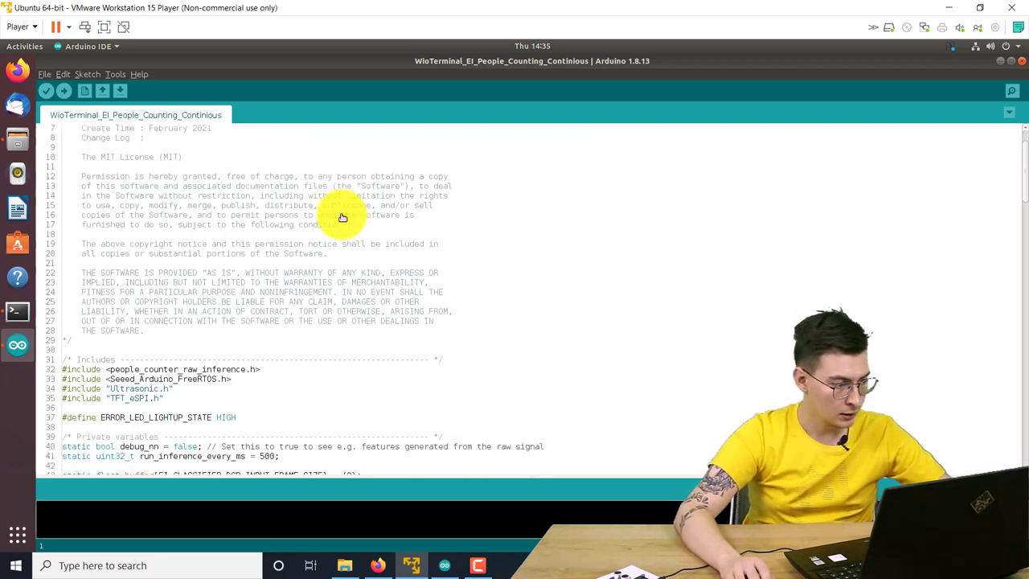
scroll(down, 3)
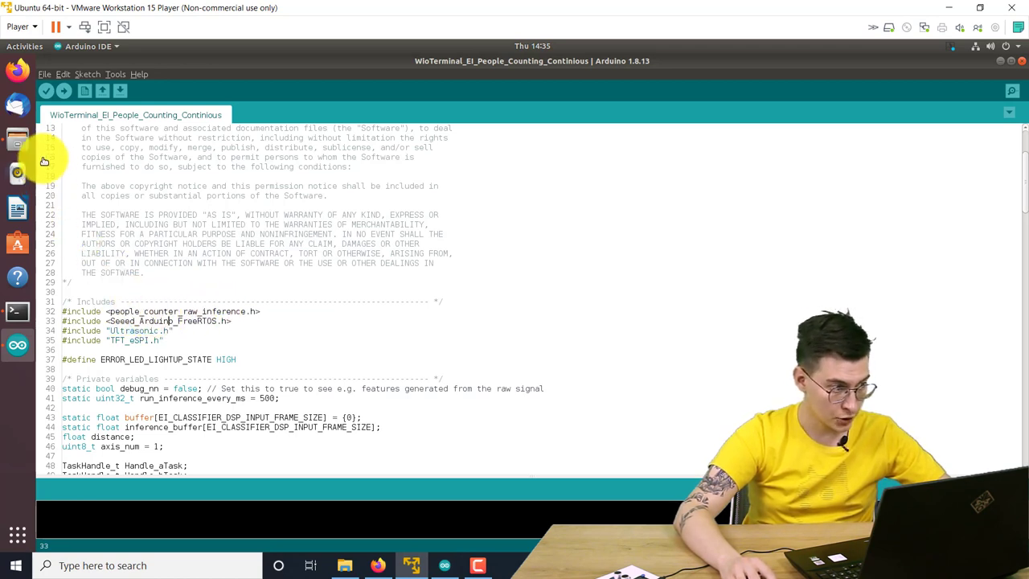
double_click(225, 311)
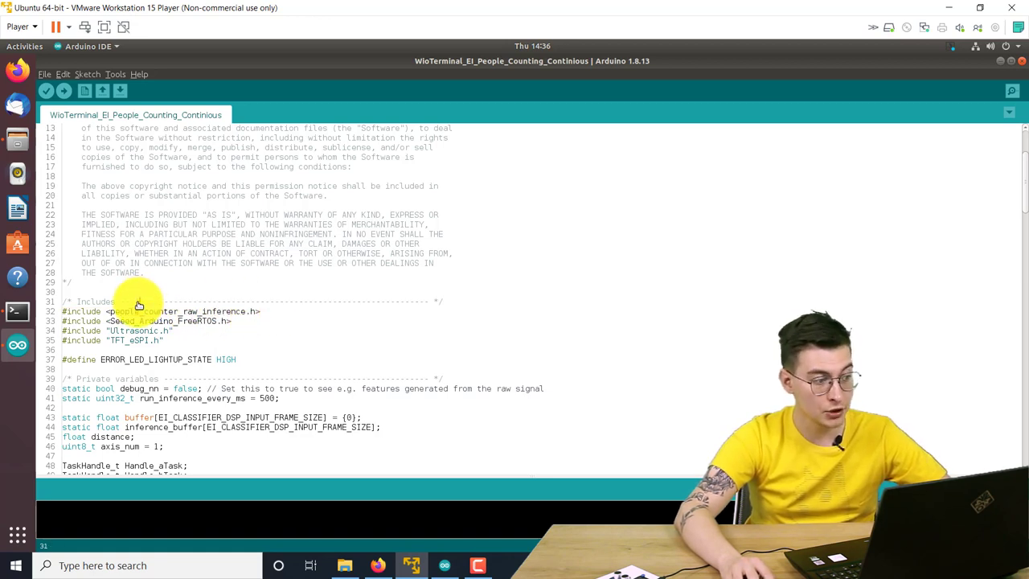
click(45, 90)
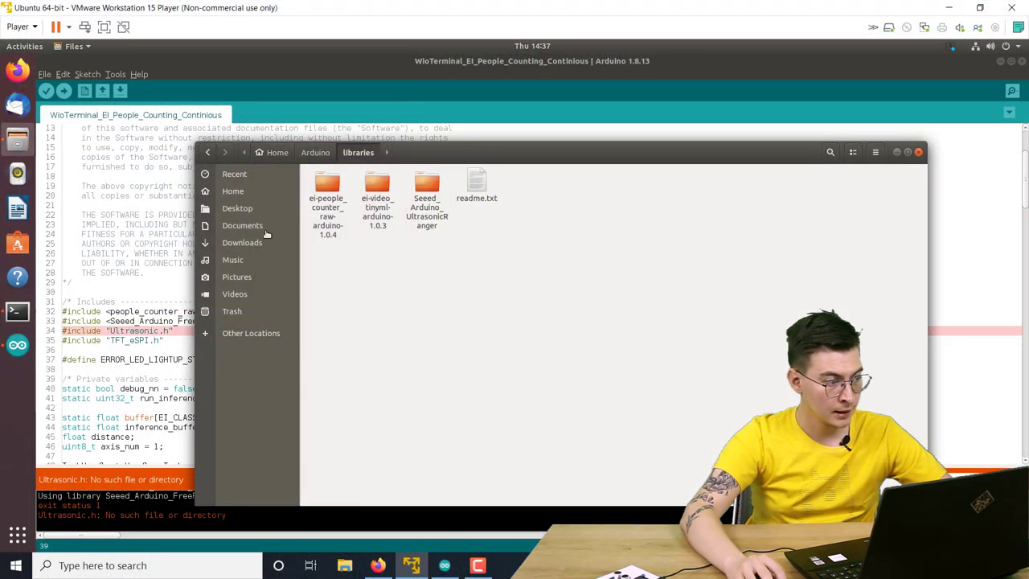
click(46, 90)
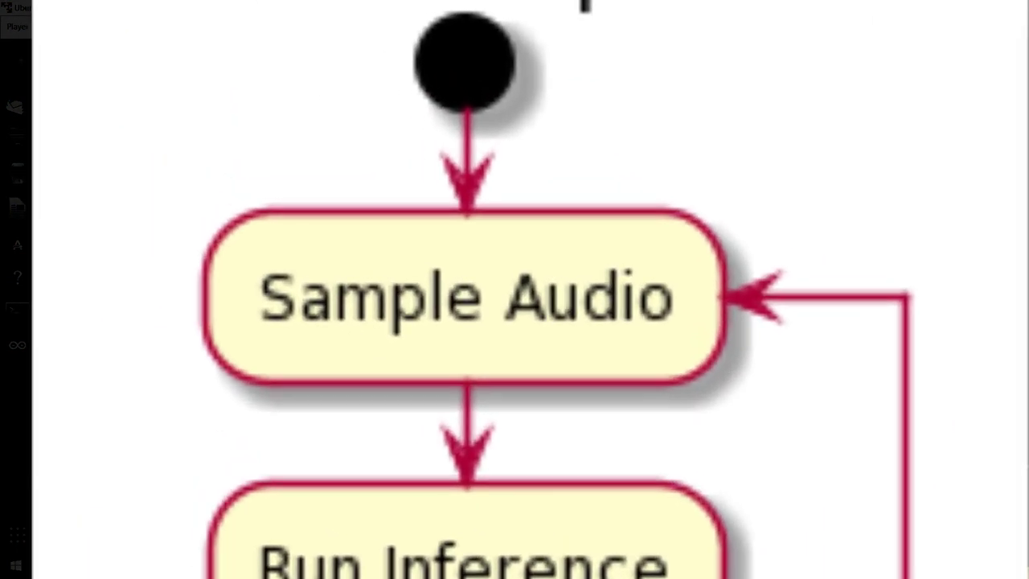
Step: Scroll through the people-counting sketch while DMA and threading concepts are introduced
scroll(down, 3)
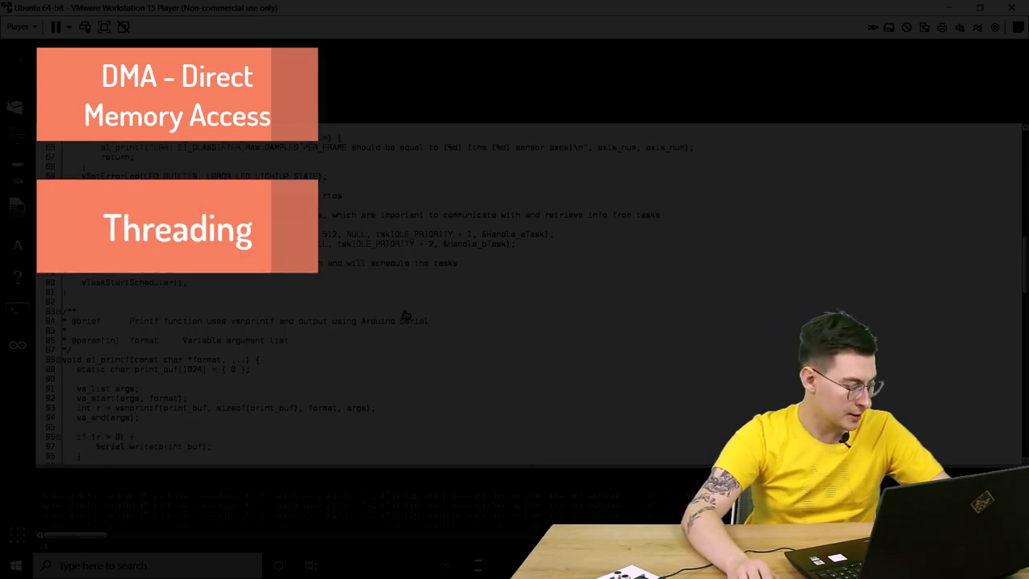
scroll(down, 3)
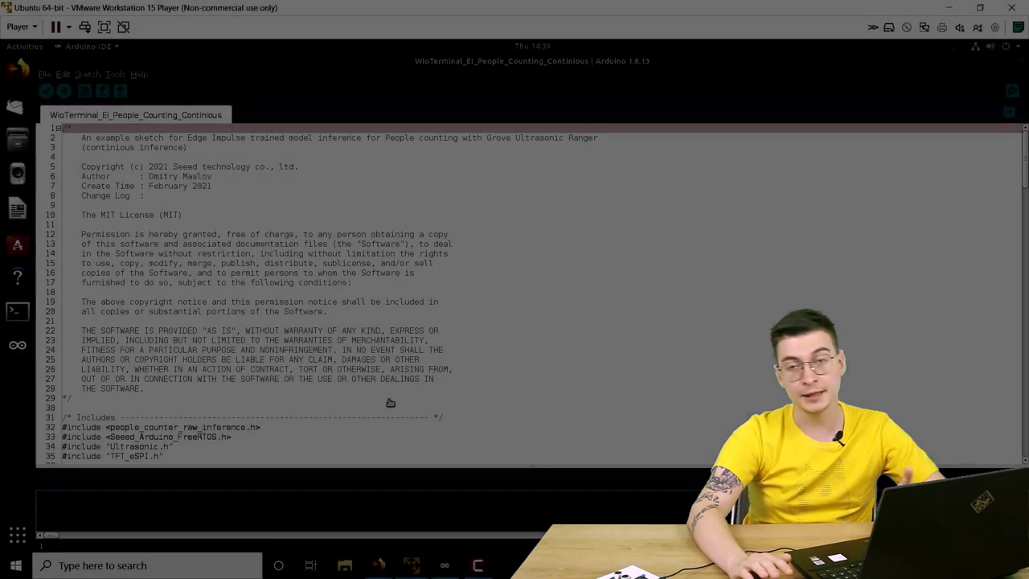
click(63, 90)
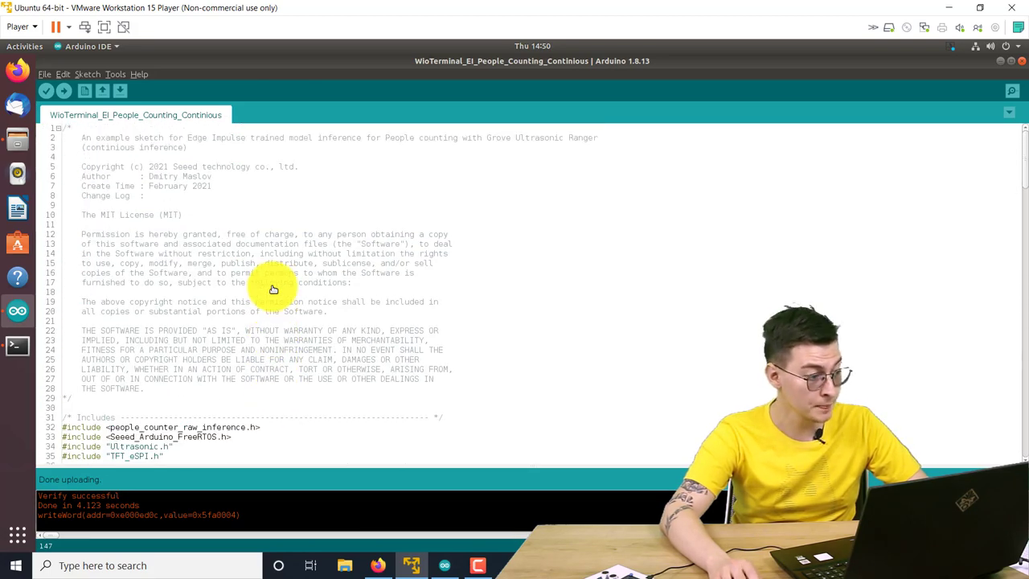
scroll(down, 3)
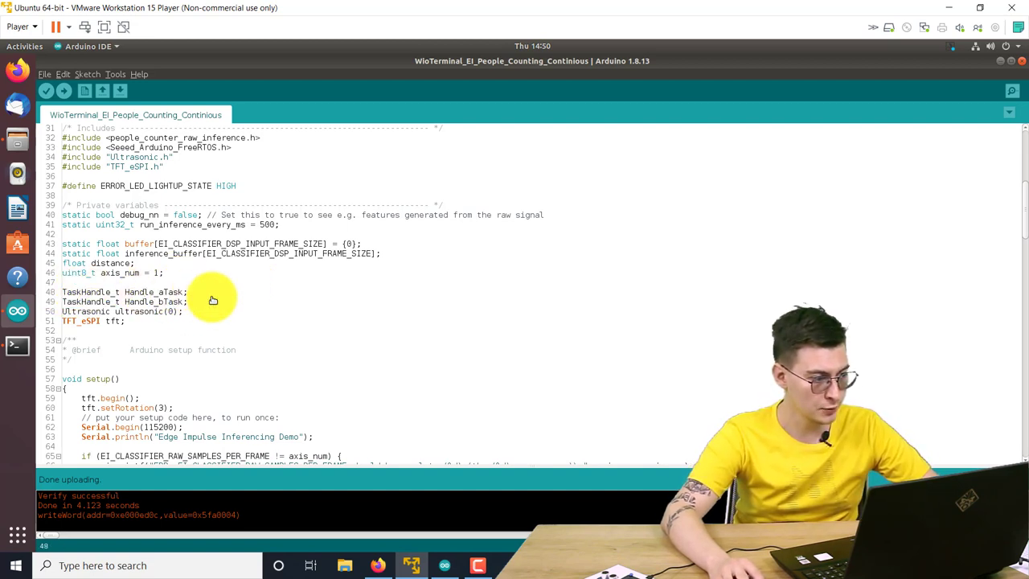
scroll(down, 3)
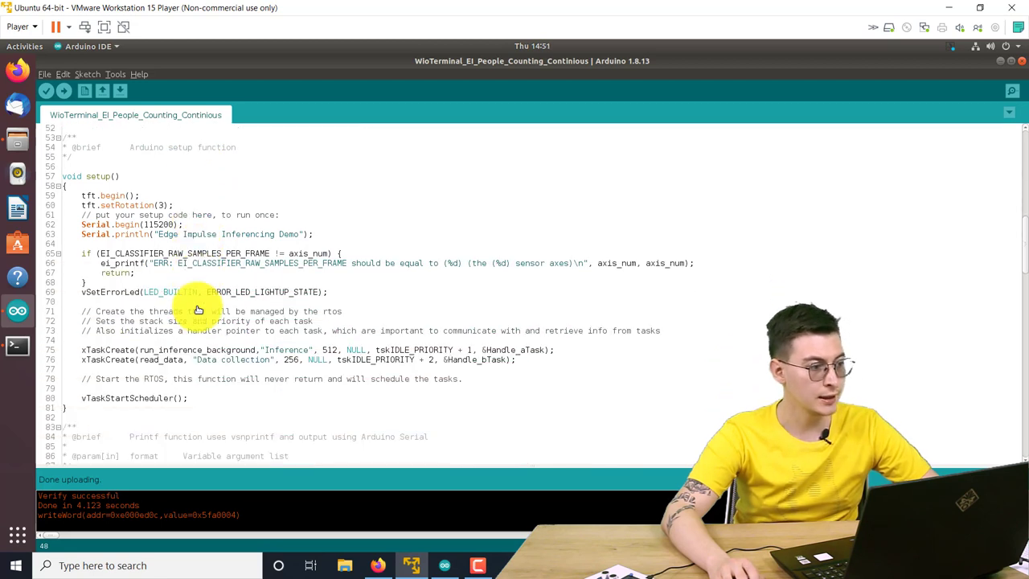
mouse_move(203, 301)
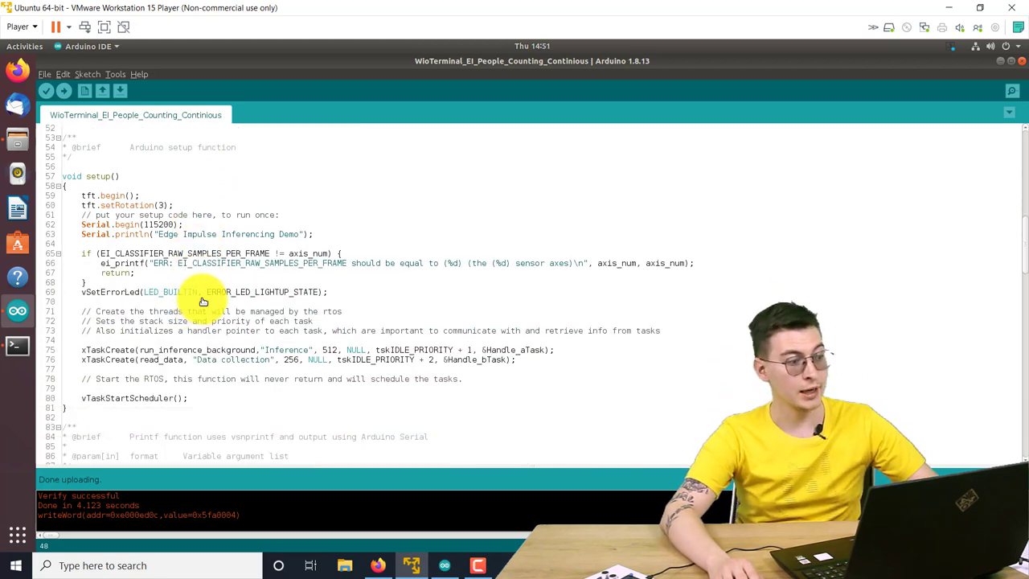
scroll(down, 3)
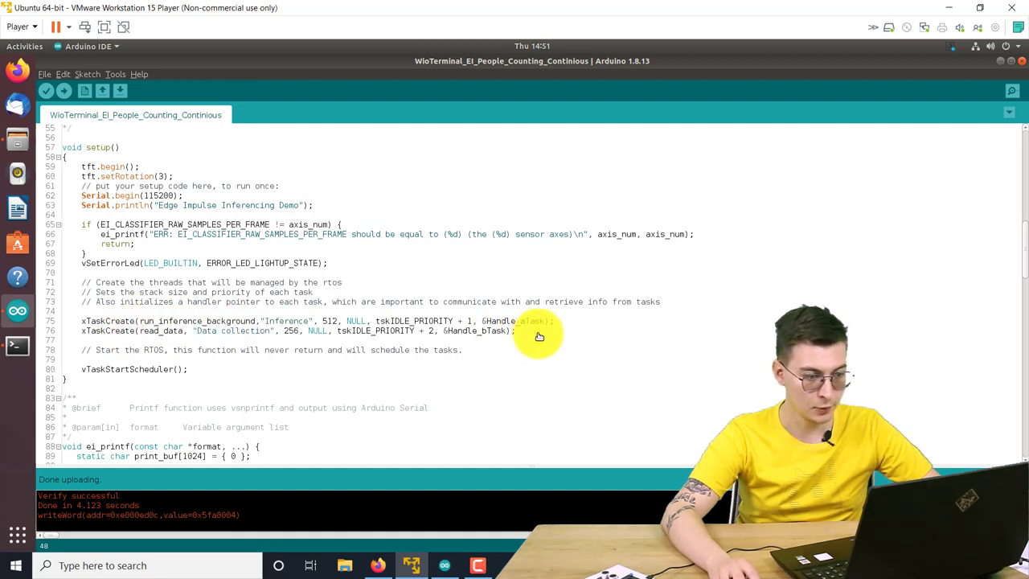
mouse_move(393, 338)
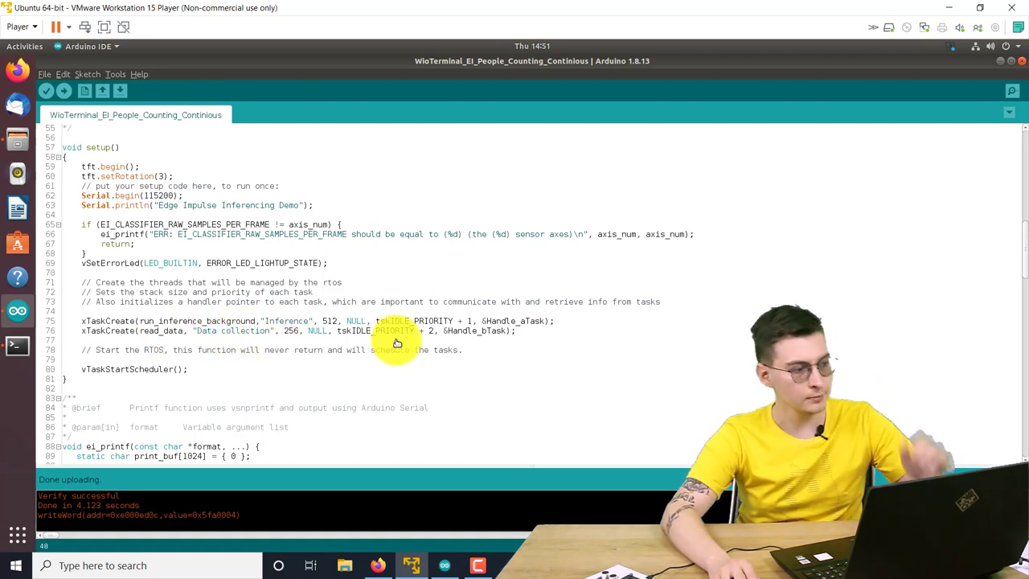
scroll(down, 3)
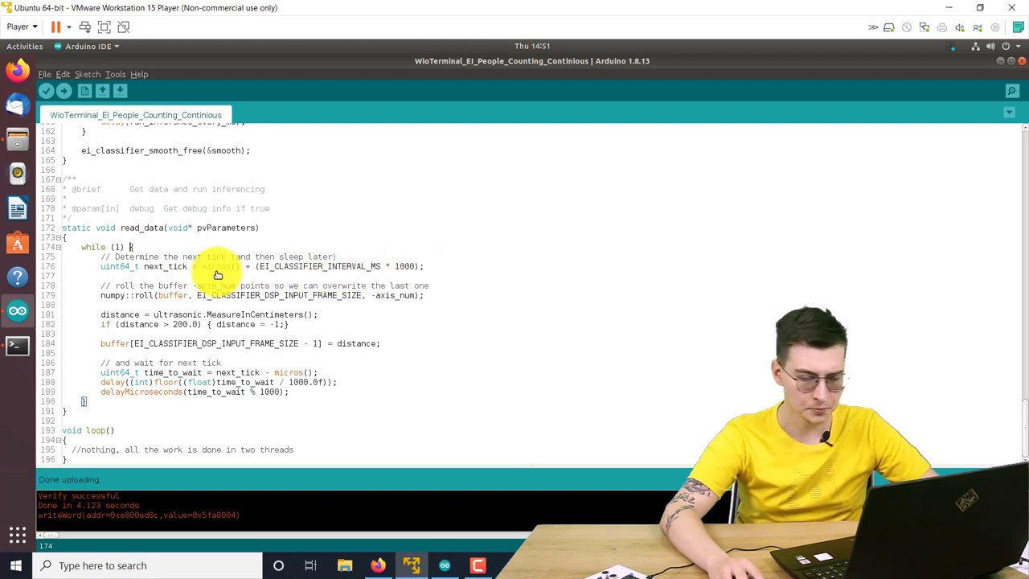
mouse_move(237, 286)
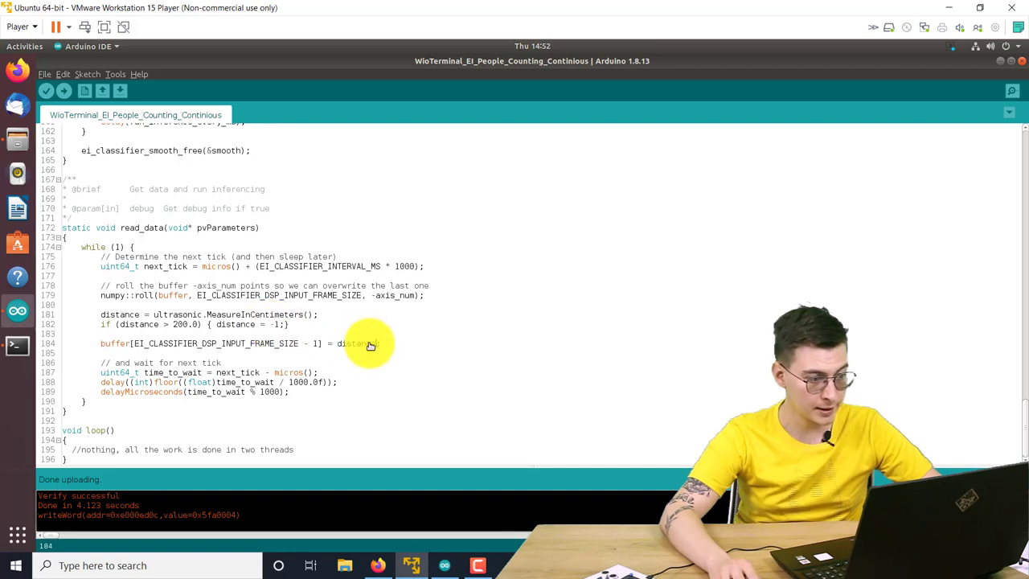
double_click(356, 343)
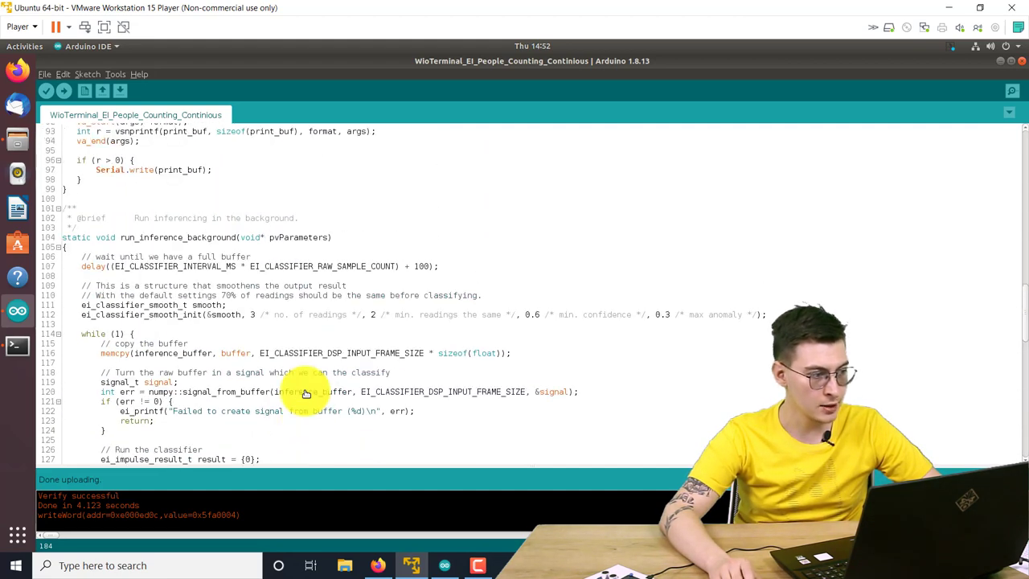
scroll(down, 3)
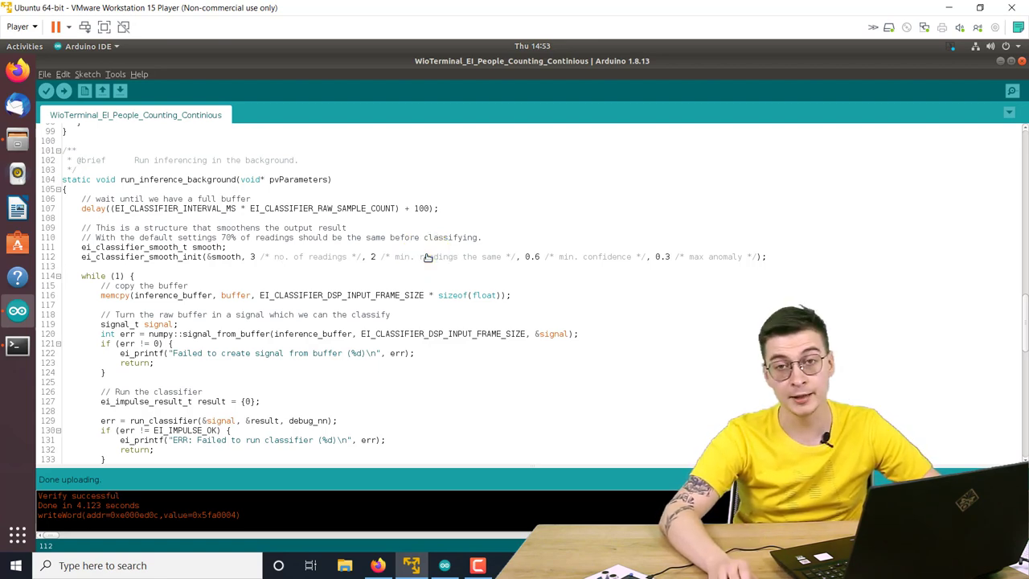
scroll(down, 3)
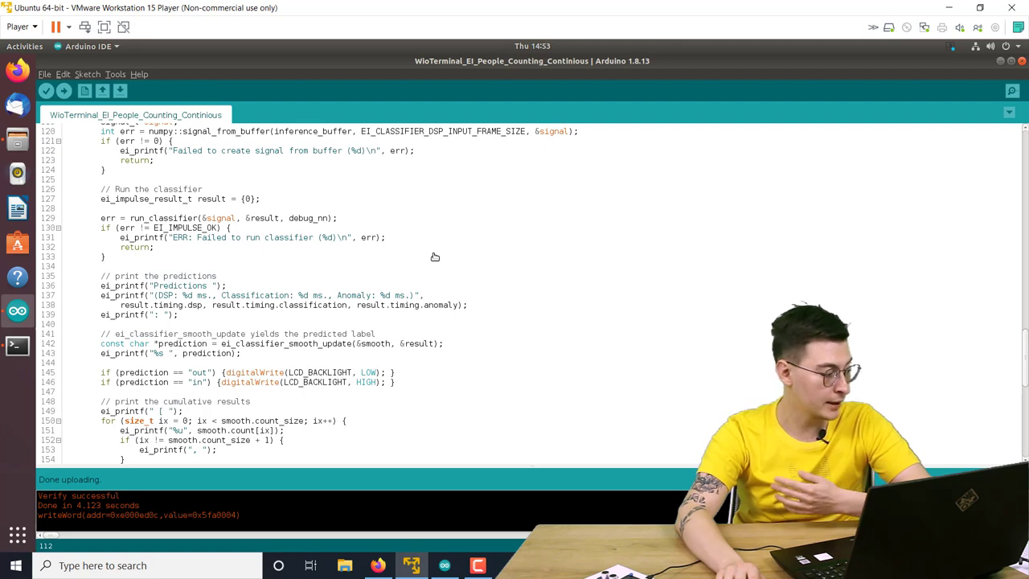
mouse_move(454, 237)
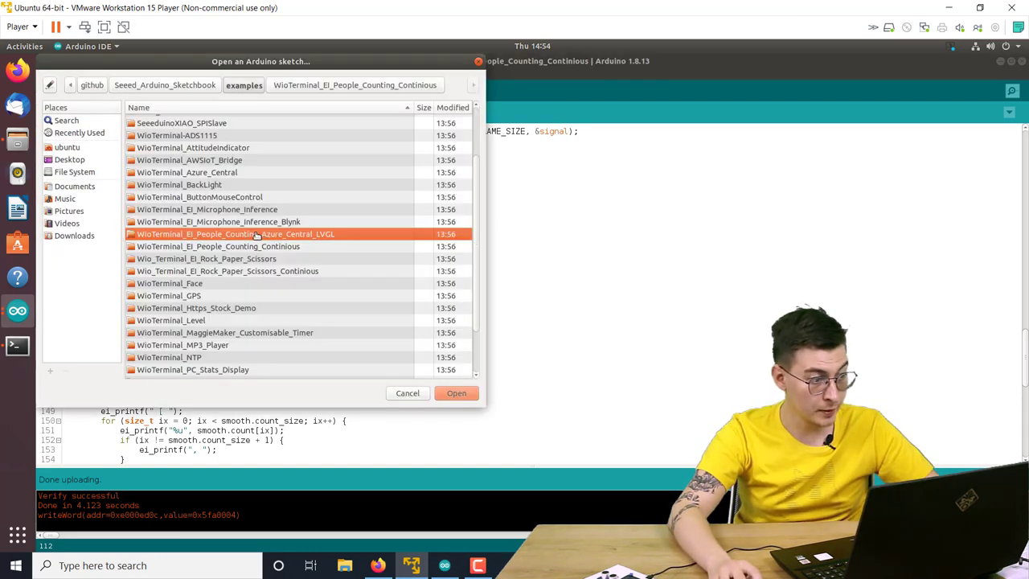
Step: Open the .ino sketch inside the WioTerminal_EI_People_Counting_Azure_Central_LVGL example folder
double_click(235, 234)
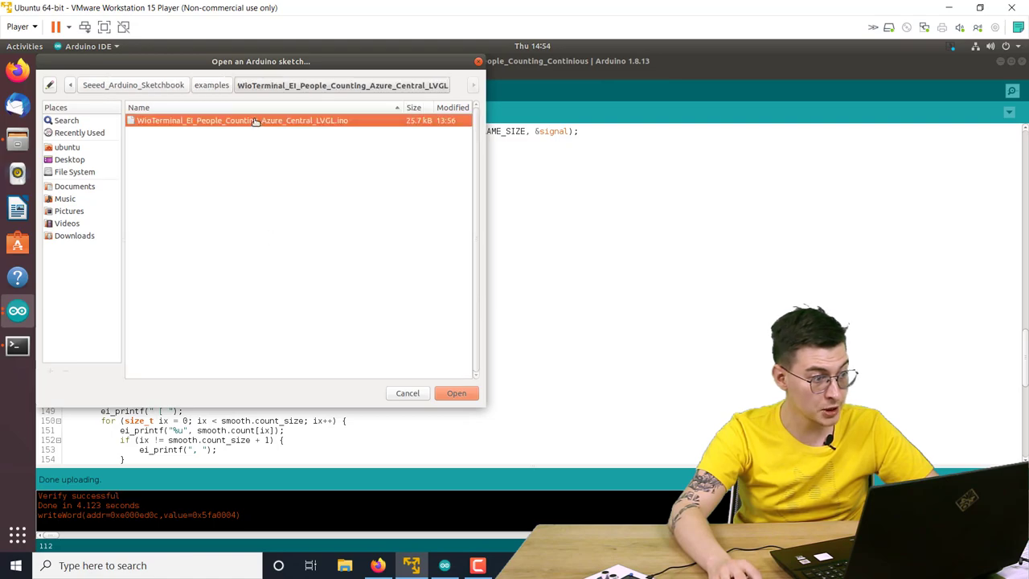
click(456, 393)
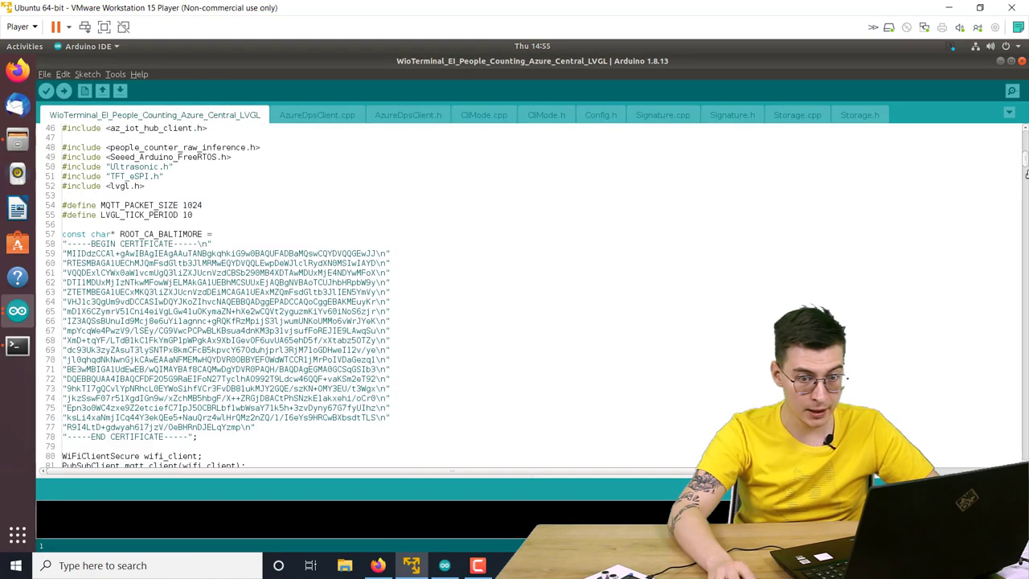
scroll(down, 3)
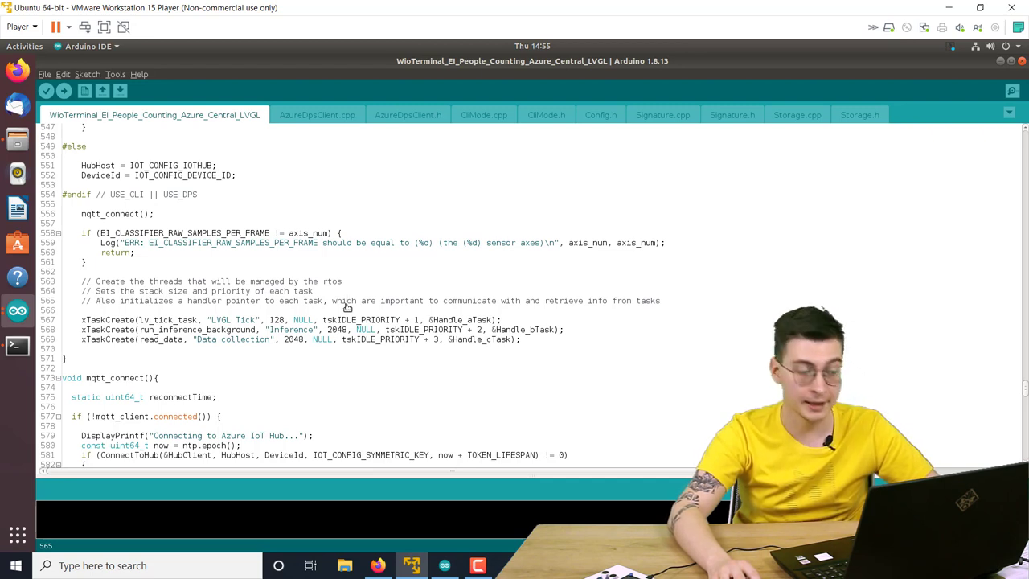
click(44, 74)
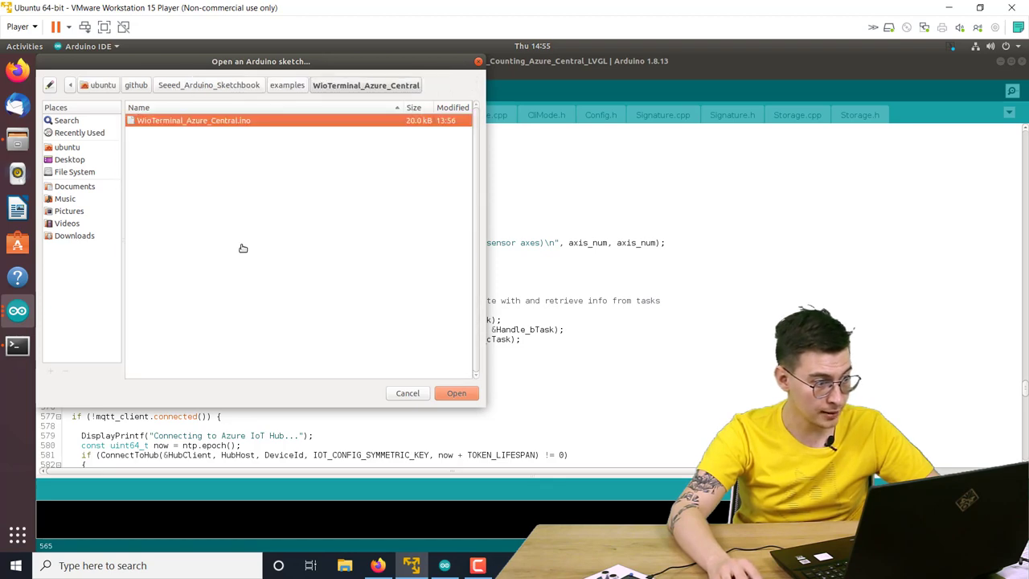
Step: Open WioTerminal_Azure_Central.ino from the examples/WioTerminal_Azure_Central folder
click(455, 393)
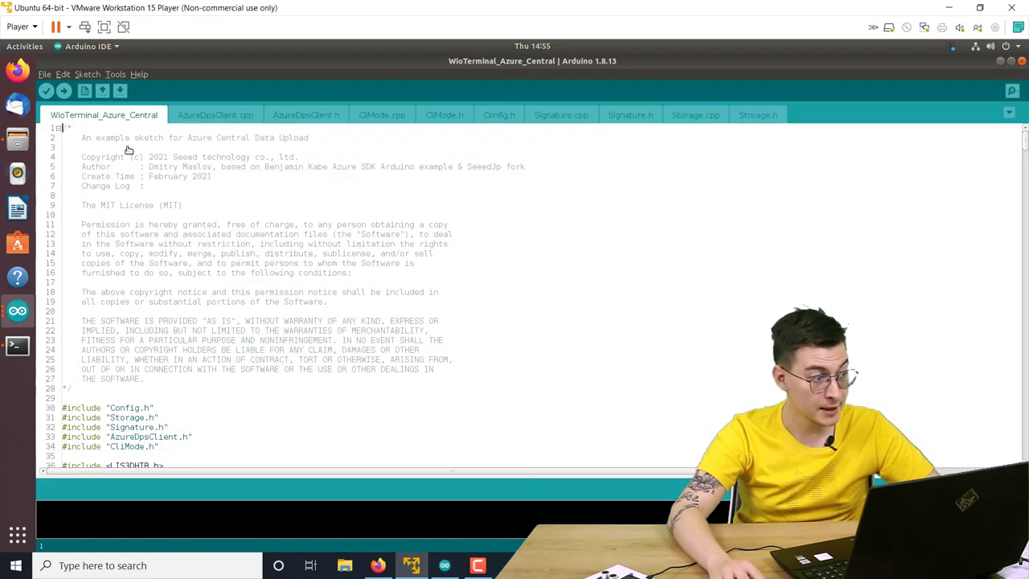
mouse_move(204, 138)
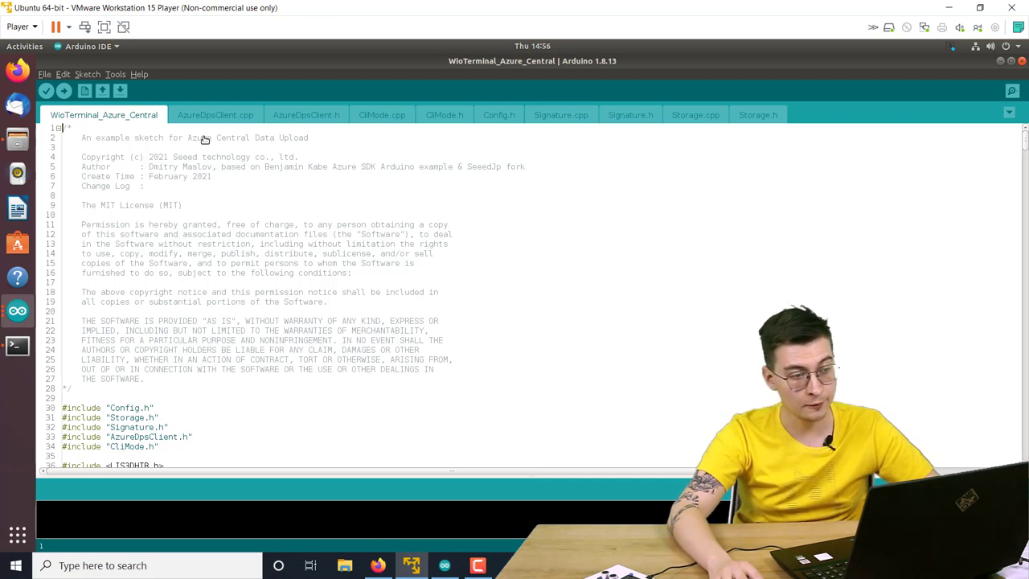
mouse_move(426, 173)
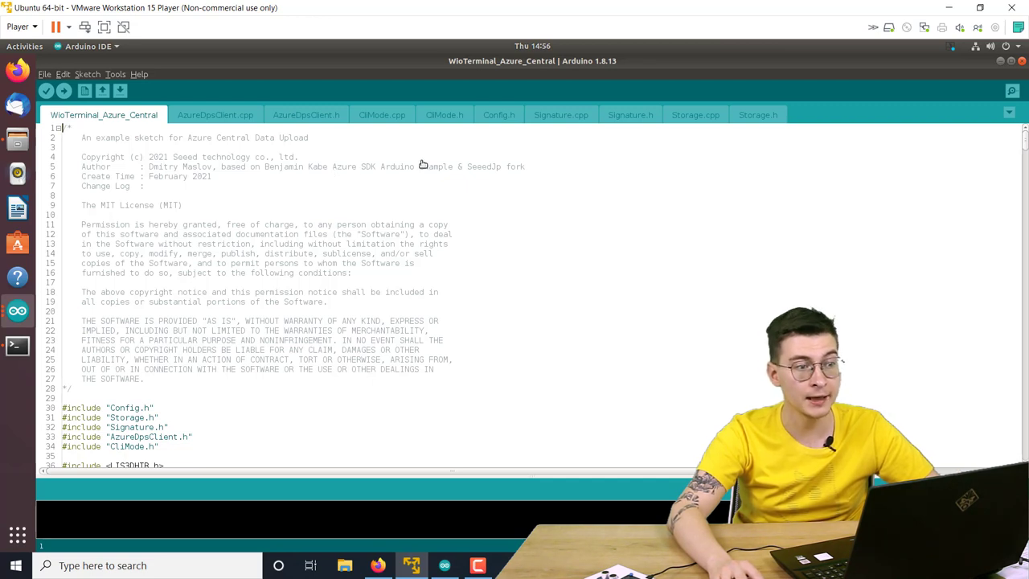
mouse_move(511, 174)
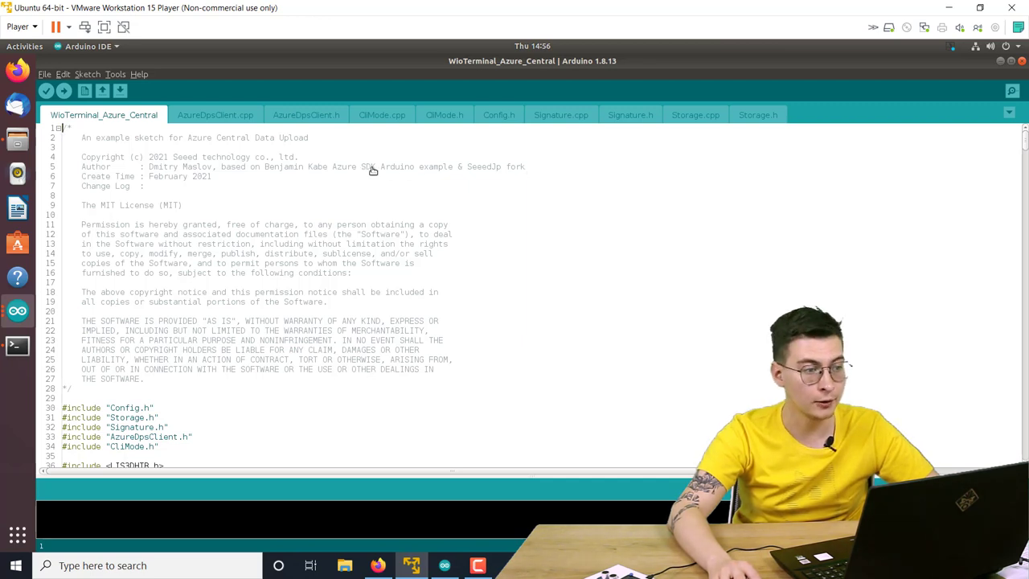
scroll(down, 3)
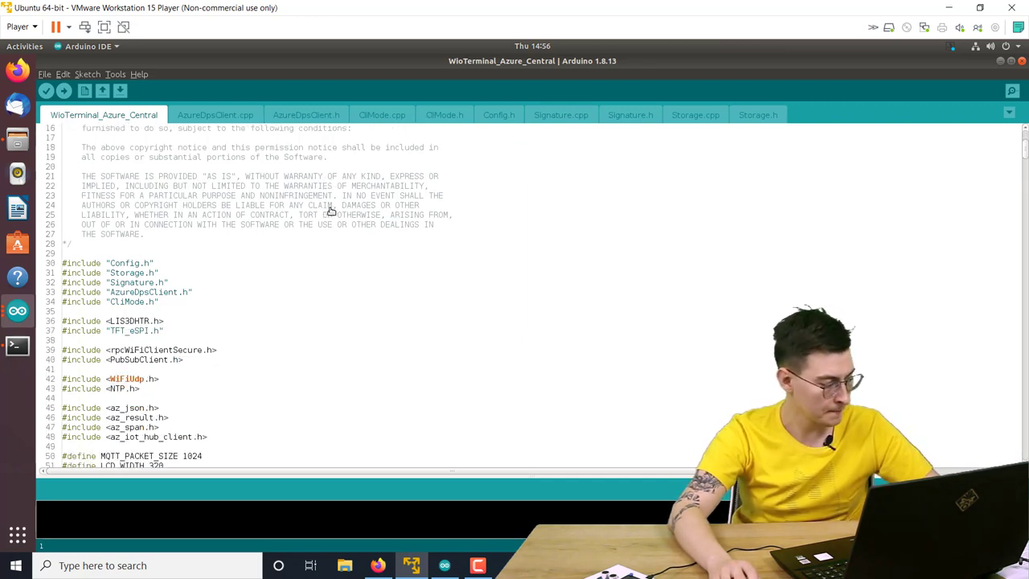
scroll(down, 3)
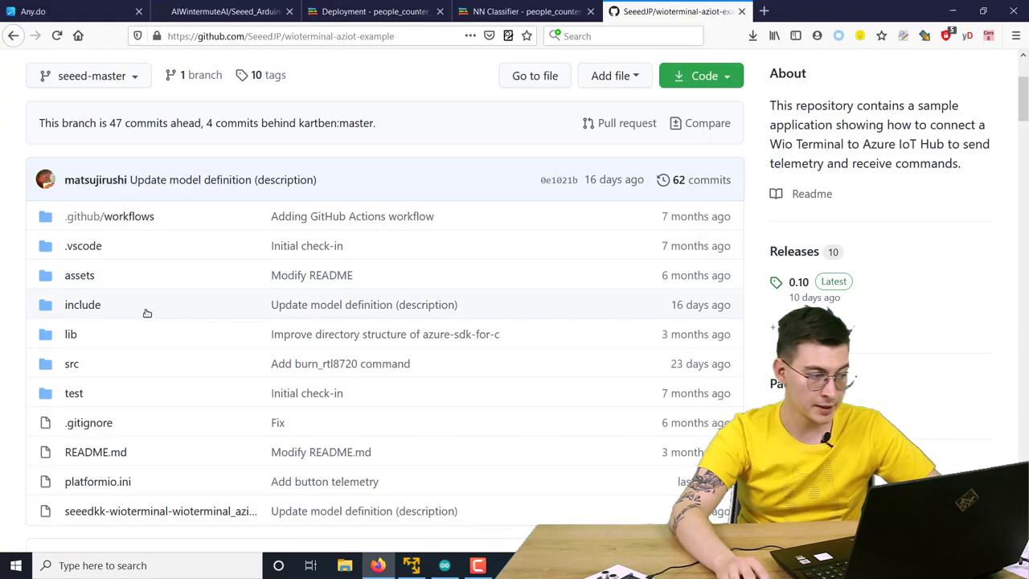
mouse_move(82, 304)
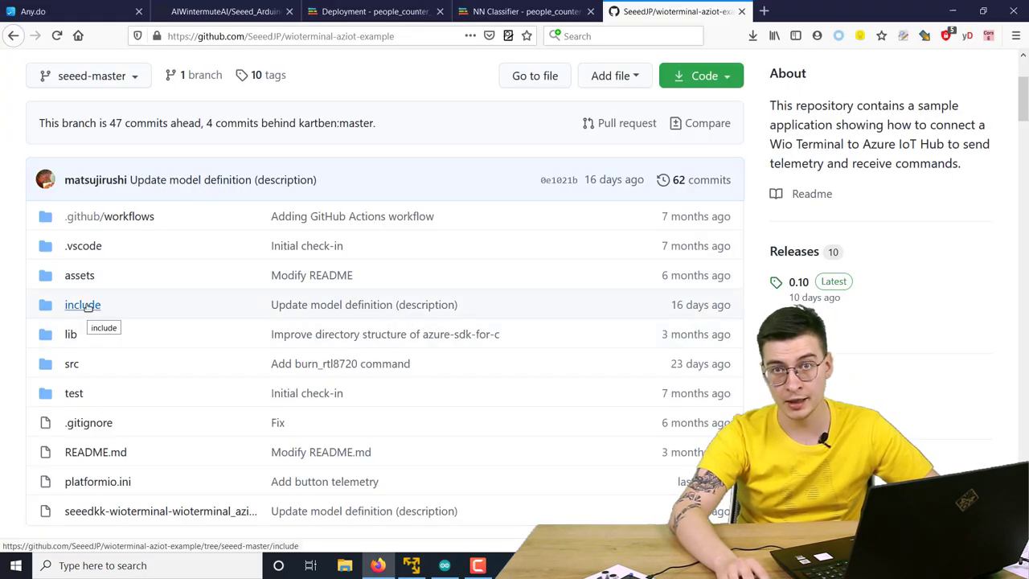
Step: Scroll through the src listing of AzureDpsClient, CliMode, Signature and Storage sources
scroll(down, 3)
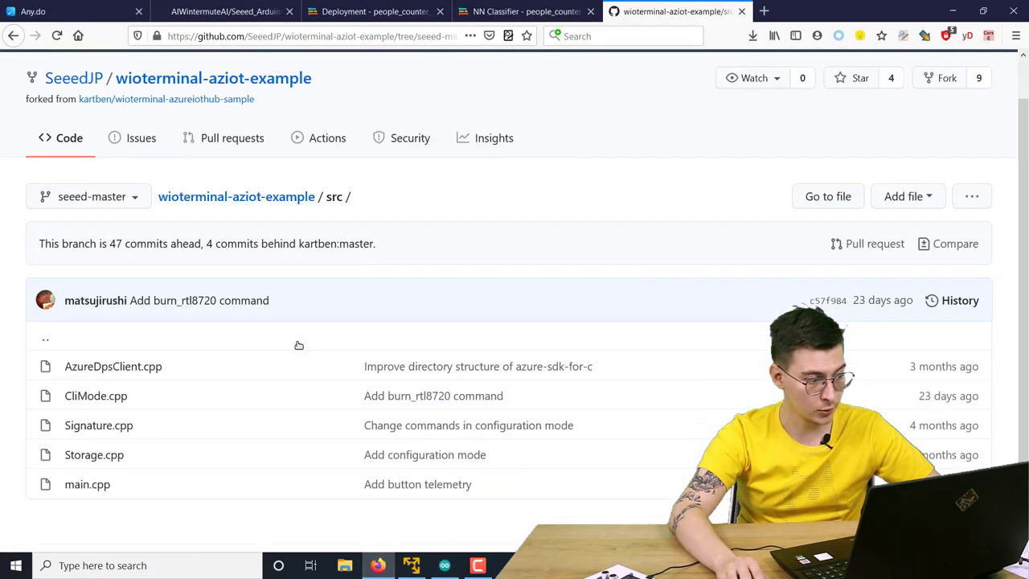
scroll(down, 3)
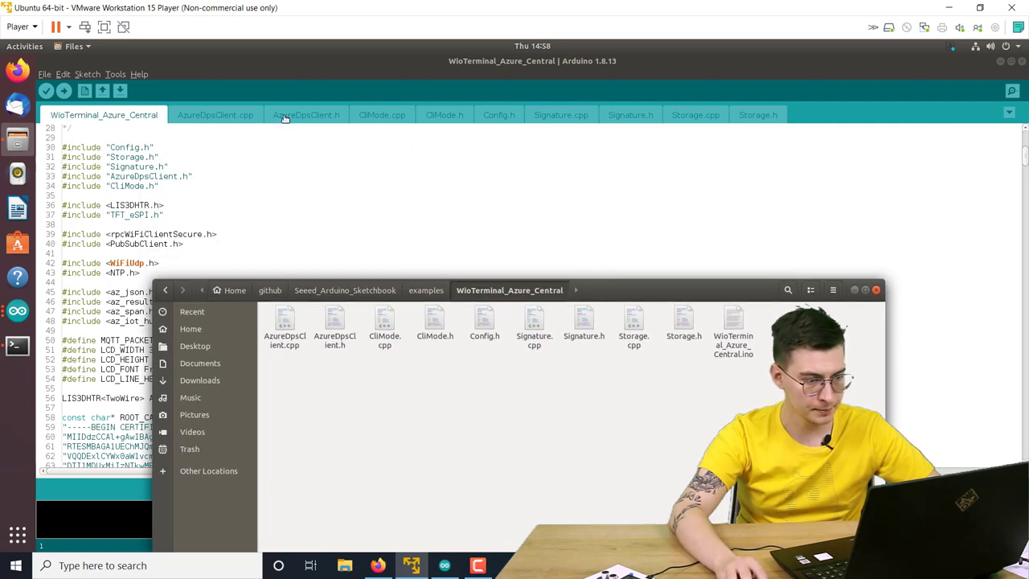
mouse_move(699, 157)
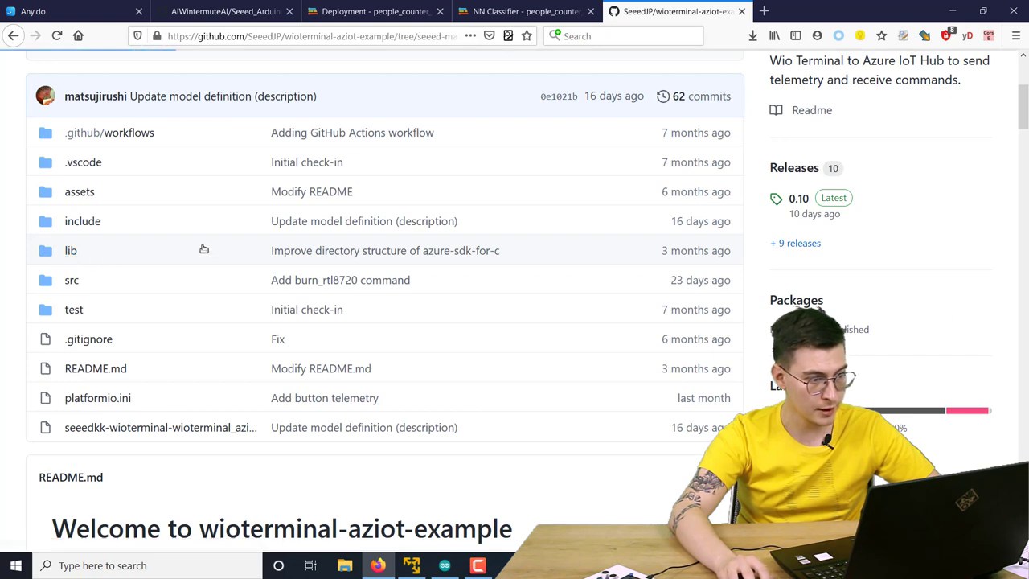
Step: Browse the lib/azure-sdk-for-c folder, then open the VM's Arduino folder
click(71, 250)
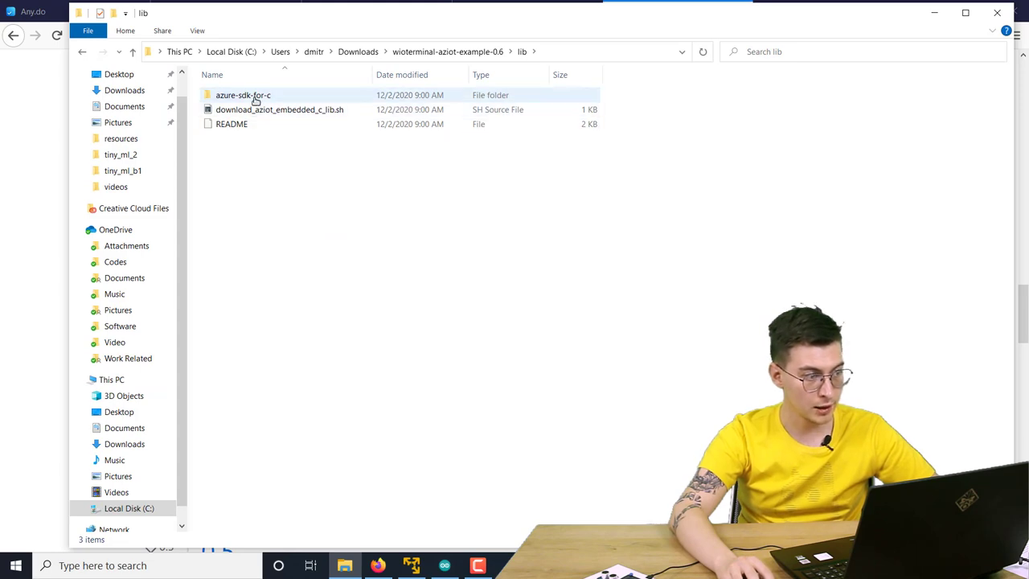
double_click(243, 95)
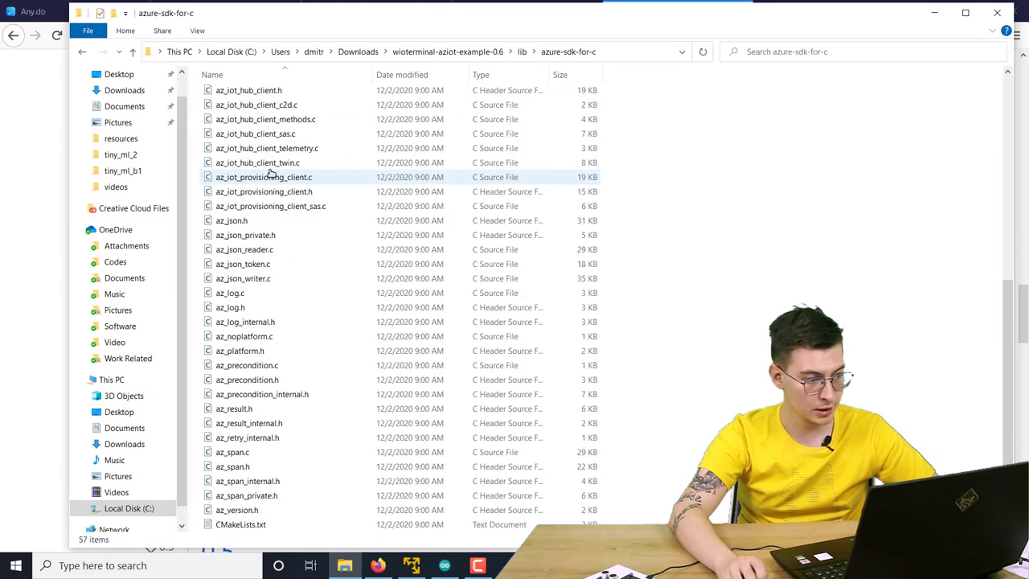
click(522, 51)
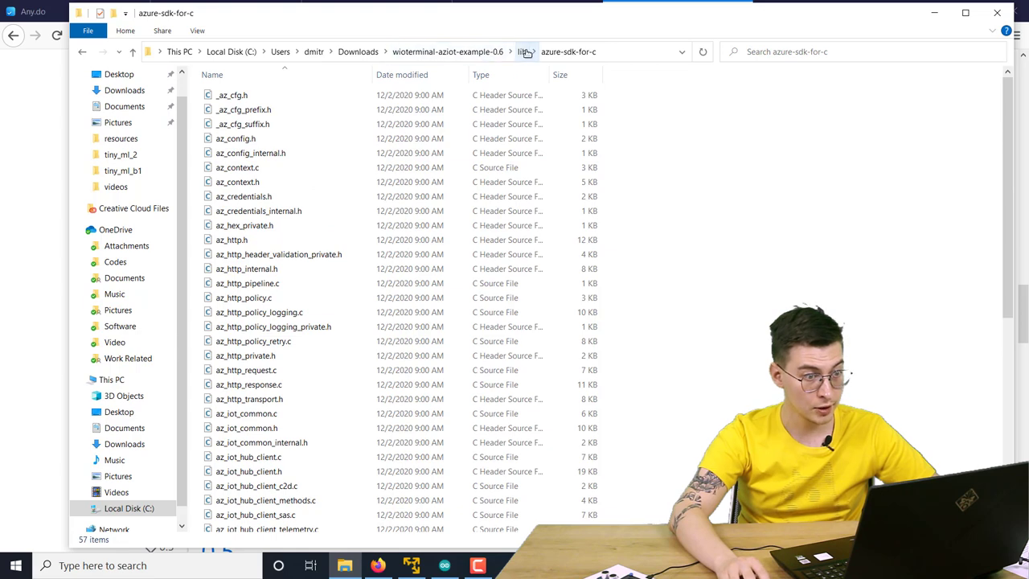
click(523, 51)
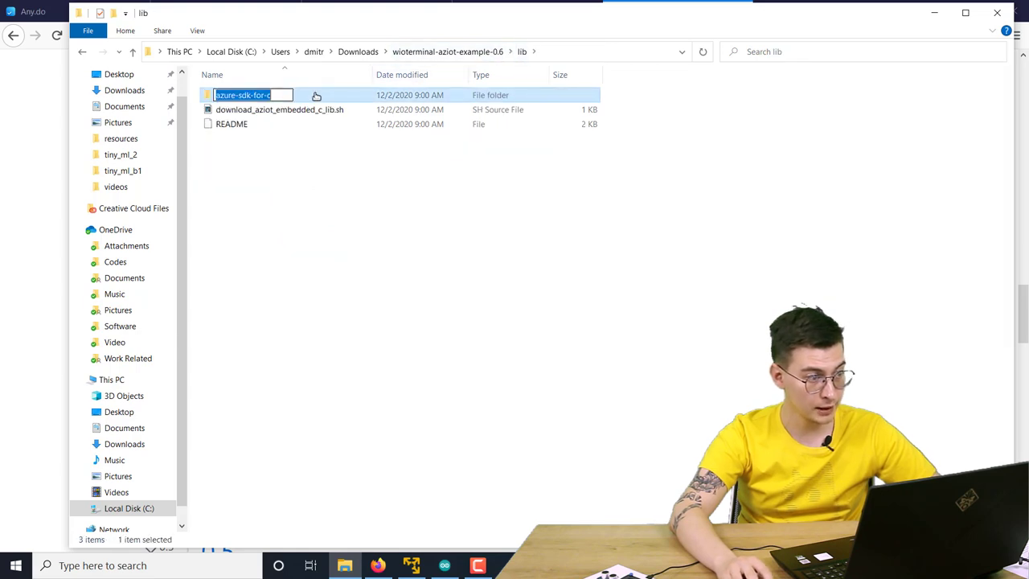
click(410, 565)
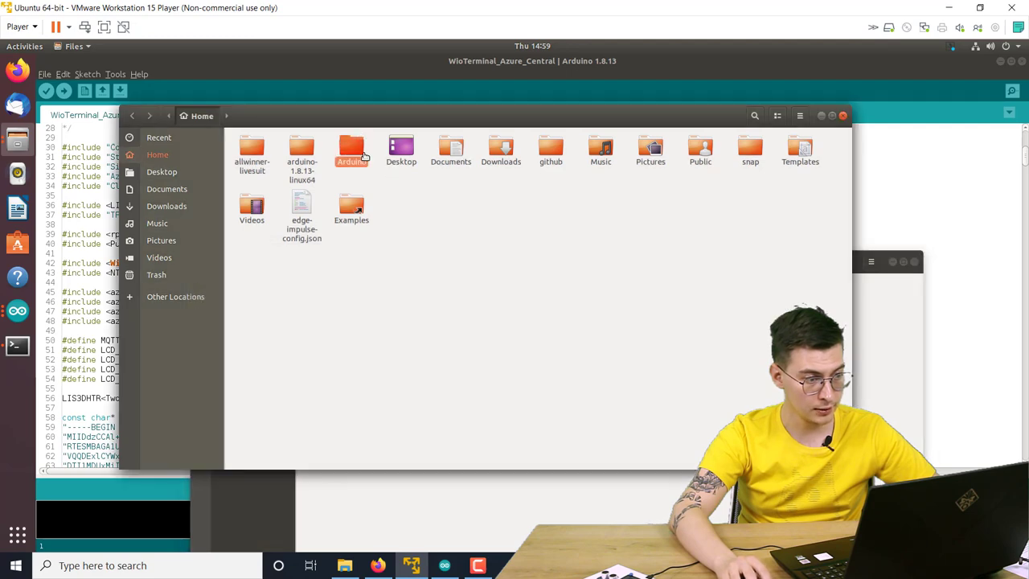
double_click(351, 153)
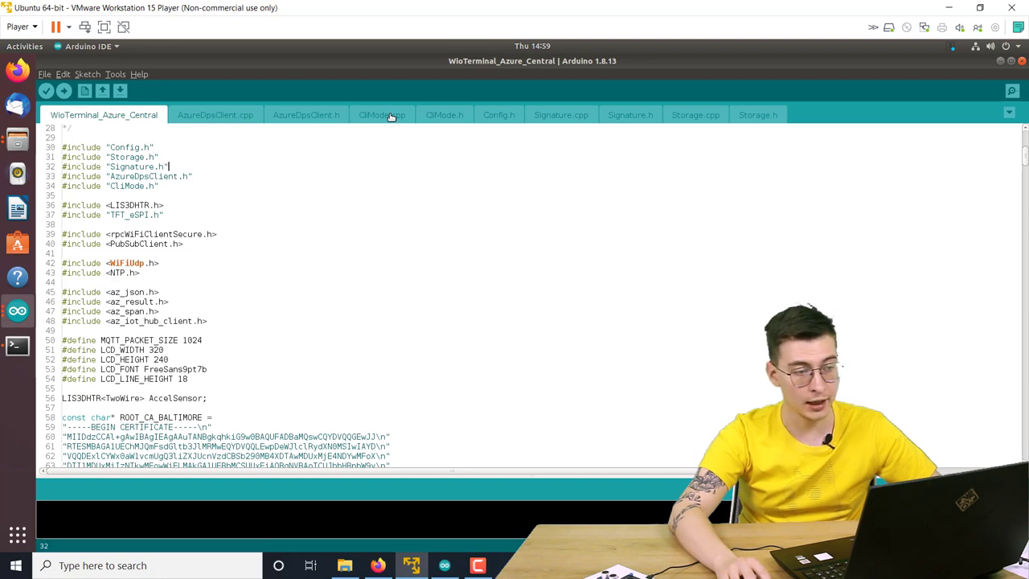
Step: Open Signature.cpp and verify the sketch, exposing the missing LIS3DHTR.h error
click(560, 114)
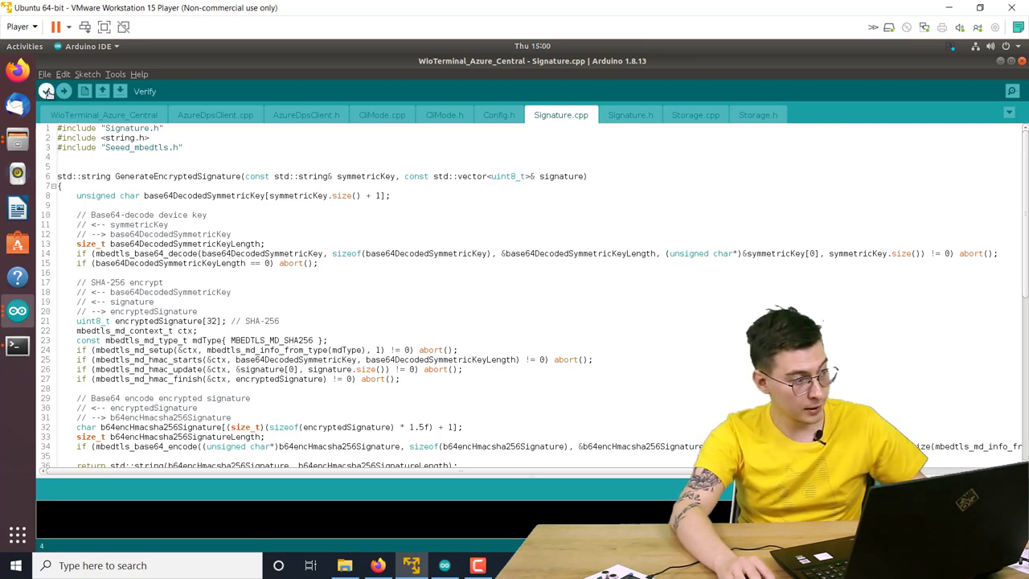
click(47, 91)
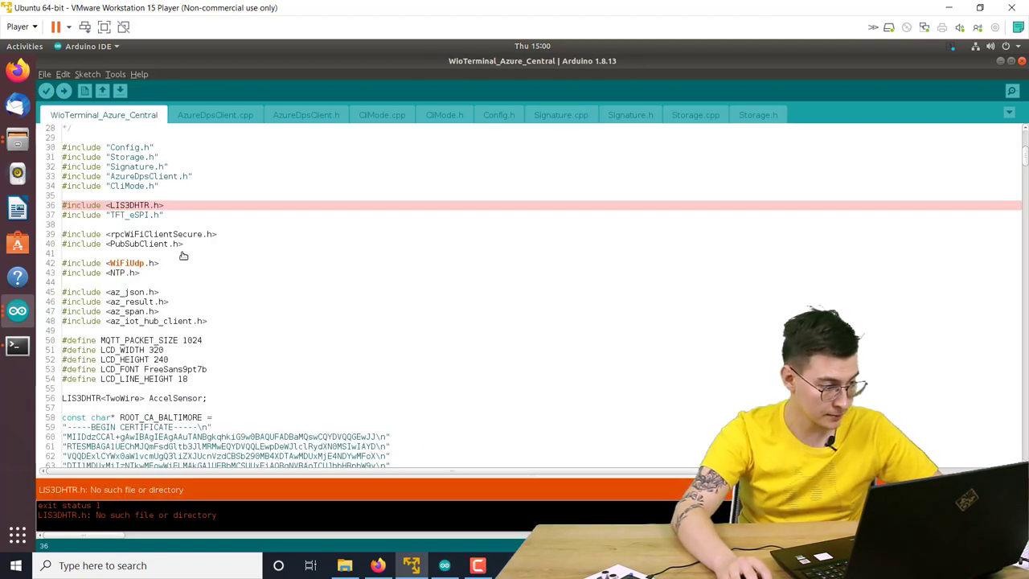
click(695, 114)
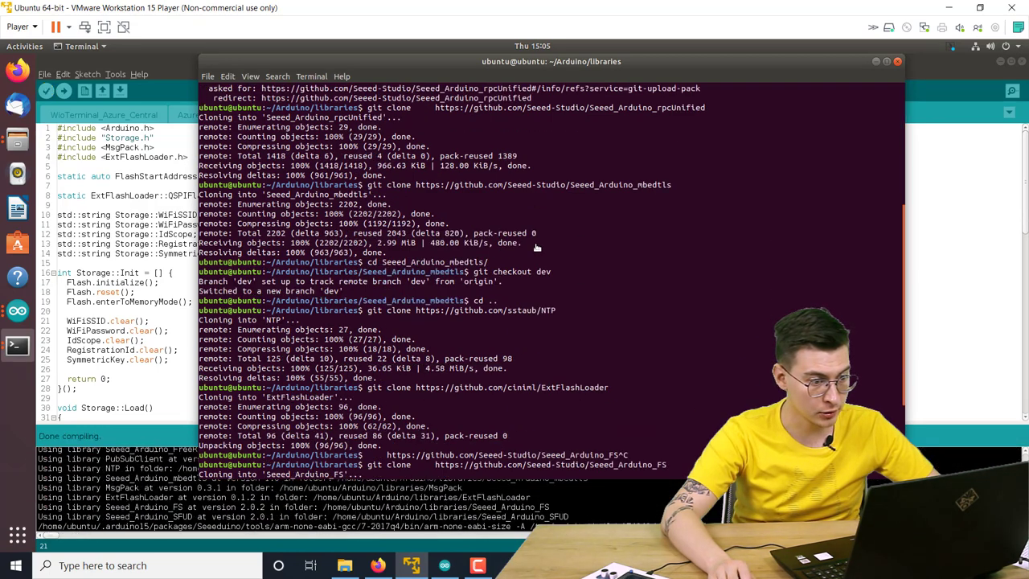
Step: Upload the Azure Central sketch to the Wio Terminal and view its serial console
scroll(down, 3)
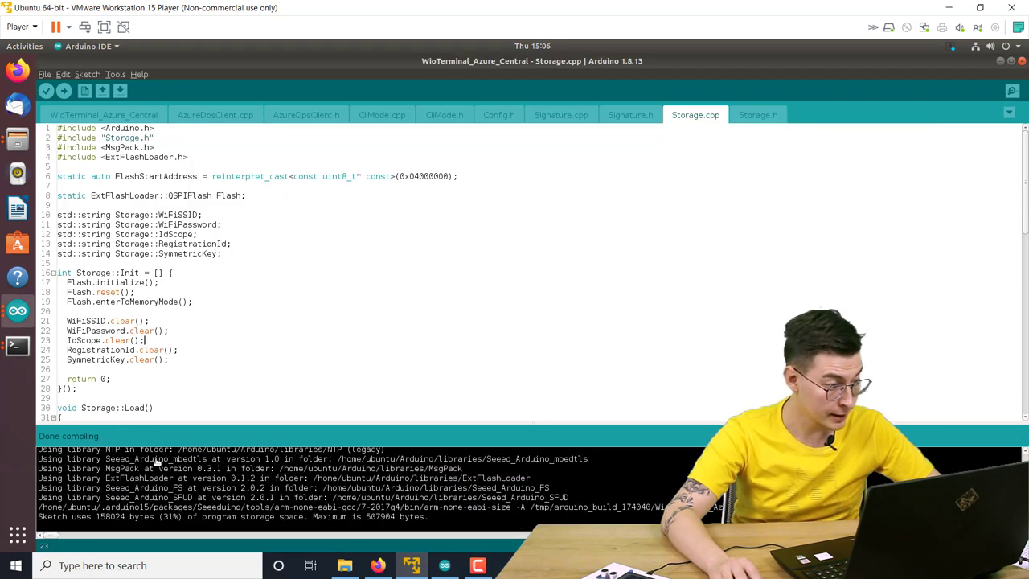
click(63, 90)
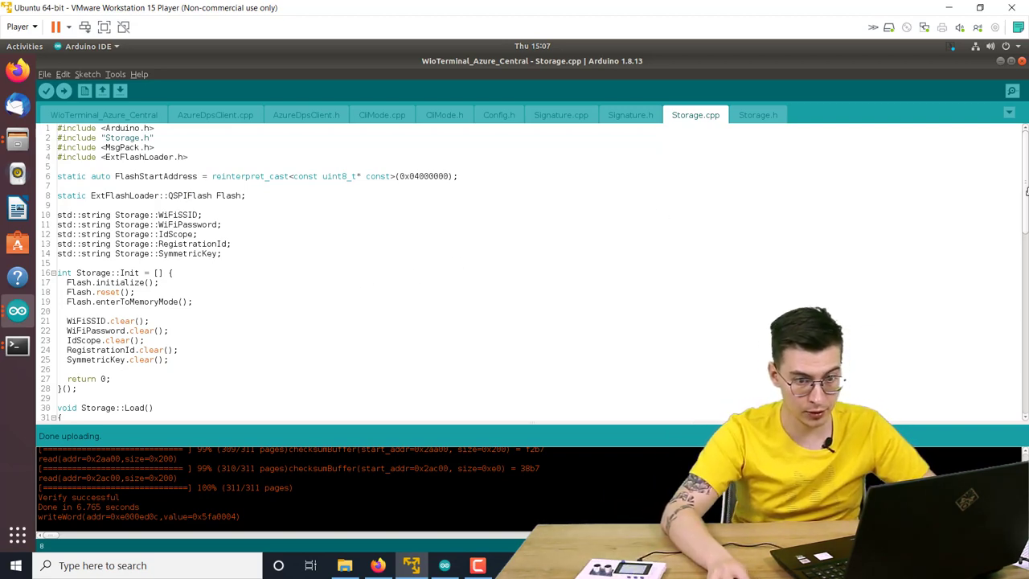
click(1013, 91)
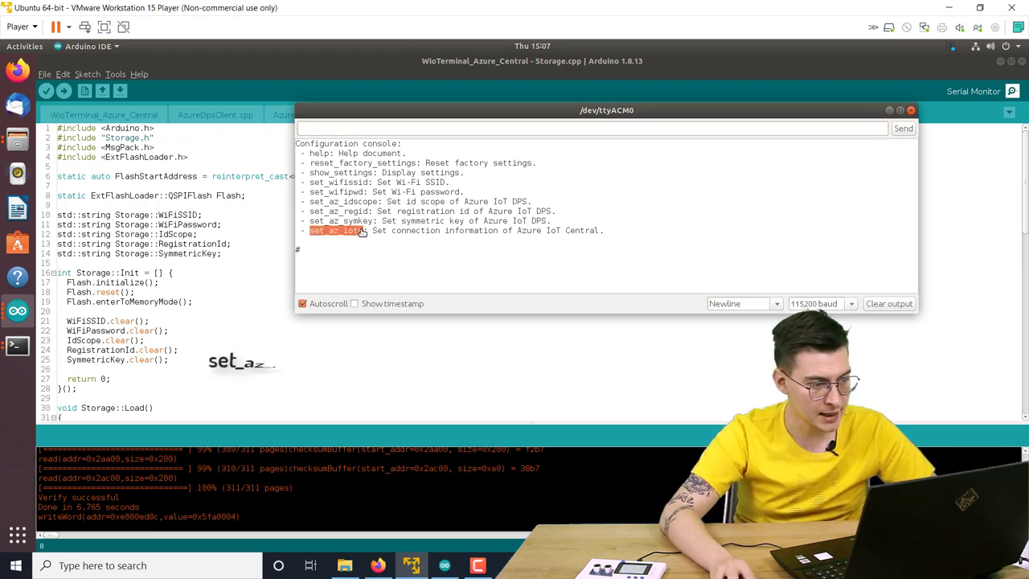
Step: Enter the set_az_iotc command in the serial monitor input
text(set_az_iotc)
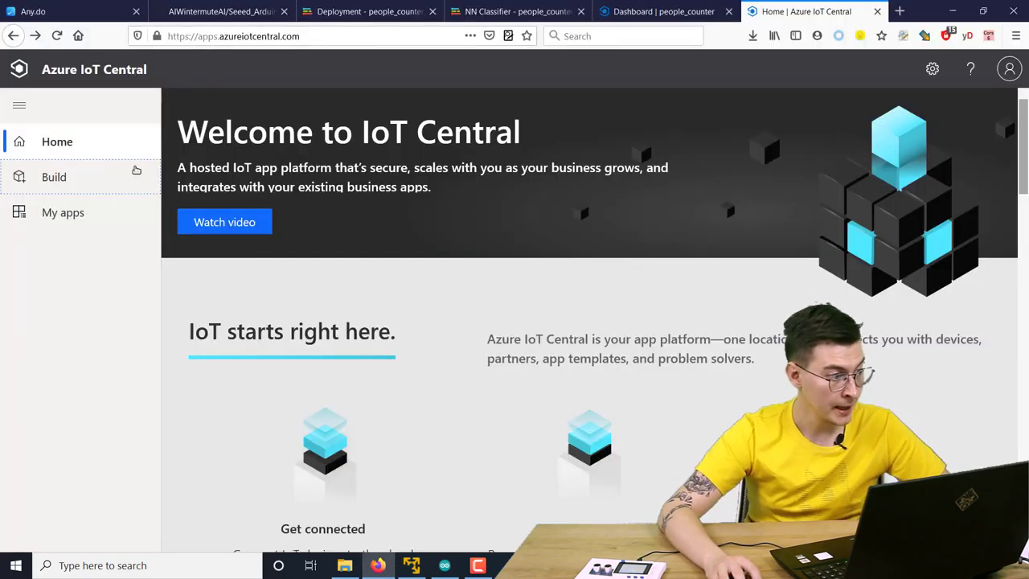
Step: Start a custom 'people-counter' app, filling its name and URL and reviewing pricing plans
click(53, 177)
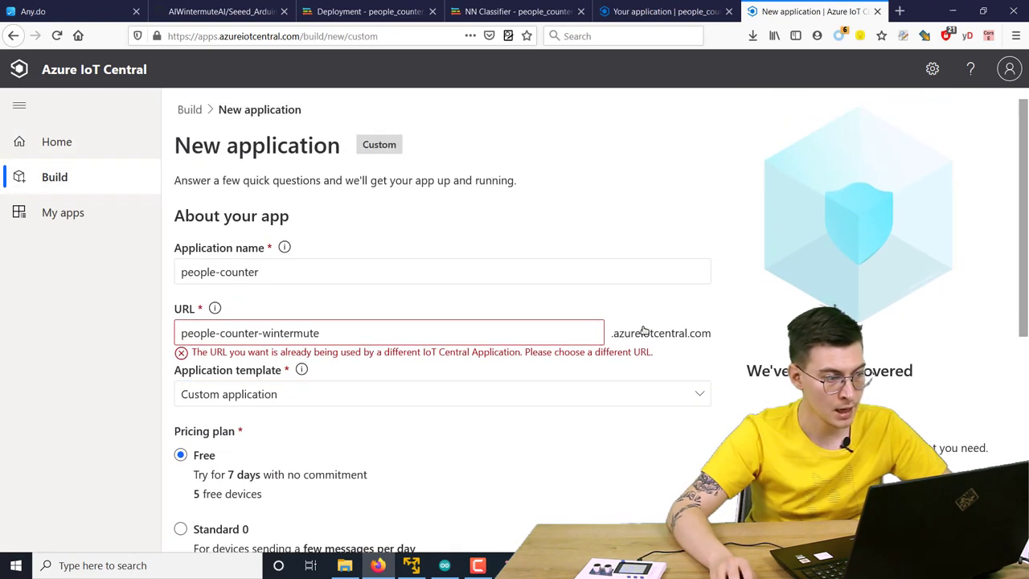
click(442, 271)
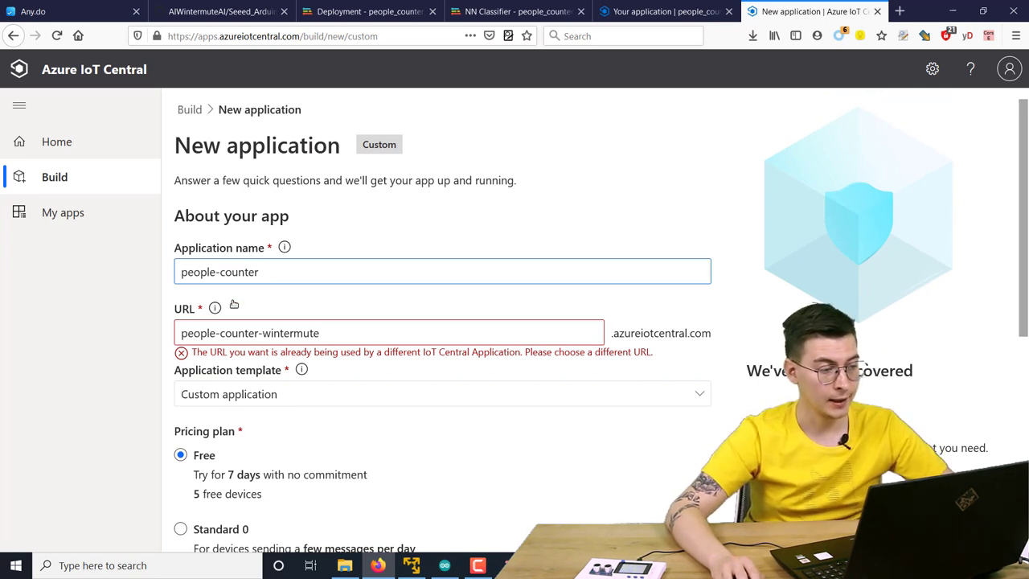
click(389, 332)
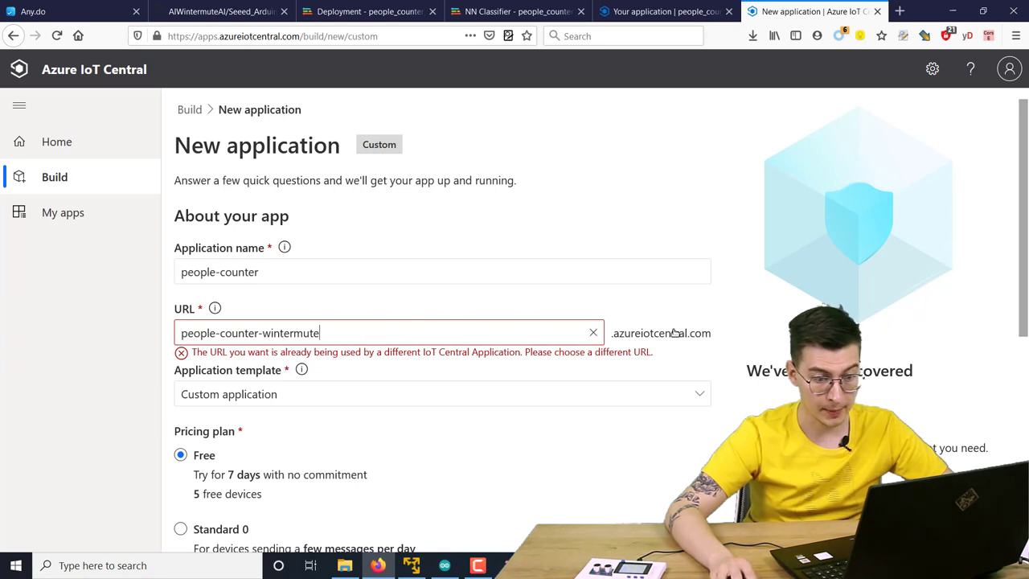
mouse_move(359, 374)
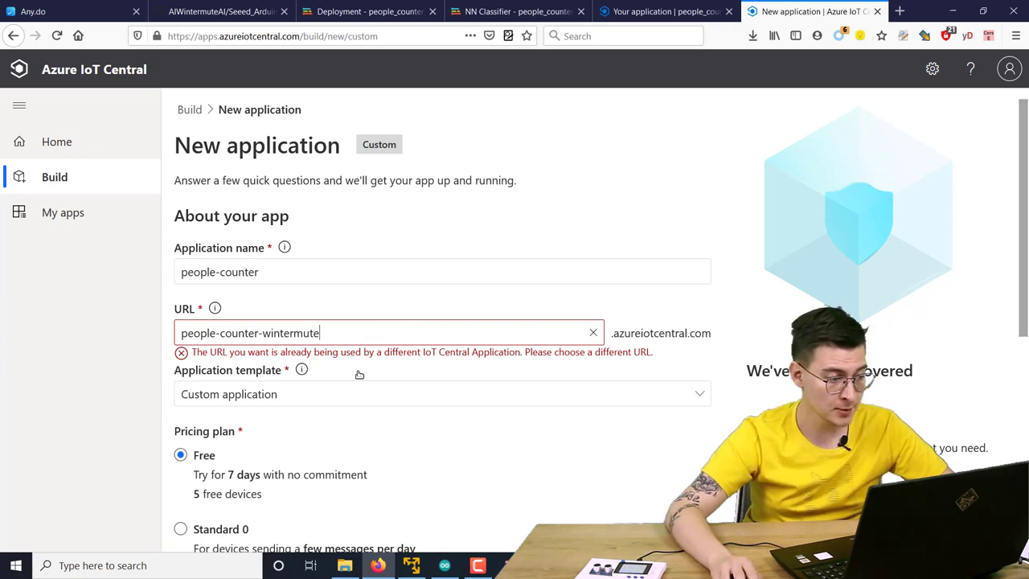
scroll(down, 3)
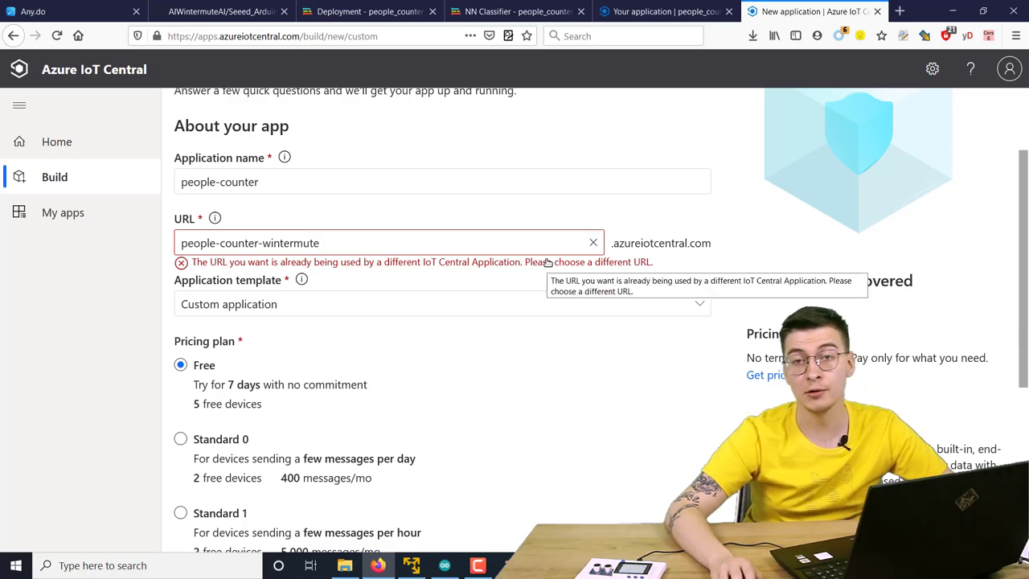
scroll(down, 3)
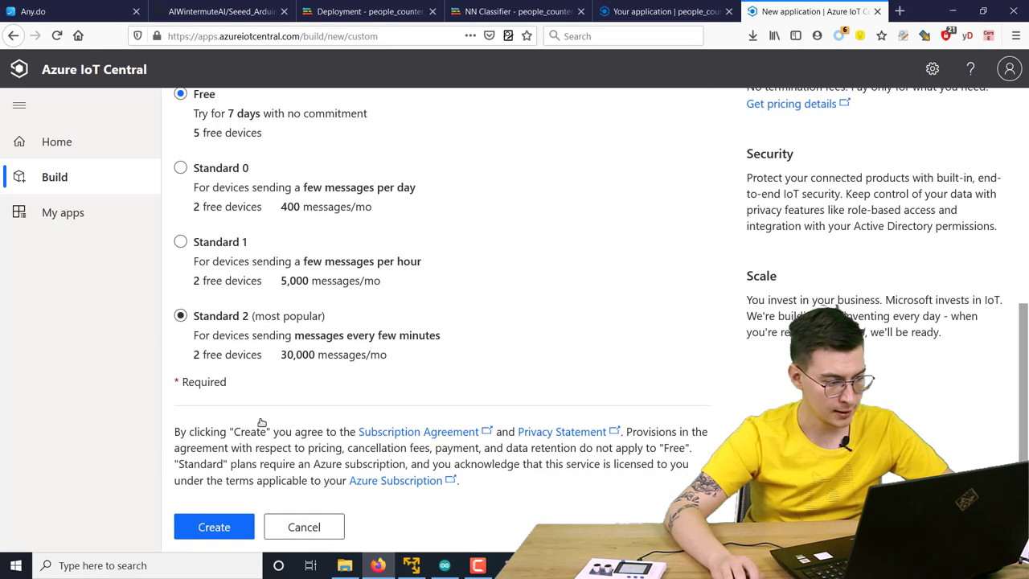
Step: Switch to the people_counter app and open its device connection settings
click(663, 12)
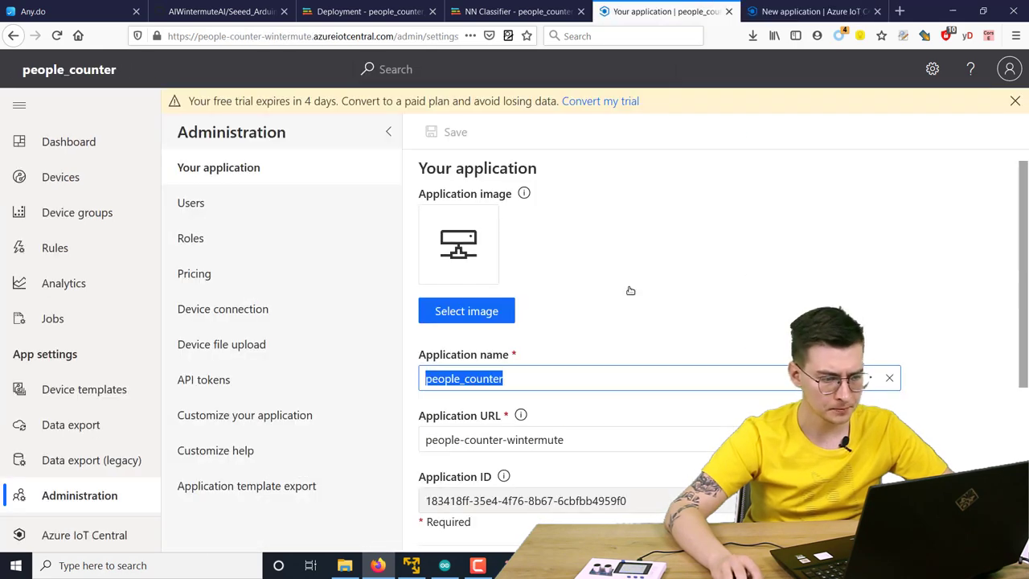
scroll(down, 3)
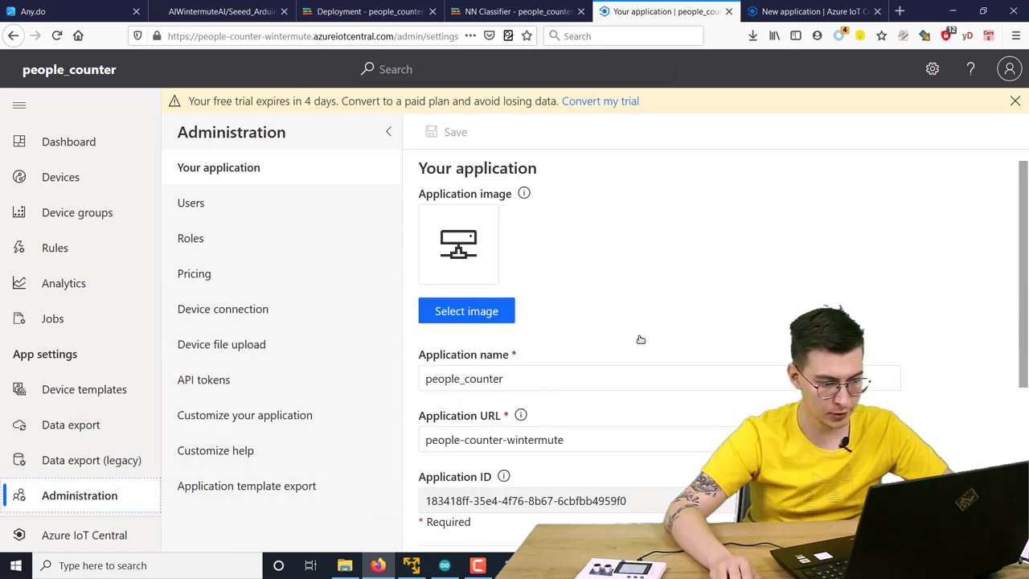
scroll(down, 3)
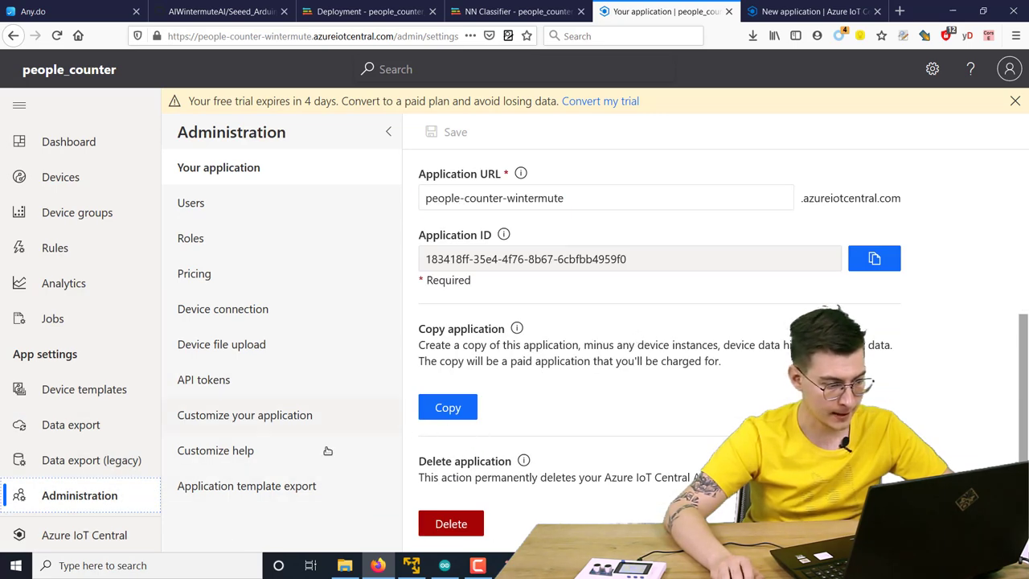
click(223, 309)
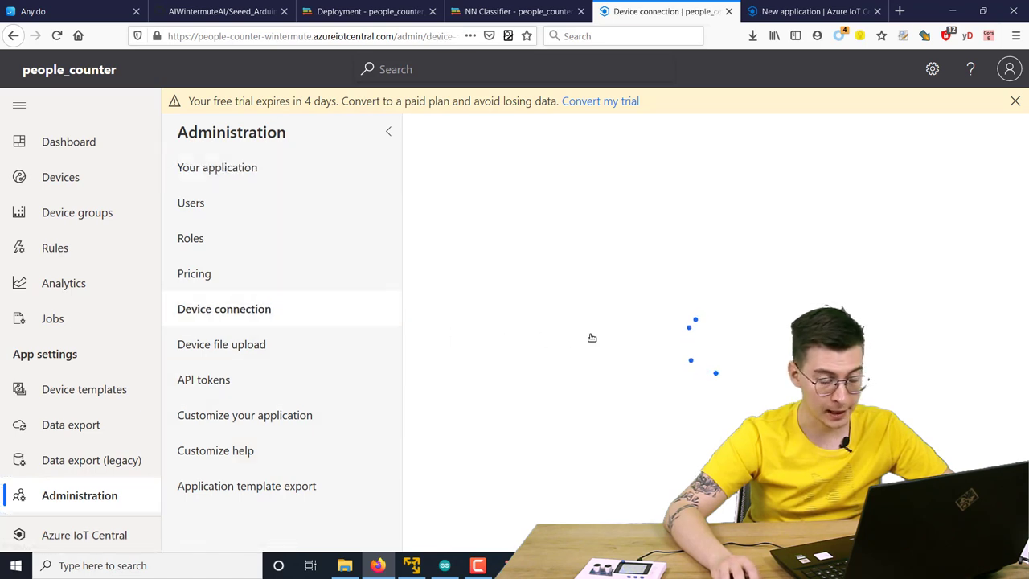
click(223, 309)
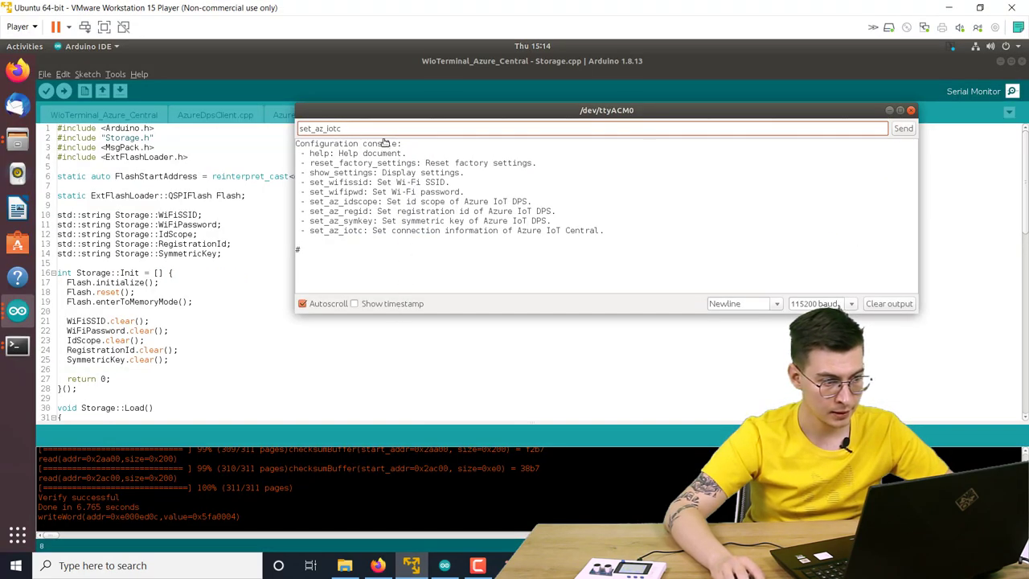
Step: Enter ID scope 0ne00231CA1, get the SAS-IoT-Devices primary key, then list devices
text(0ne00231CA1)
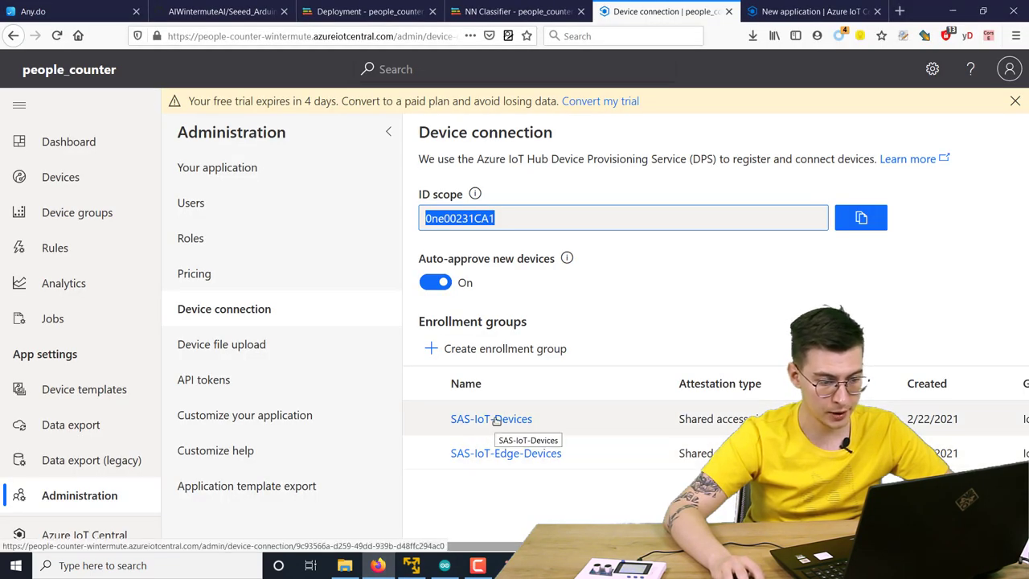
click(491, 418)
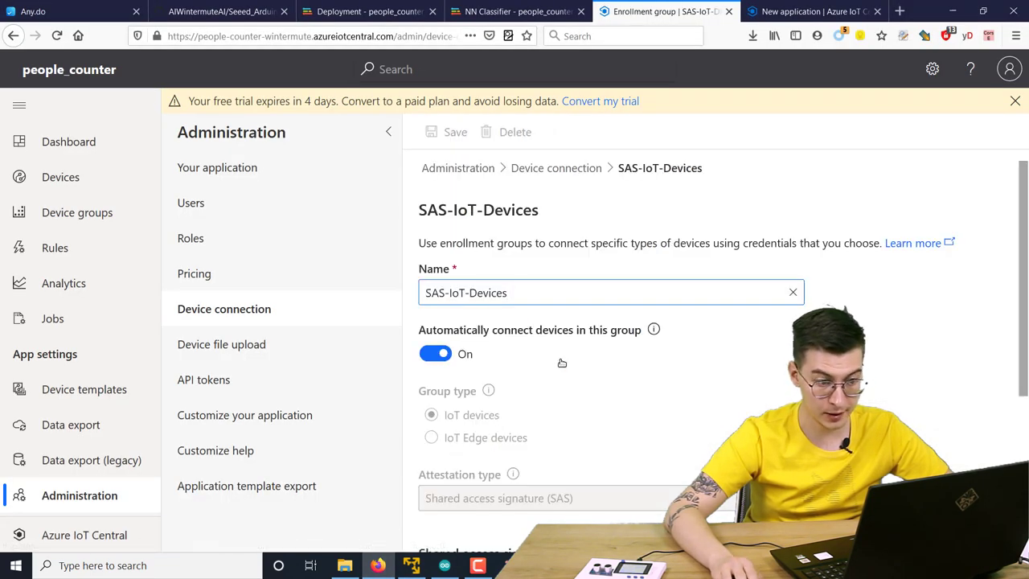
scroll(down, 3)
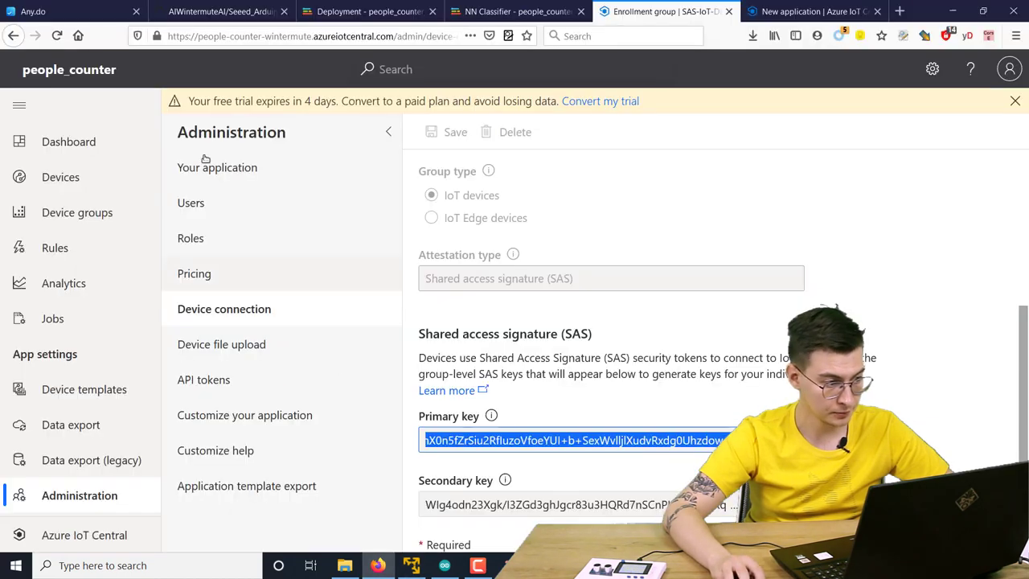
click(60, 177)
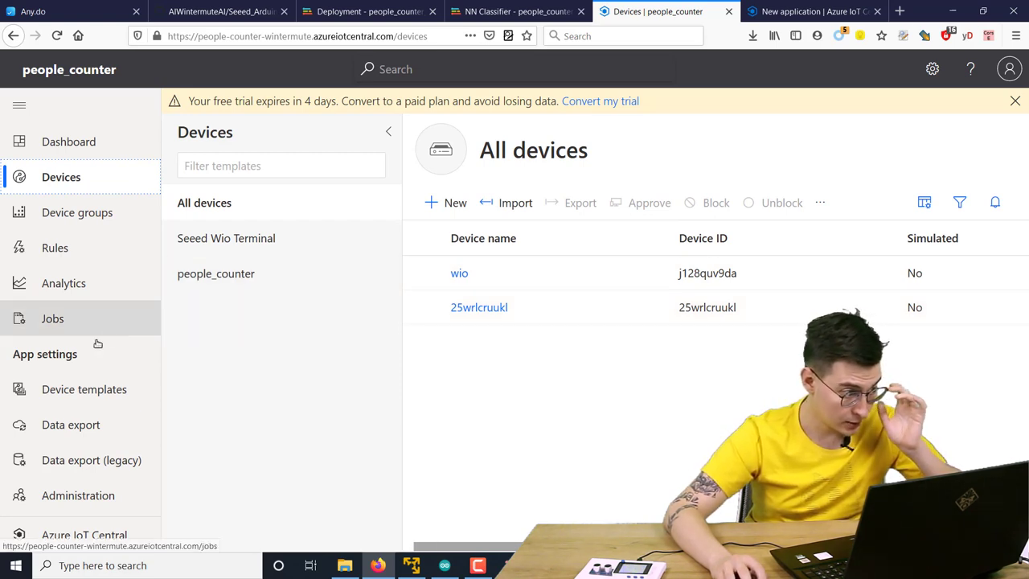
Step: Review the people_counter template's Entered, Left and Number of People telemetry and view
click(84, 389)
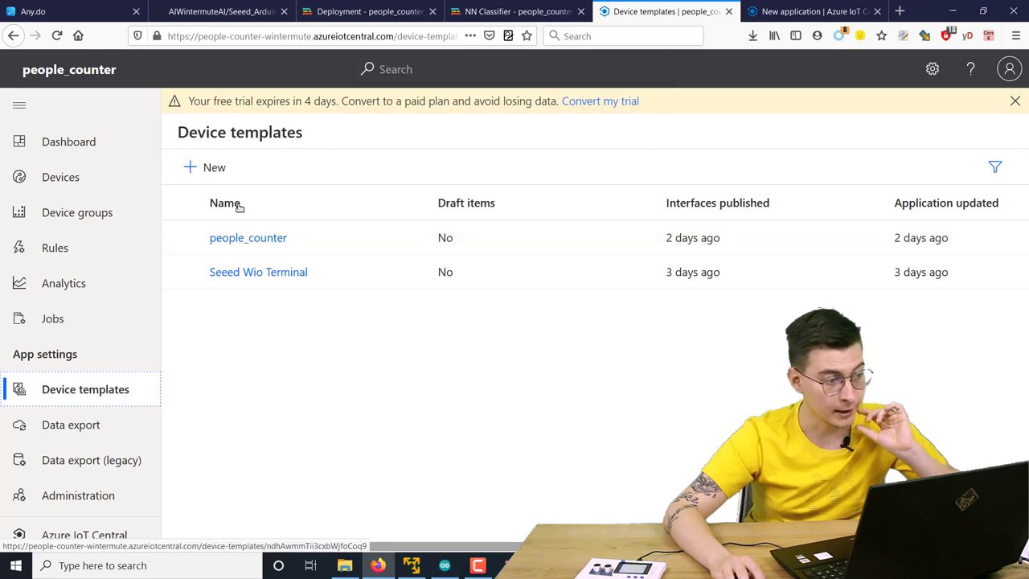
click(247, 237)
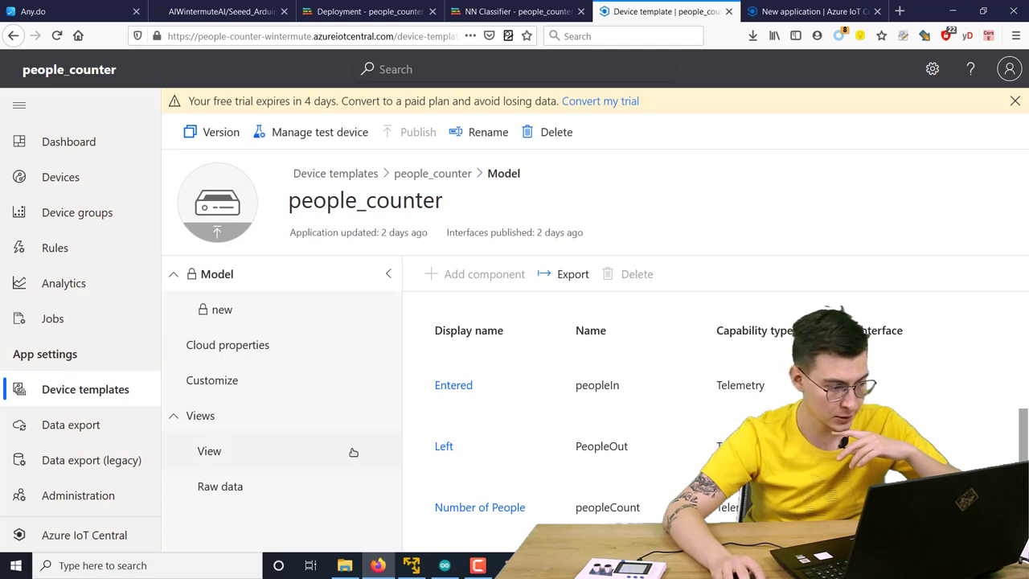
click(209, 451)
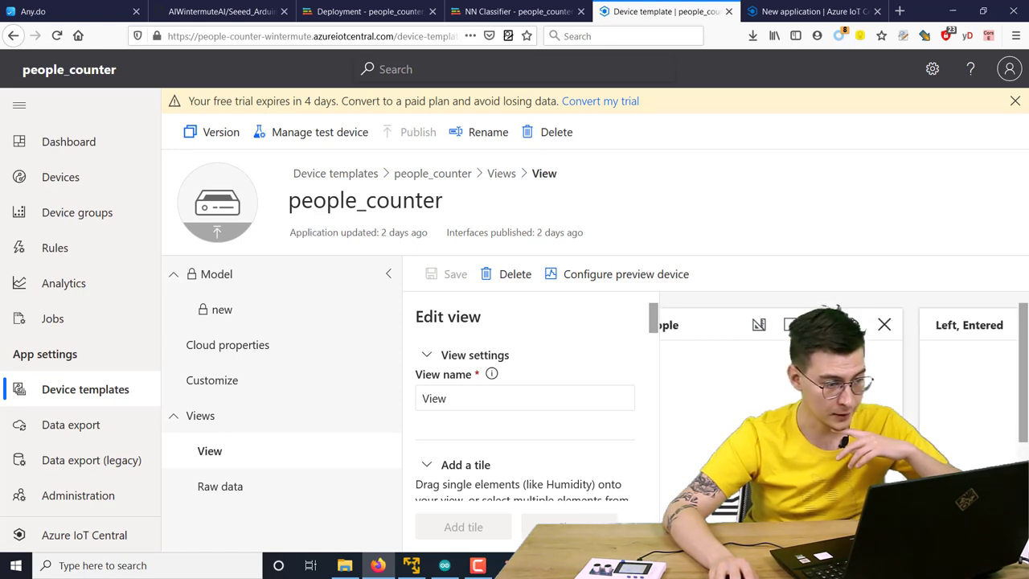
click(60, 177)
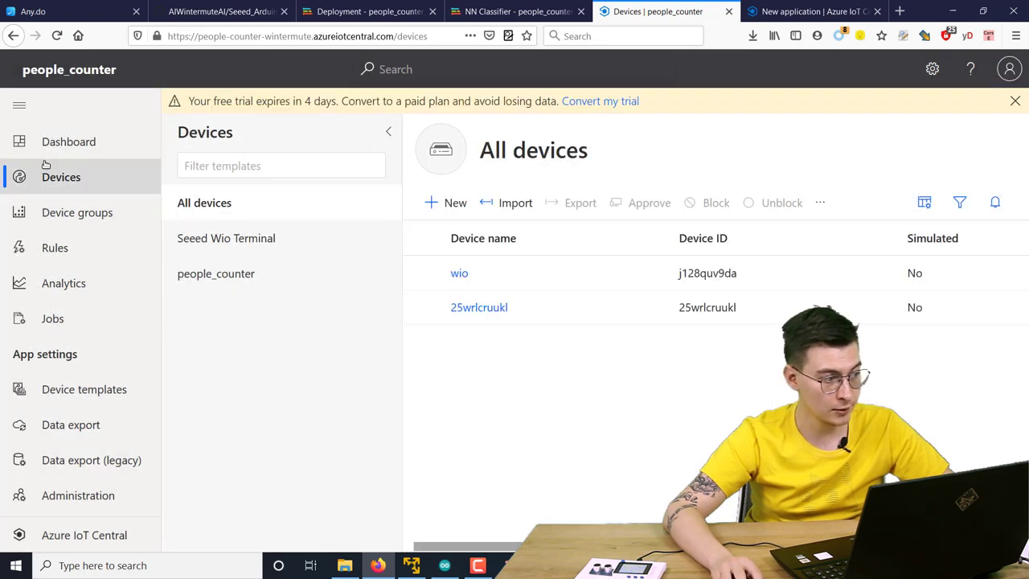
Step: Open the new device form with its auto-generated name and ID, then close it
click(445, 202)
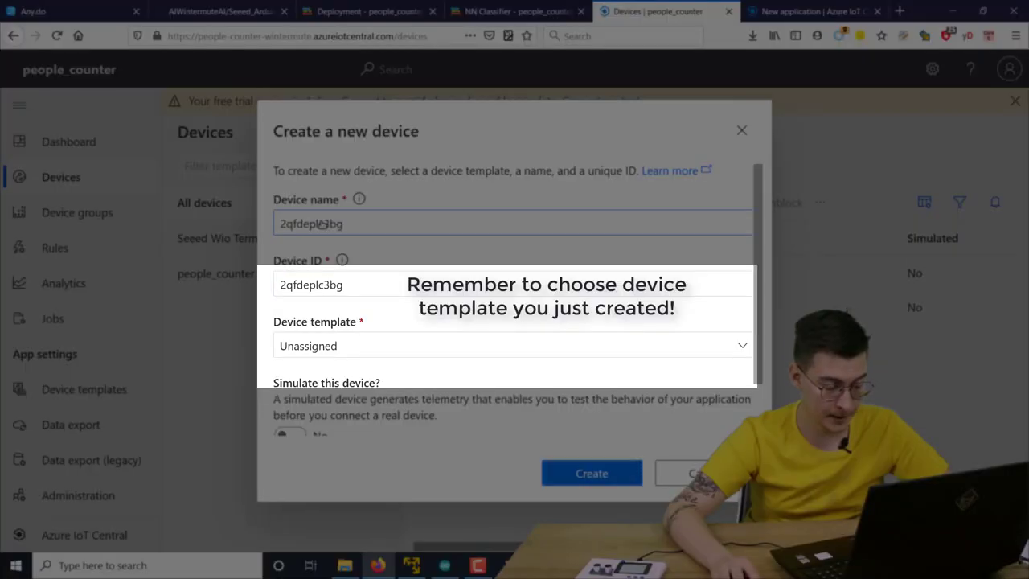
scroll(down, 3)
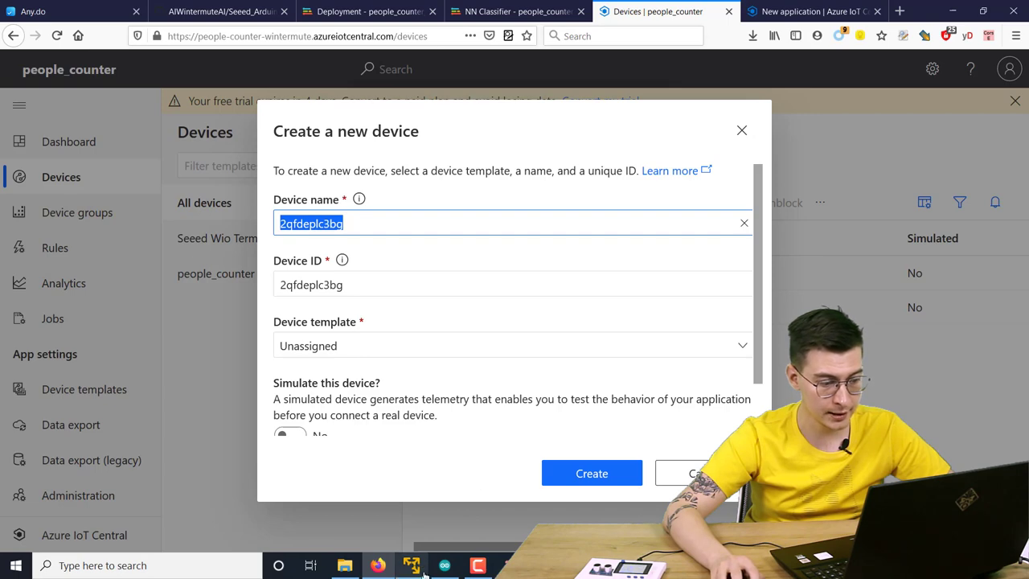
click(411, 565)
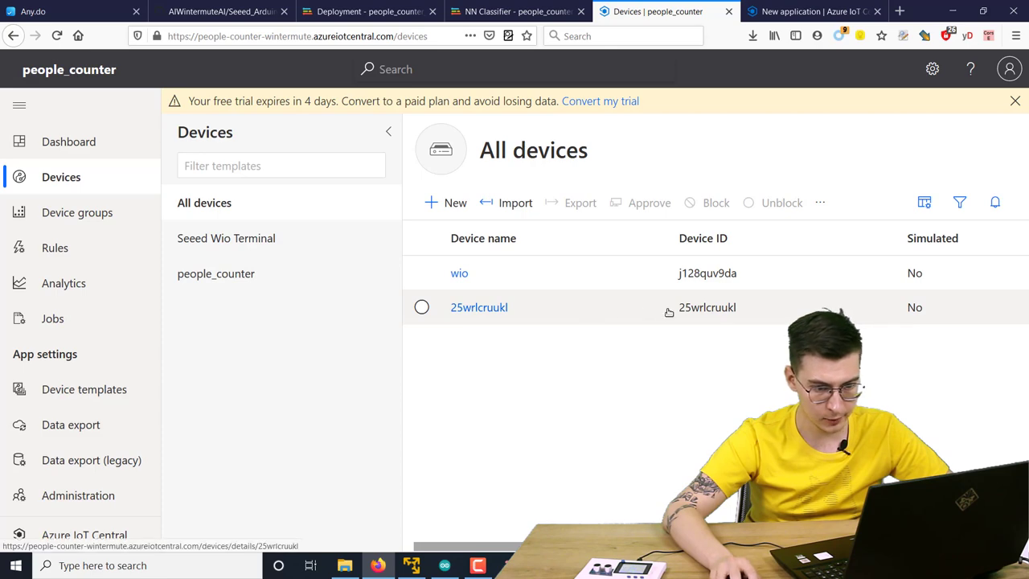
mouse_move(683, 312)
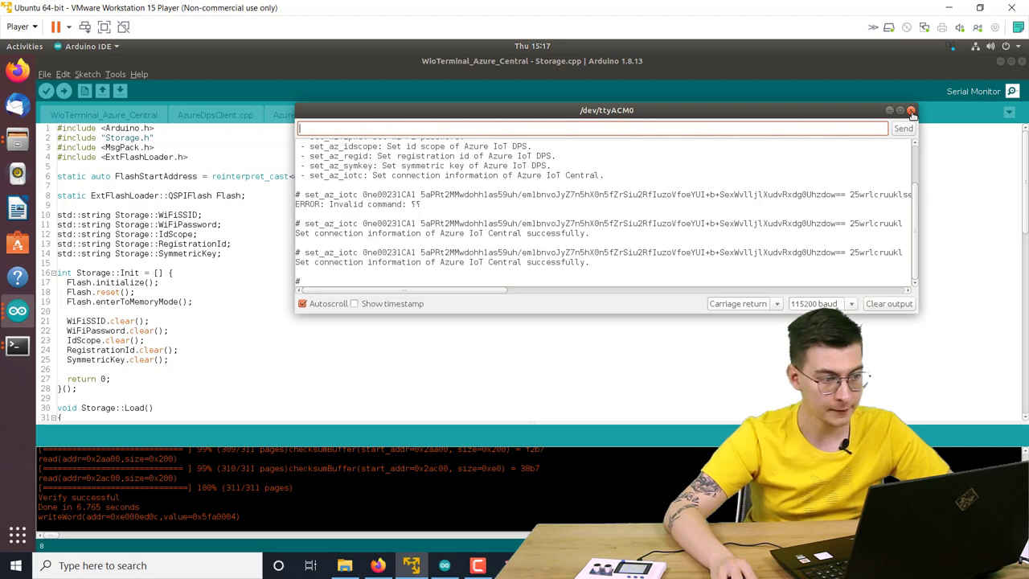
Step: Watch the Serial Monitor log 30 'Sent telemetry' messages, then close it
click(911, 111)
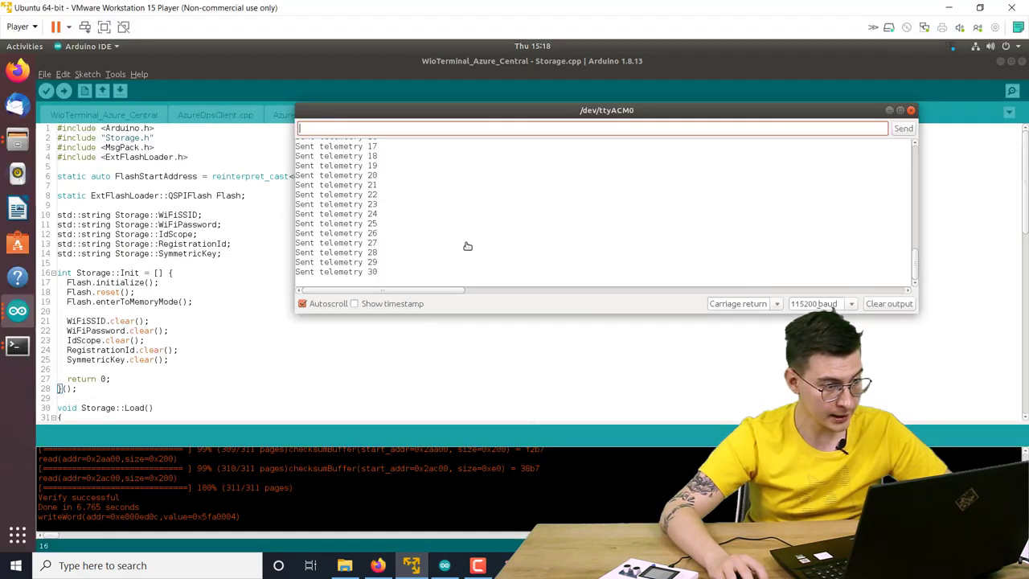
click(911, 111)
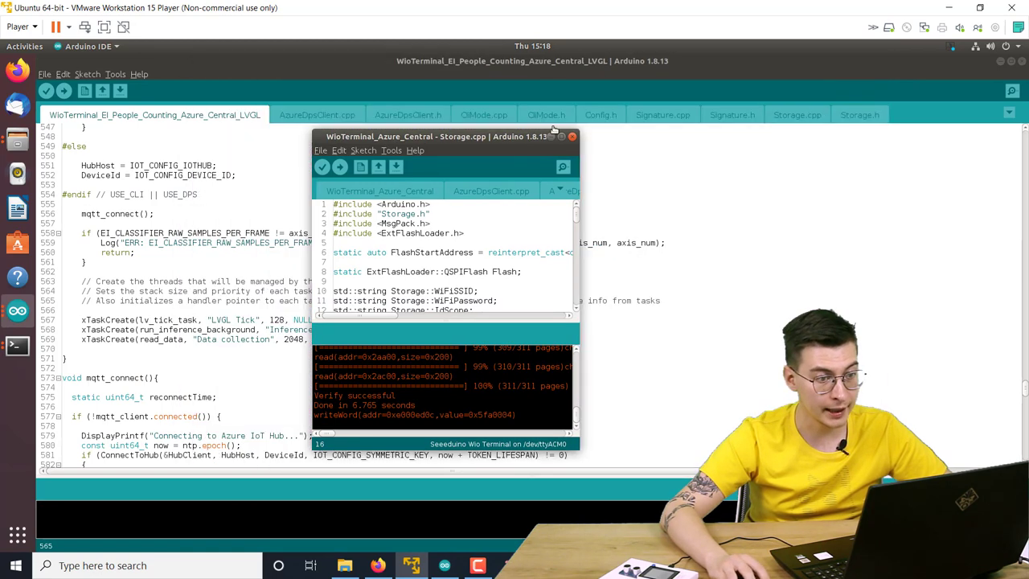
Step: Close the WioTerminal_Azure_Central window and scroll through the lv_buttons and DPS code
click(573, 135)
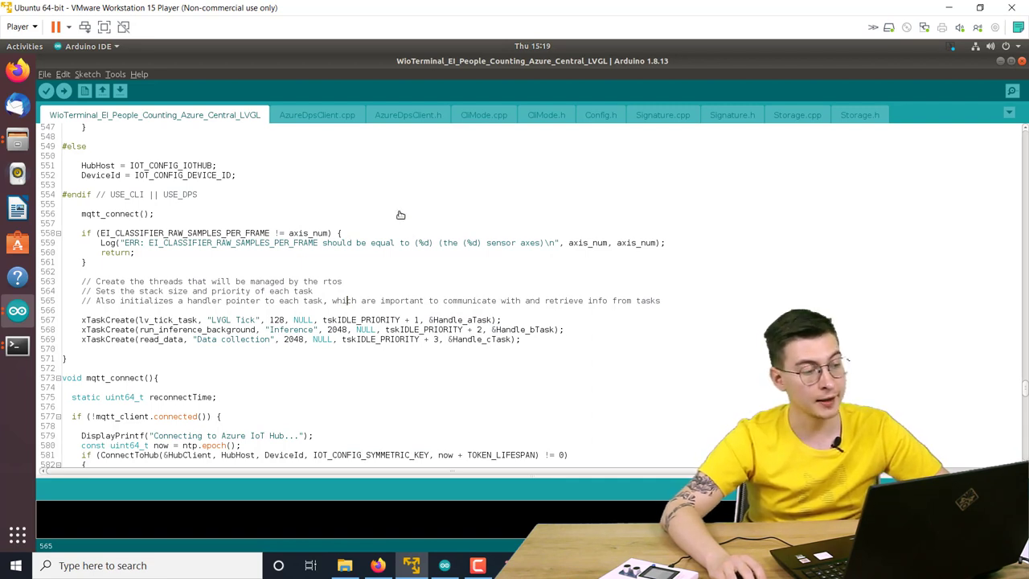
scroll(down, 3)
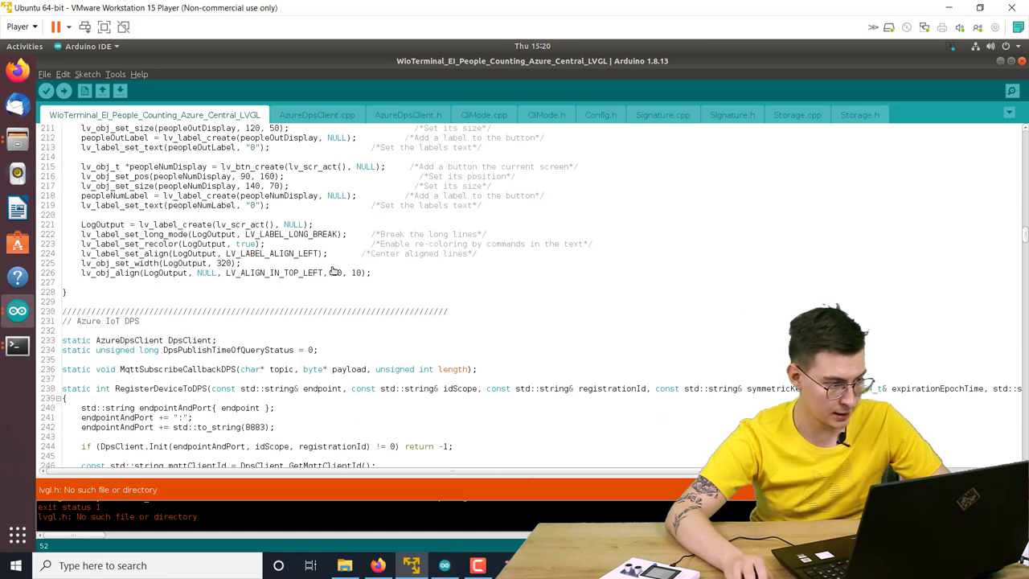
scroll(down, 3)
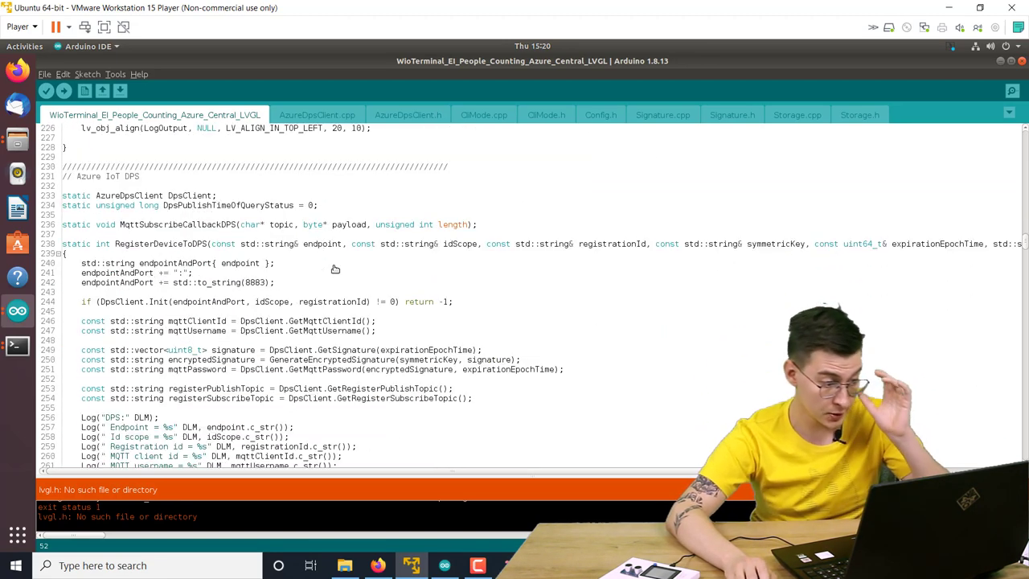
scroll(down, 3)
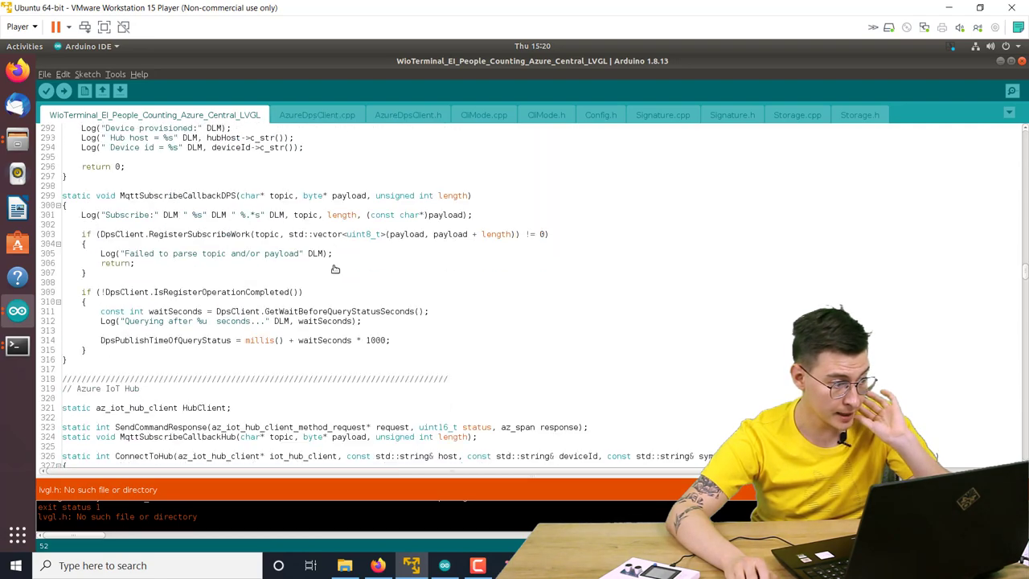
scroll(down, 3)
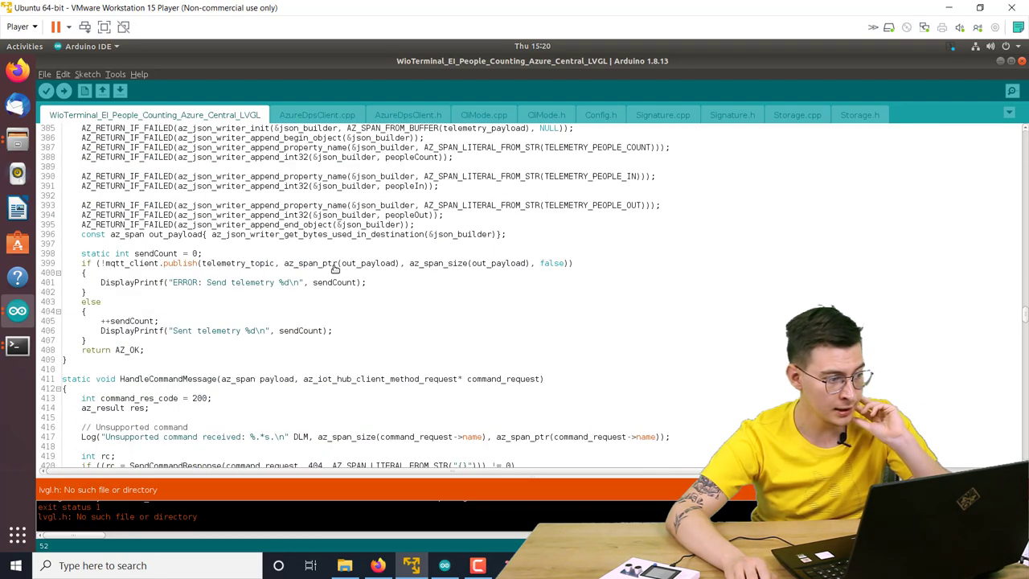
Step: Scroll through the telemetry, setup and mqtt_connect reconnection sections
scroll(down, 3)
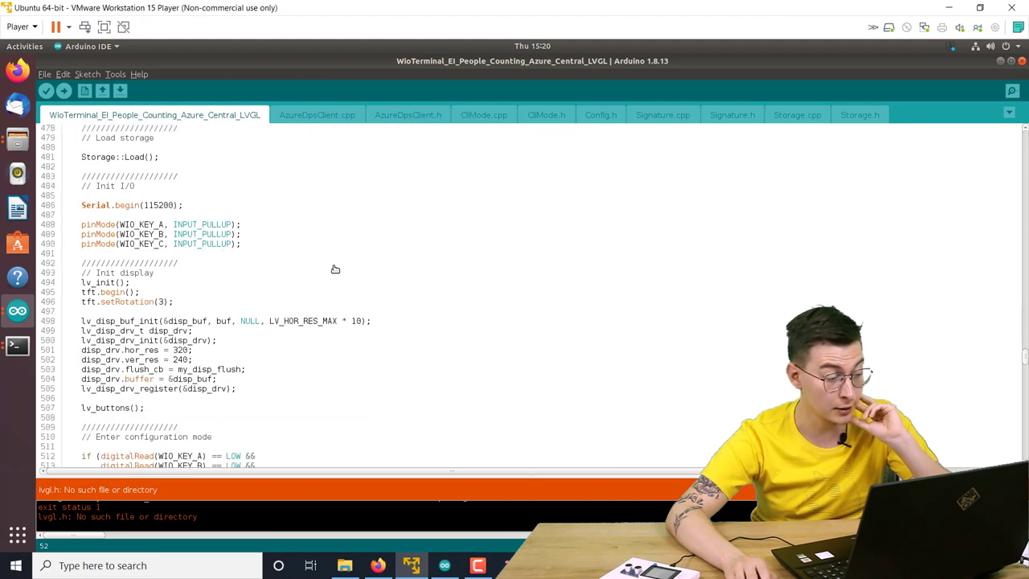
scroll(down, 3)
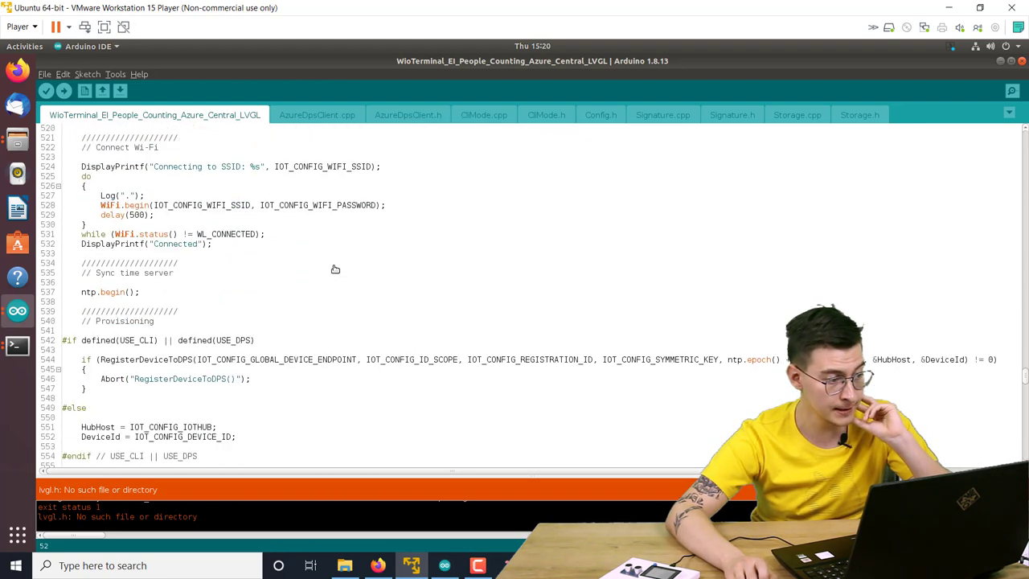
scroll(down, 3)
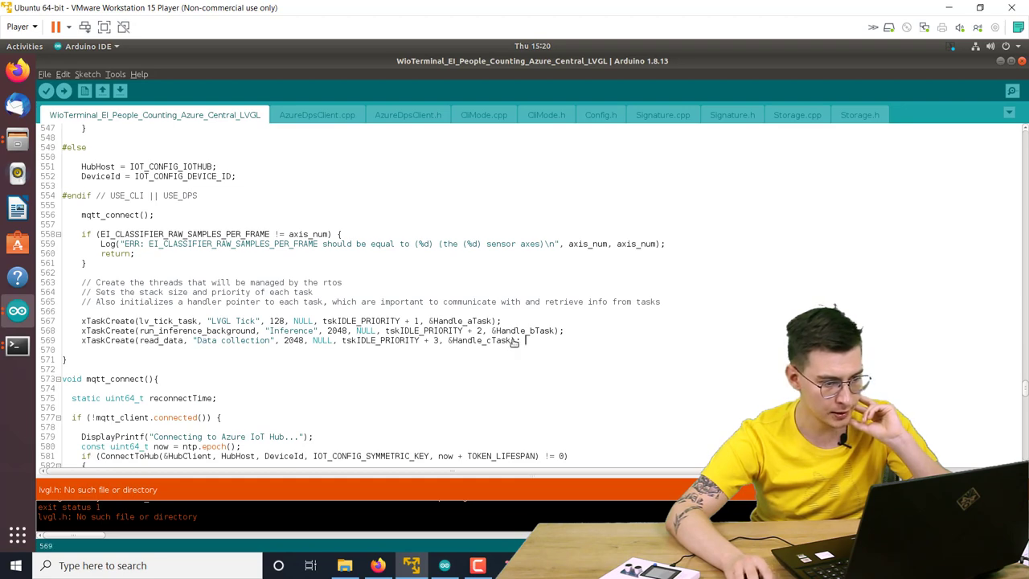
scroll(down, 3)
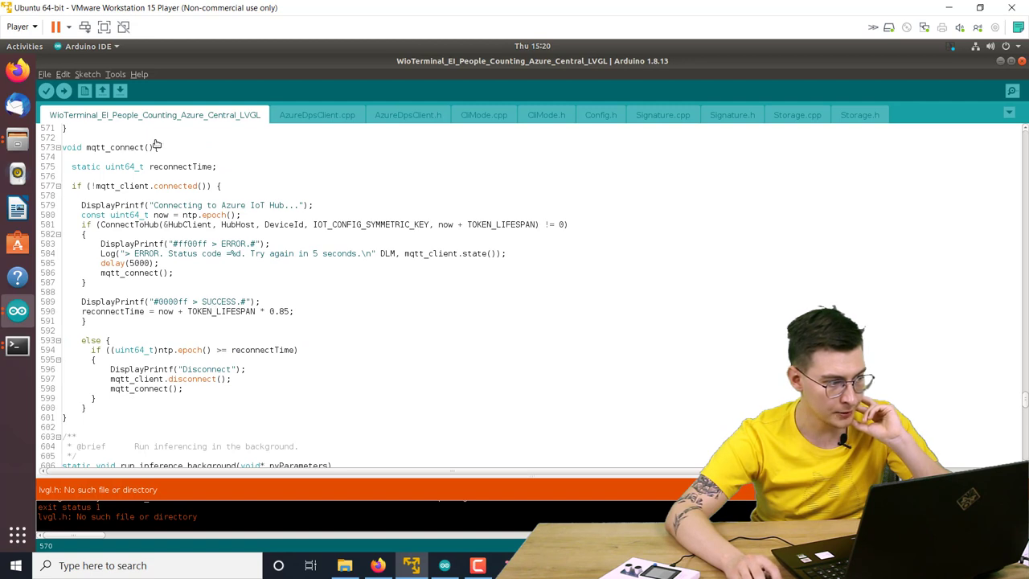
mouse_move(122, 192)
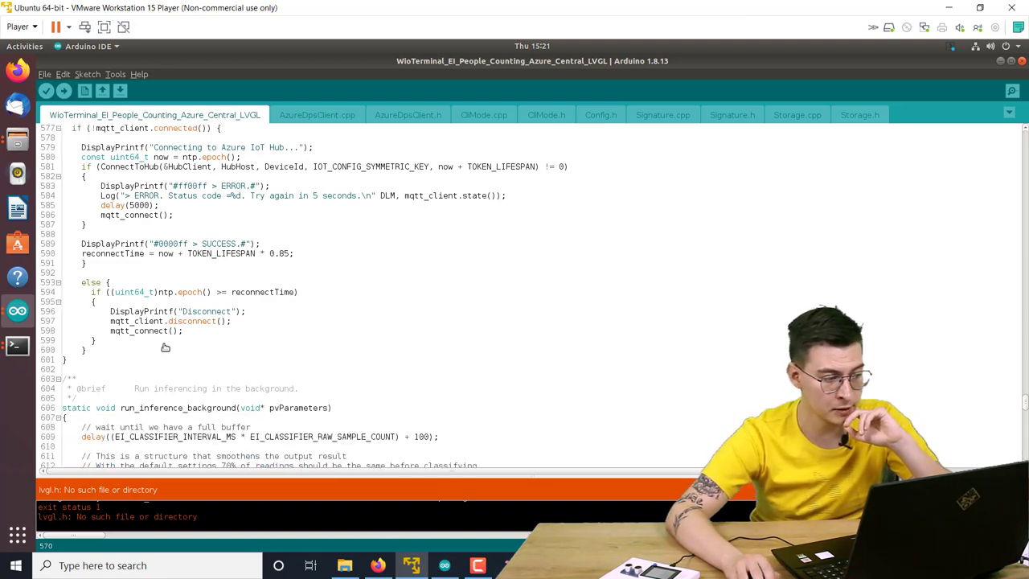
scroll(down, 3)
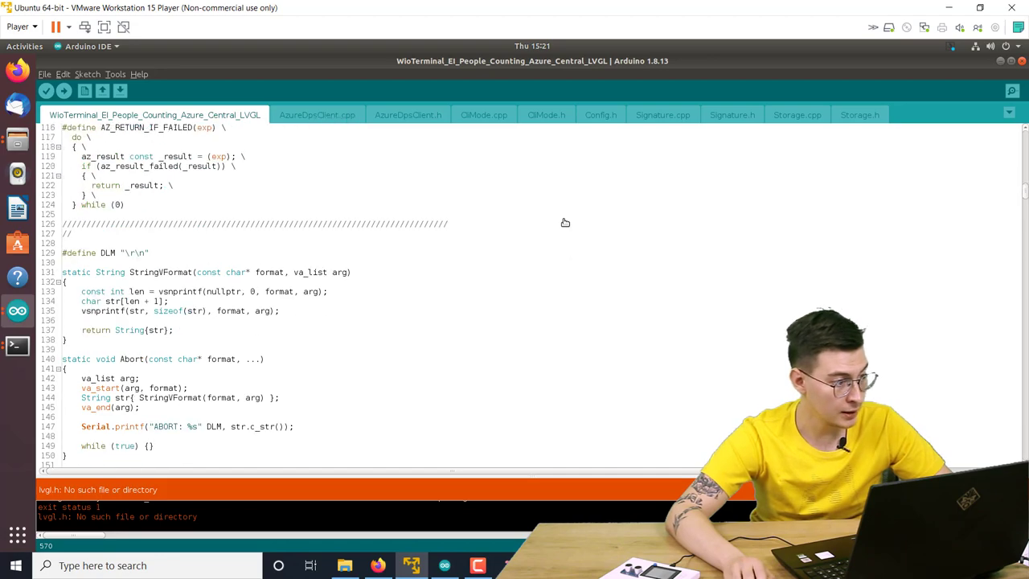
scroll(down, 3)
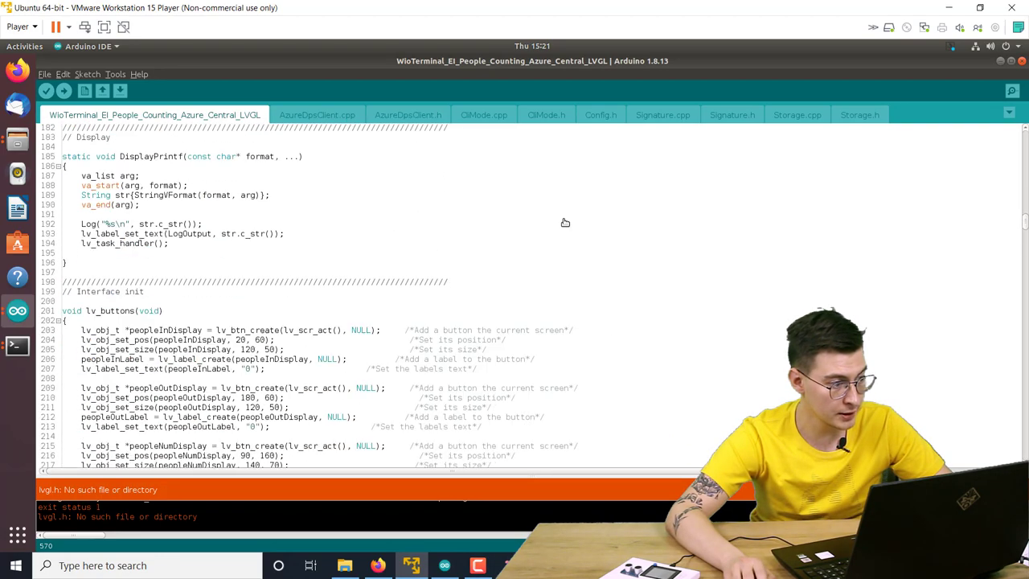
scroll(down, 3)
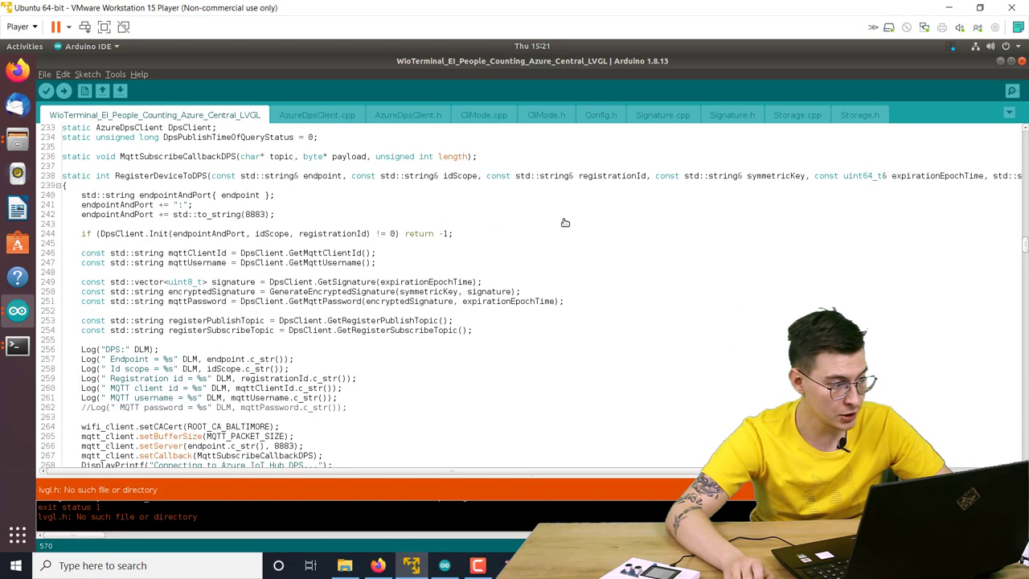
scroll(down, 3)
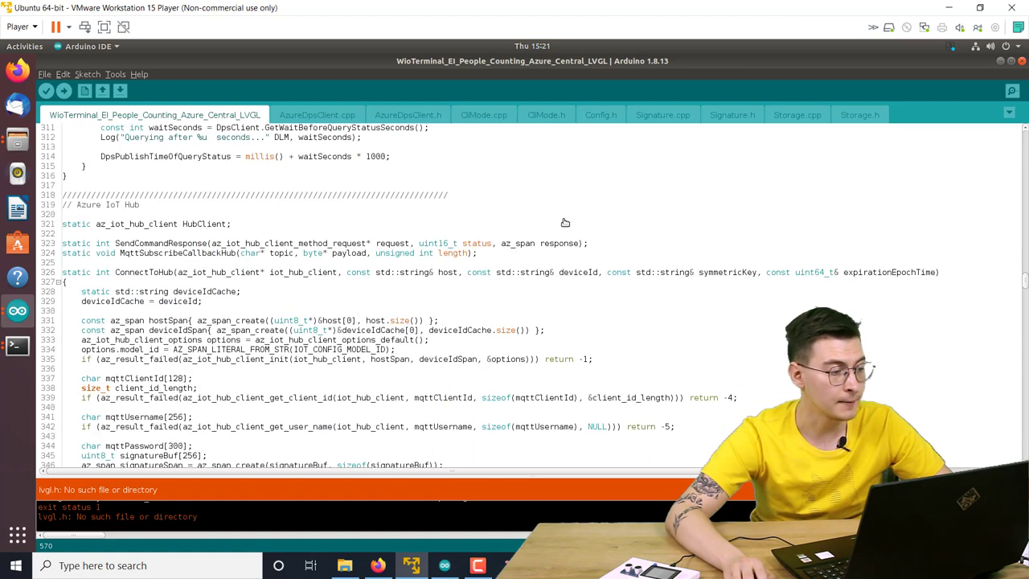
scroll(down, 3)
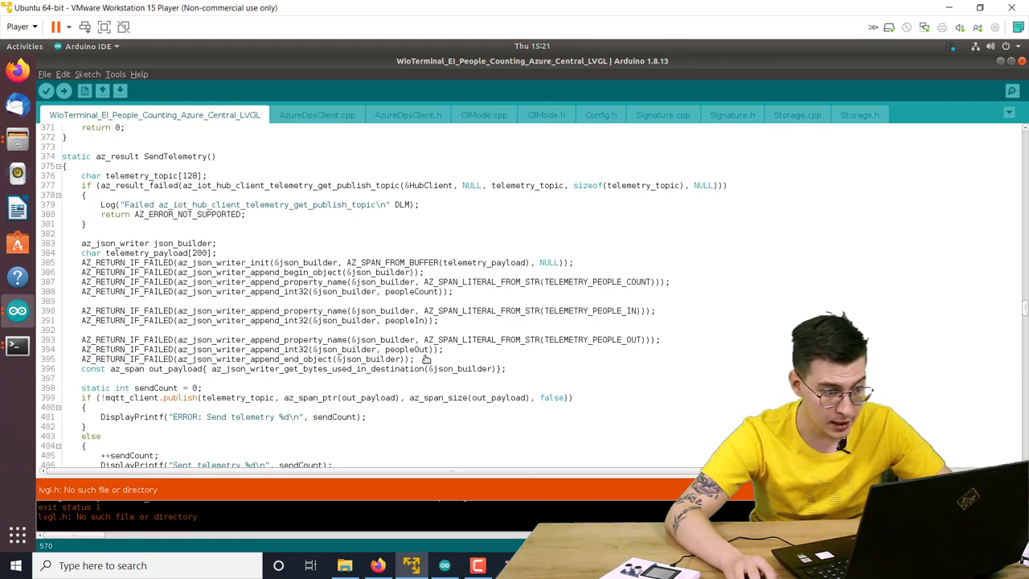
scroll(down, 3)
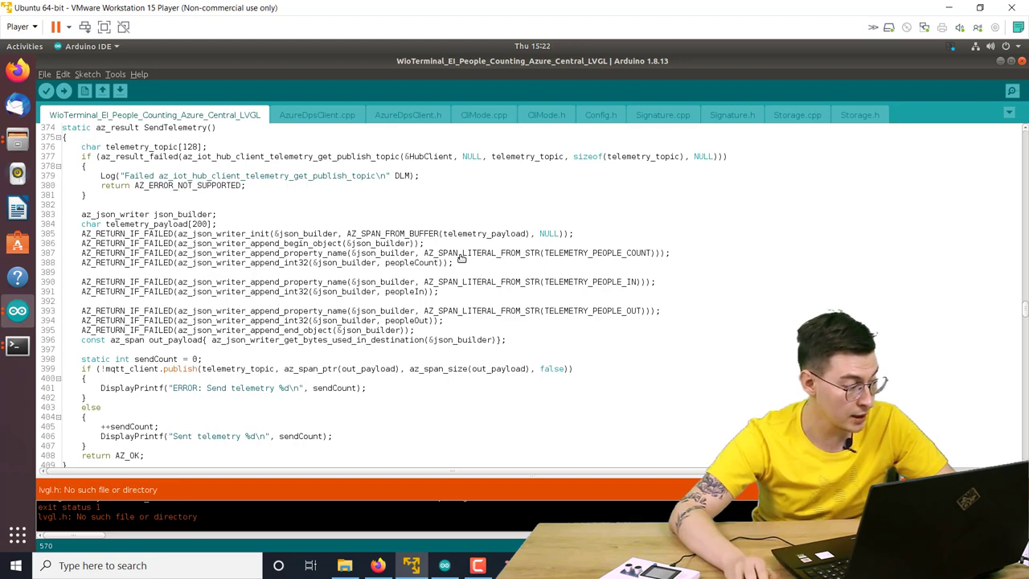
scroll(down, 3)
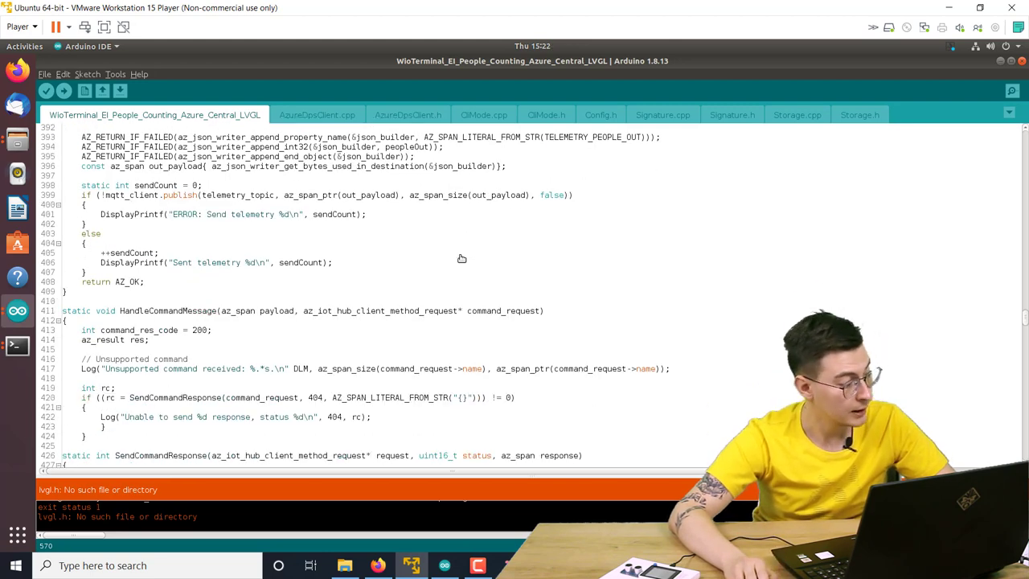